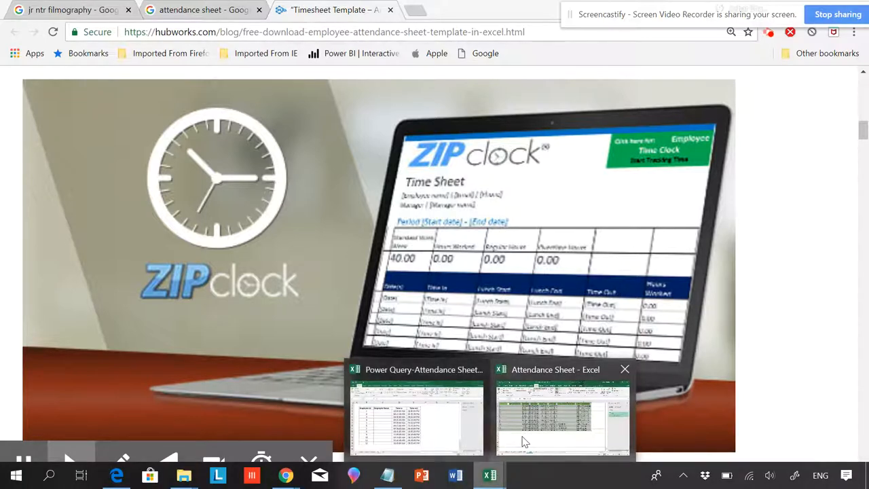
# Step: Switch to the Power Query attendance workbook's Sheet2 and inspect the overtime and remarks formulas in row 3
pyautogui.click(563, 419)
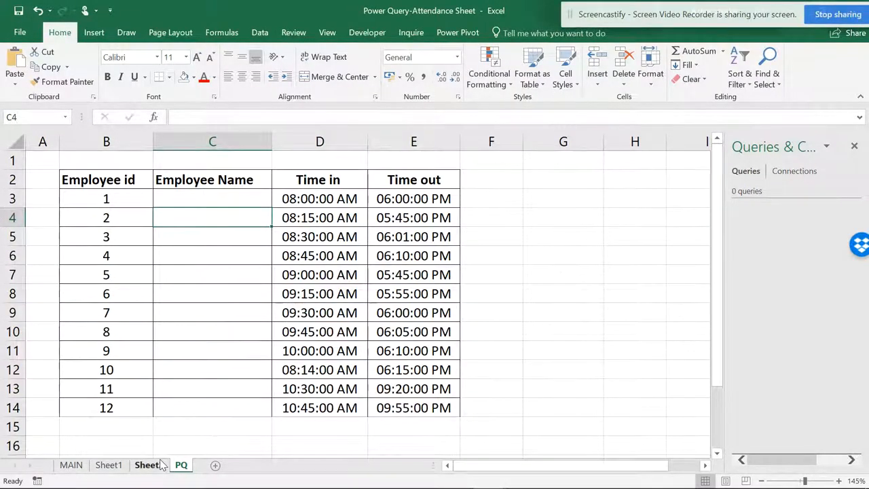
pyautogui.click(149, 465)
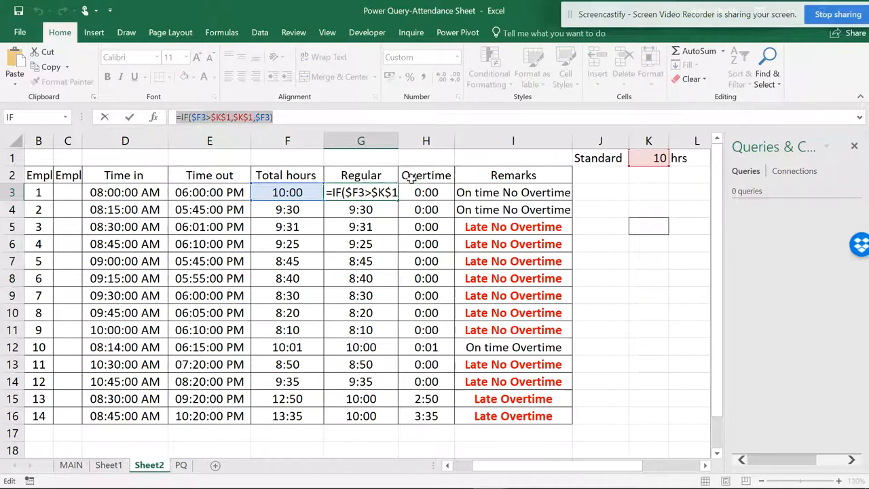
pyautogui.click(427, 193)
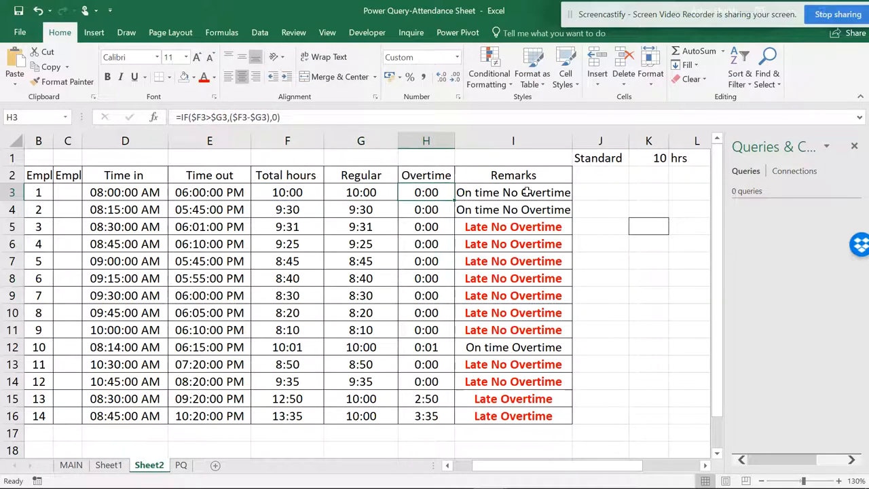
pyautogui.click(513, 192)
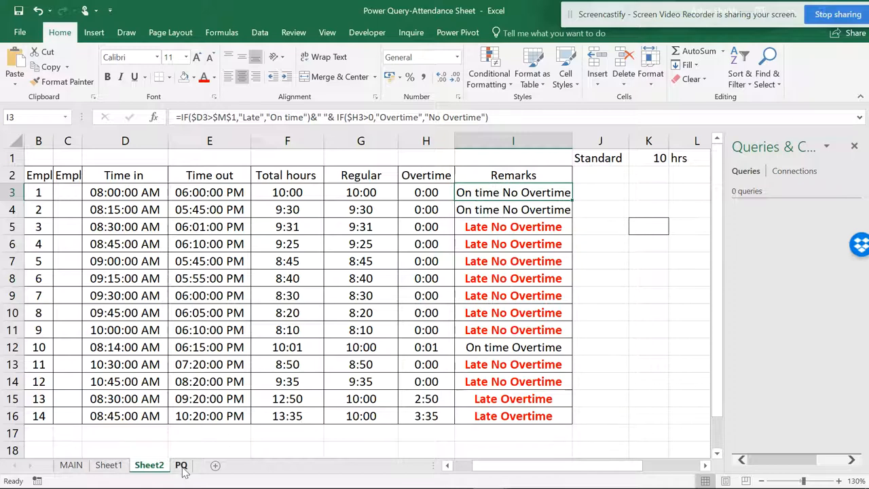
# Step: Review the Overtime and Remarks columns, checking the formulas in H12 and I7
pyautogui.click(426, 193)
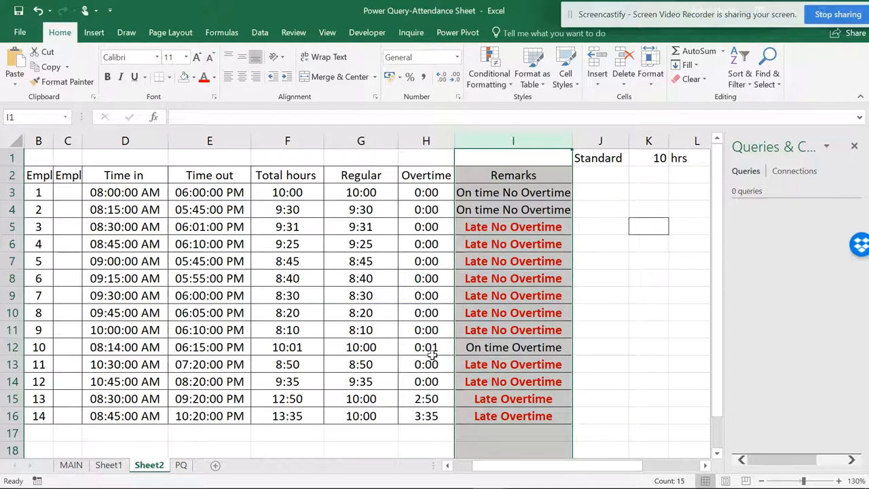
pyautogui.click(426, 348)
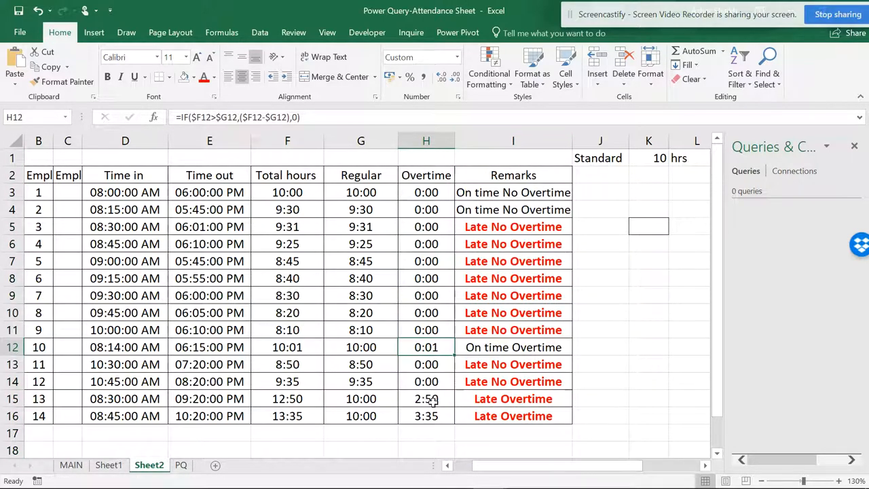
pyautogui.moveTo(421, 163)
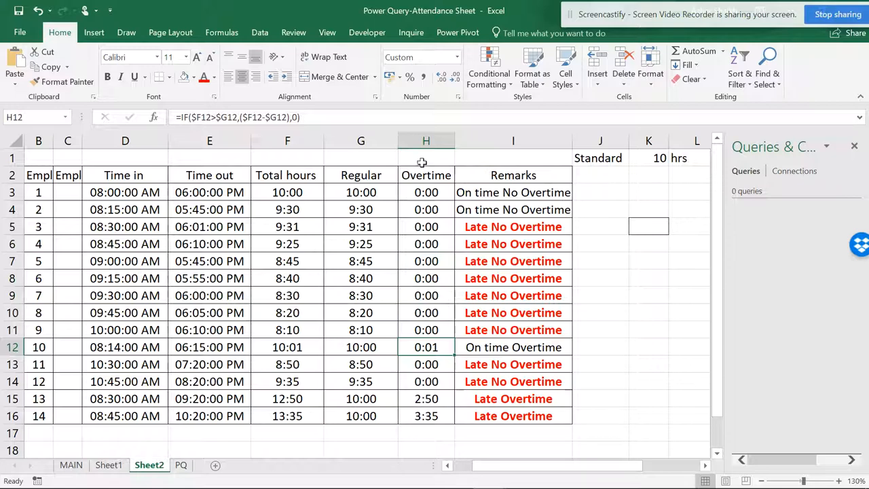
pyautogui.click(427, 140)
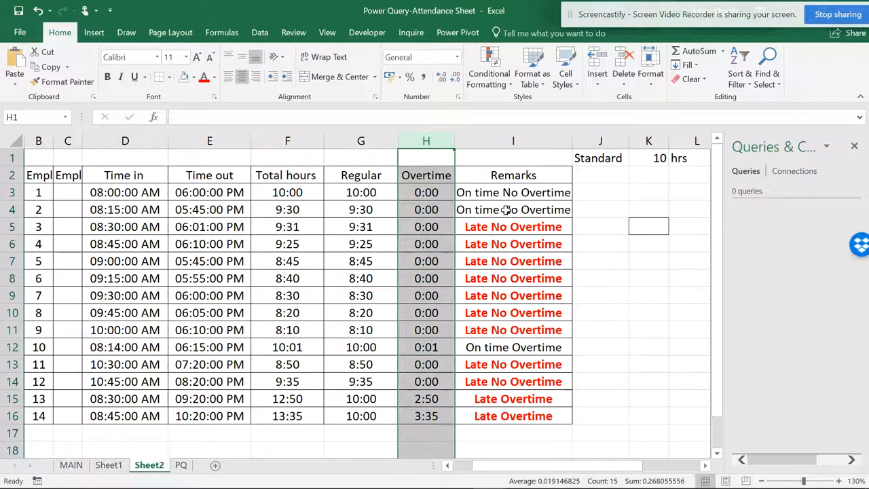
pyautogui.moveTo(513, 261)
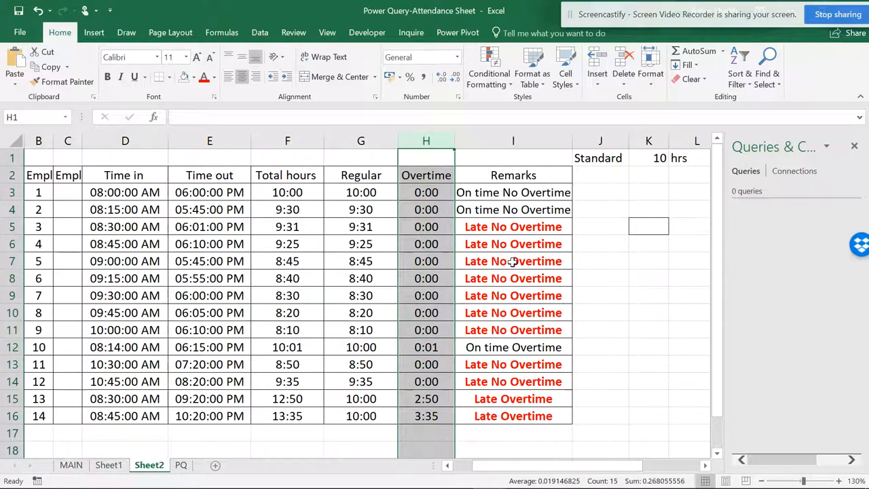
pyautogui.click(513, 261)
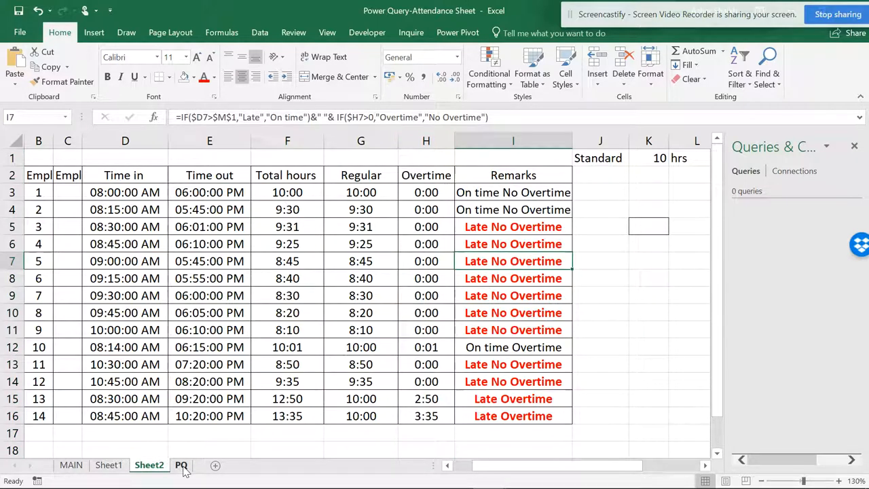
# Step: Convert the employee id, name, time in and time out range on the PQ sheet into a table via Quick Analysis
pyautogui.click(181, 464)
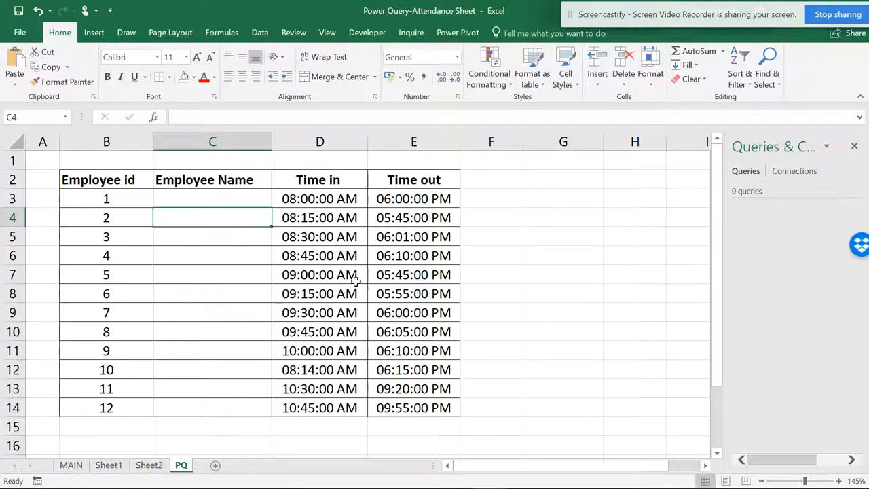
pyautogui.click(319, 255)
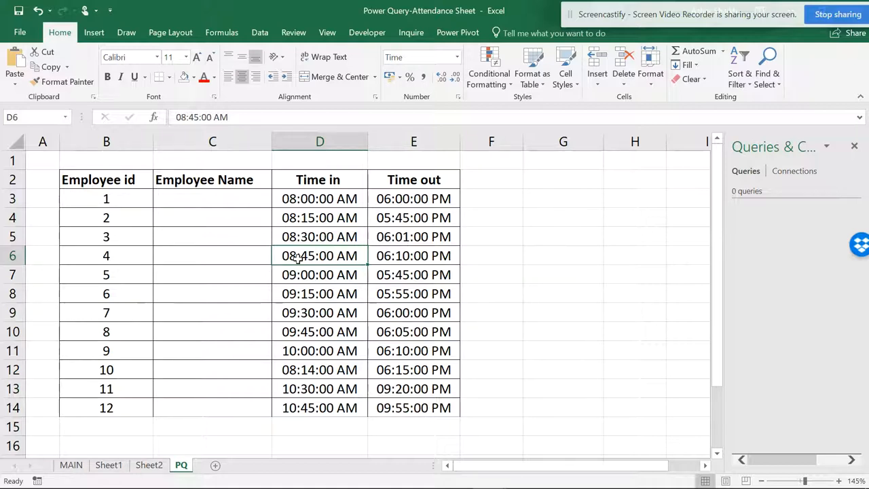
pyautogui.click(212, 255)
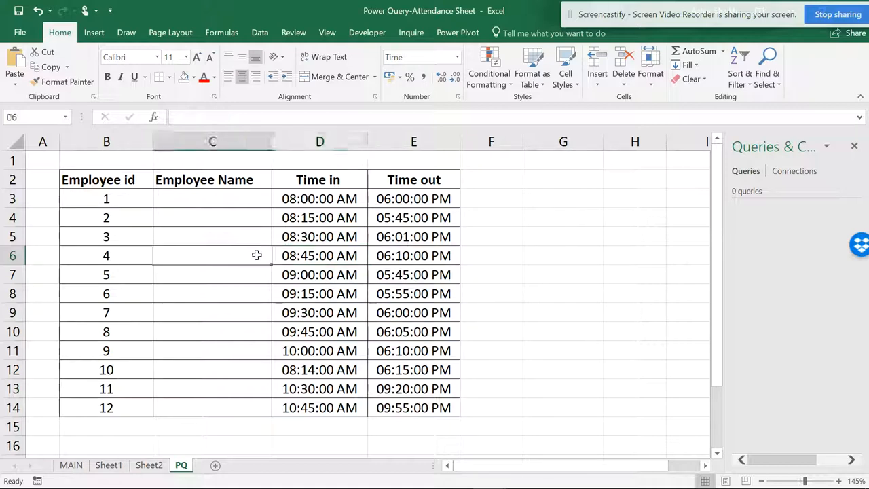
pyautogui.rightClick(319, 237)
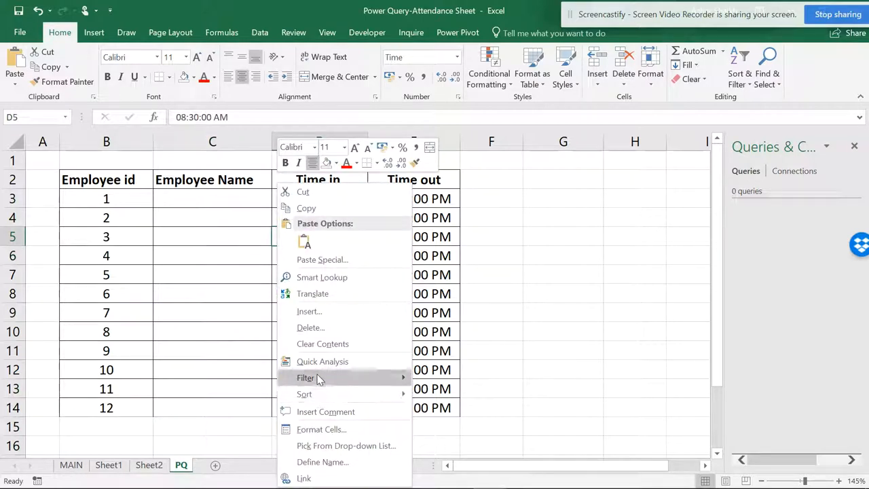
pyautogui.click(323, 361)
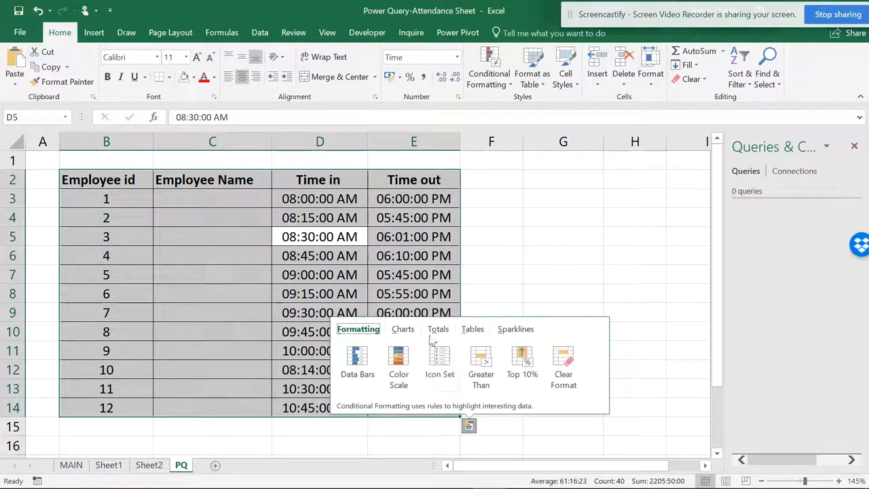
pyautogui.click(106, 180)
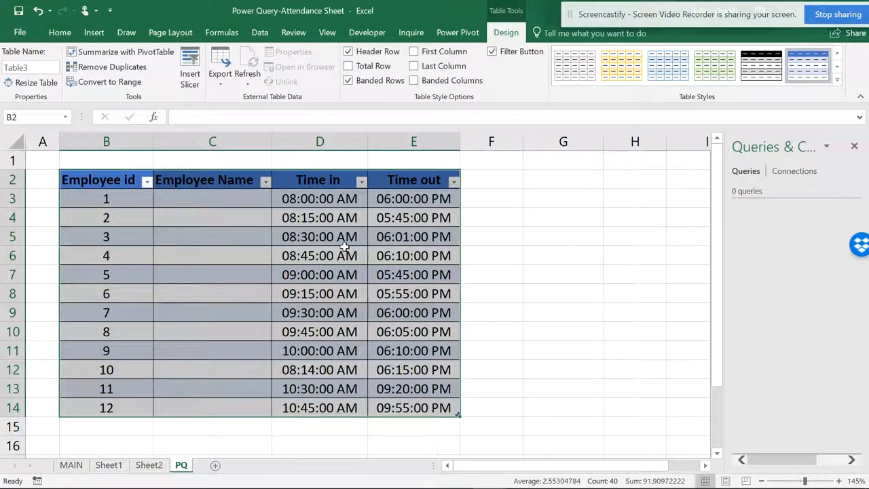
pyautogui.click(260, 32)
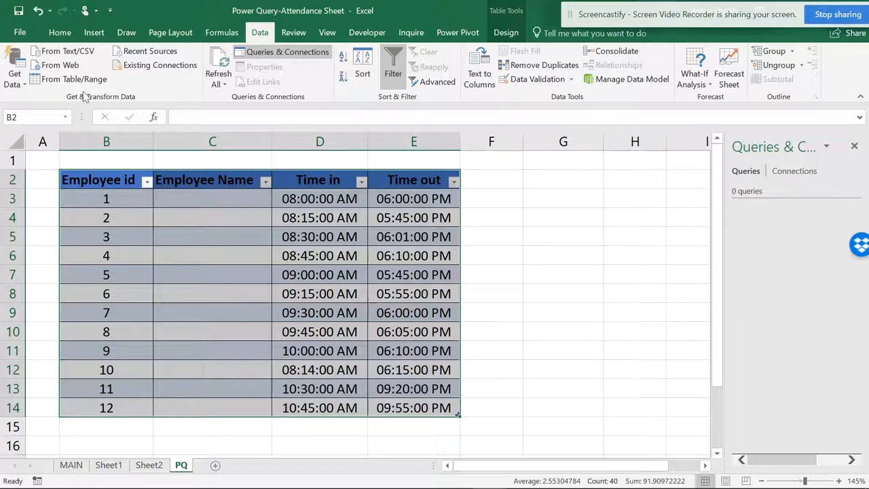
# Step: Load the employee table into Power Query Editor from Table/Range as query Table3
pyautogui.click(74, 79)
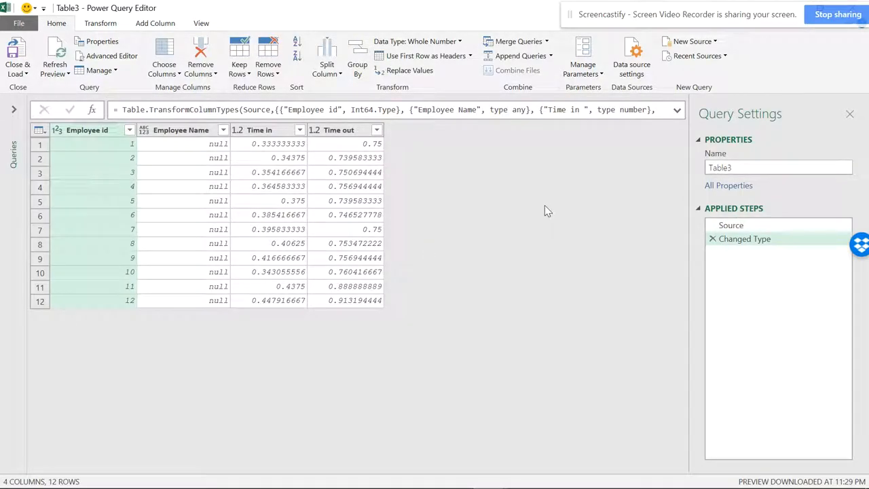
pyautogui.moveTo(256, 87)
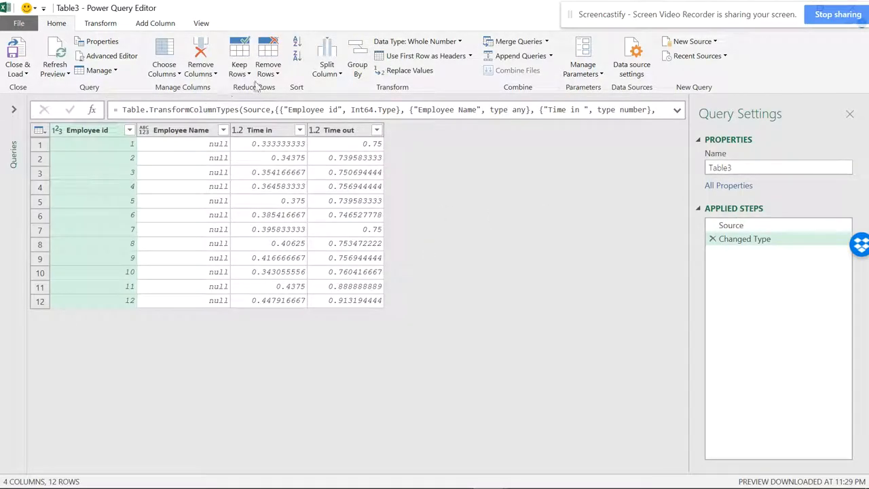
pyautogui.moveTo(408, 134)
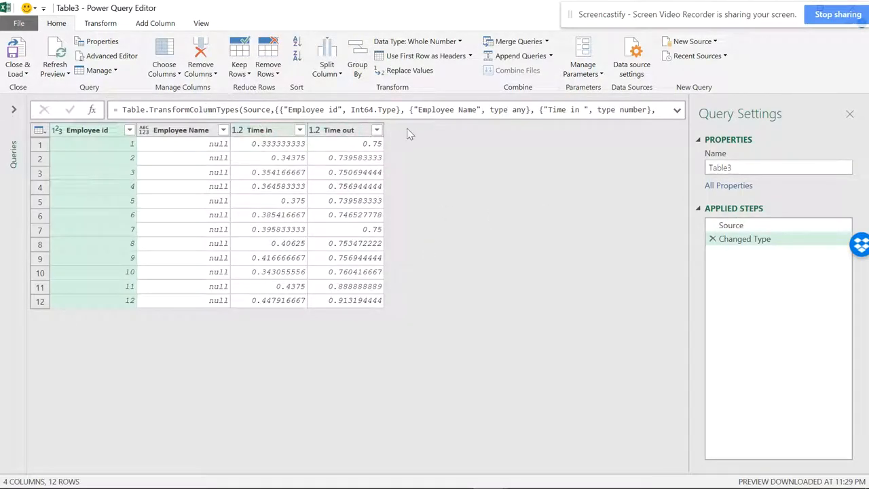
pyautogui.moveTo(323, 177)
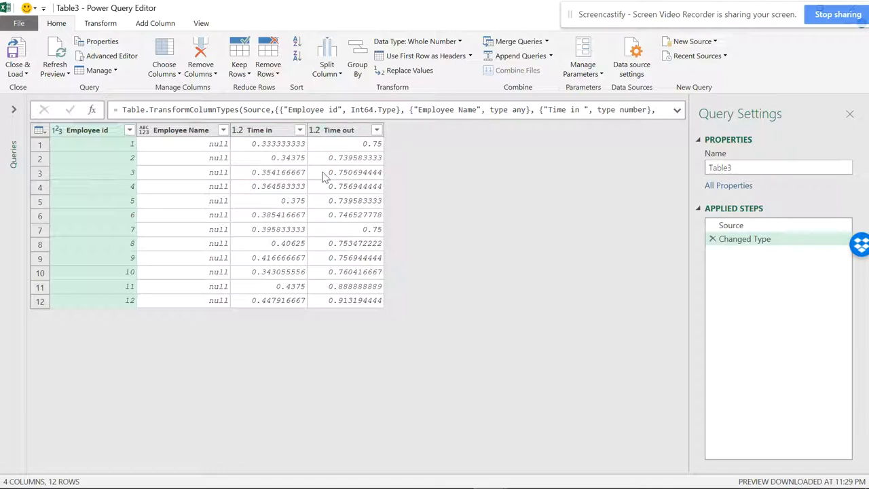
pyautogui.moveTo(257, 134)
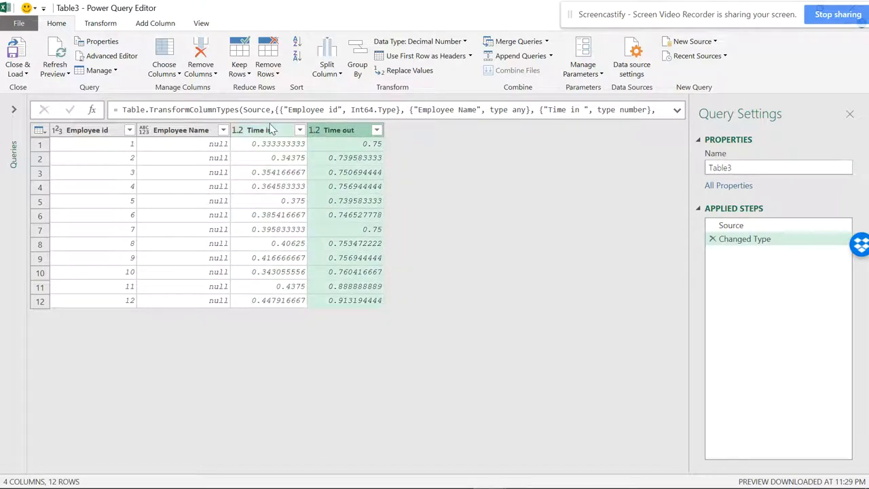
pyautogui.click(155, 23)
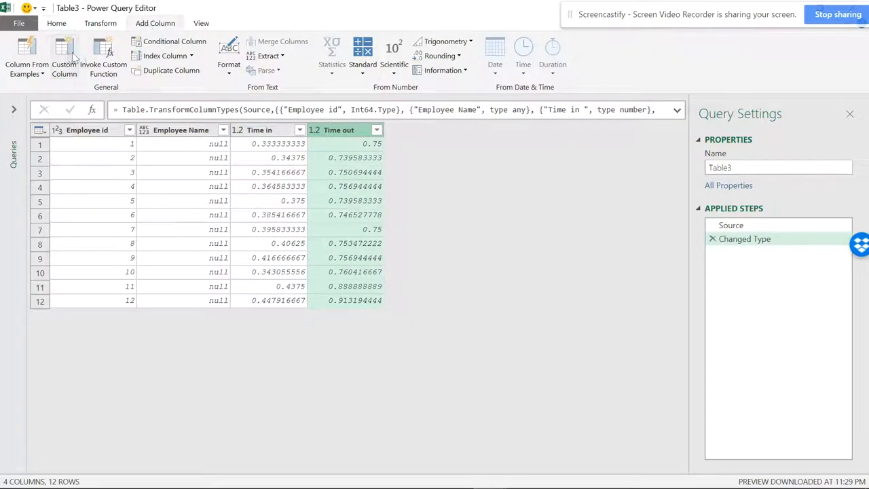
# Step: Create a custom column Total Hours with formula [Time out]-[Time in]
pyautogui.click(64, 54)
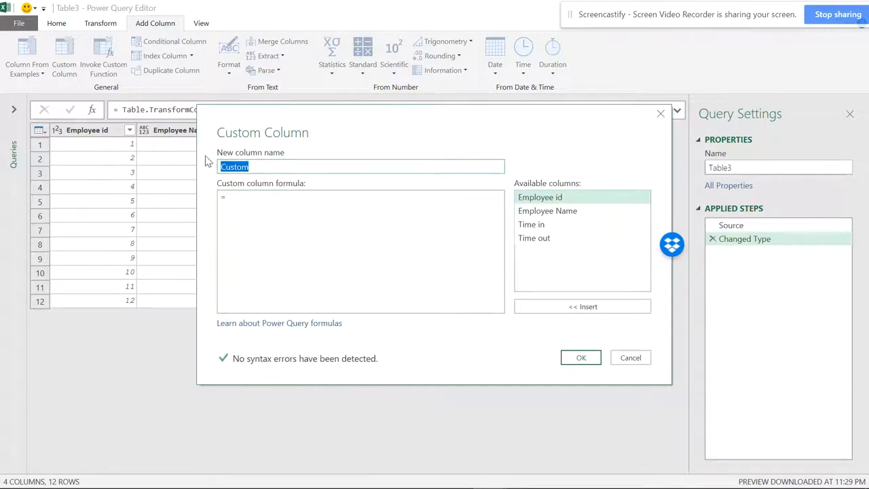
pyautogui.write('to')
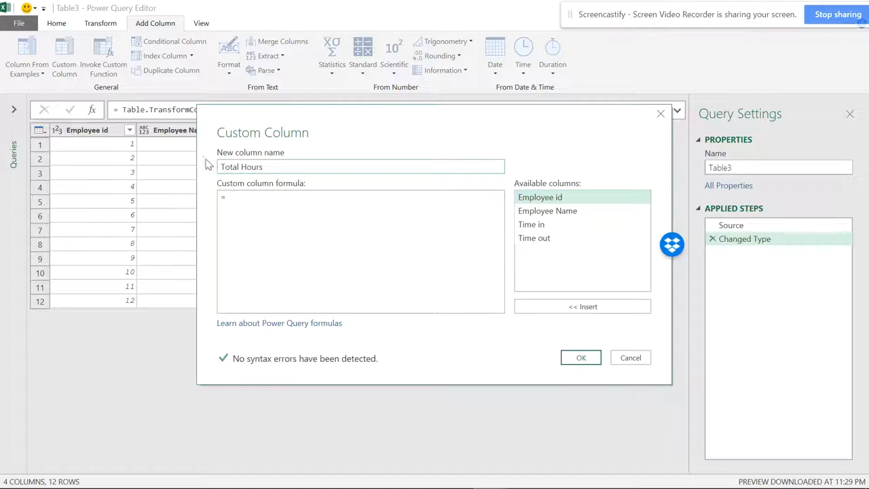
pyautogui.doubleClick(534, 238)
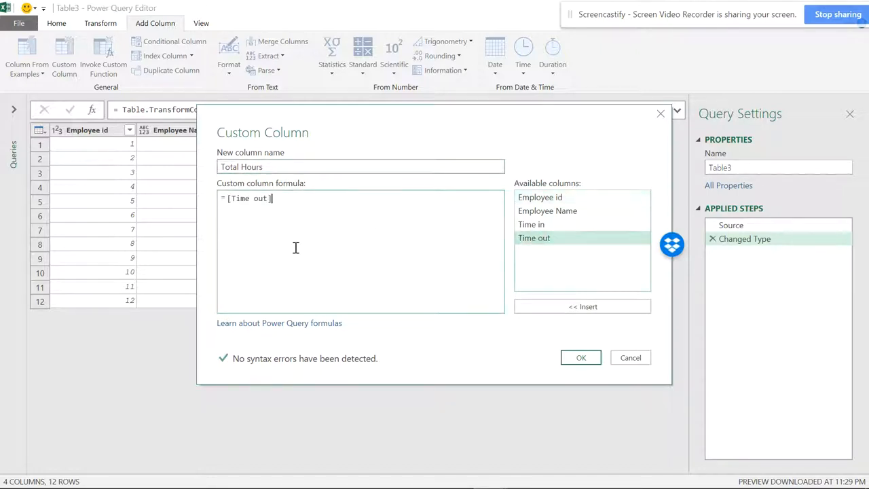
pyautogui.write('-[#"Time in')
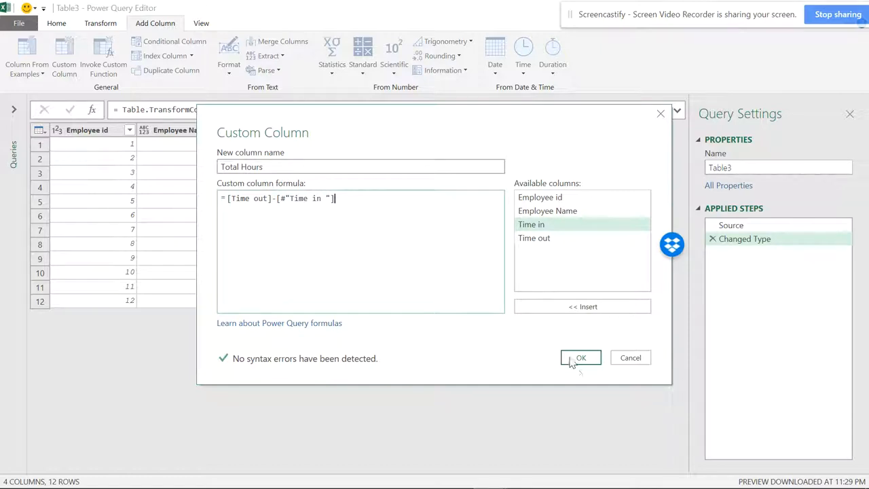
pyautogui.click(581, 357)
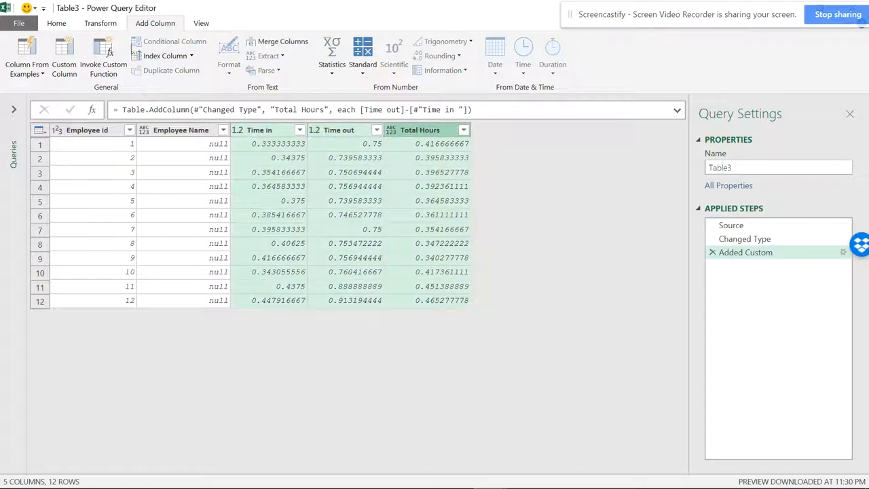
# Step: Convert the Time in, Time out and Total Hours columns to the Time data type
pyautogui.click(100, 22)
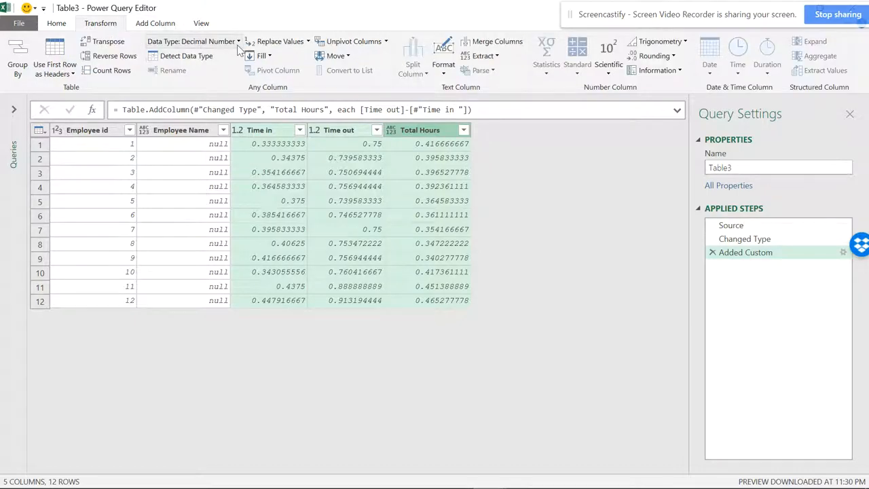
pyautogui.click(193, 40)
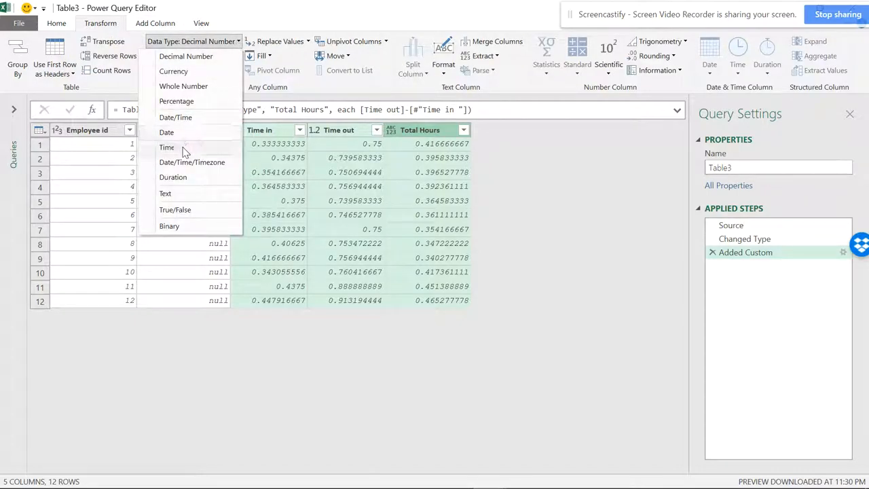
pyautogui.click(166, 147)
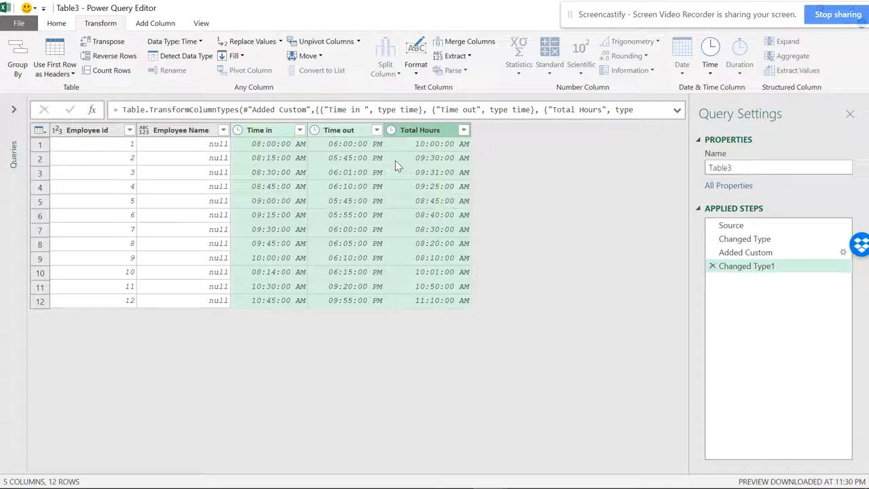
pyautogui.moveTo(451, 139)
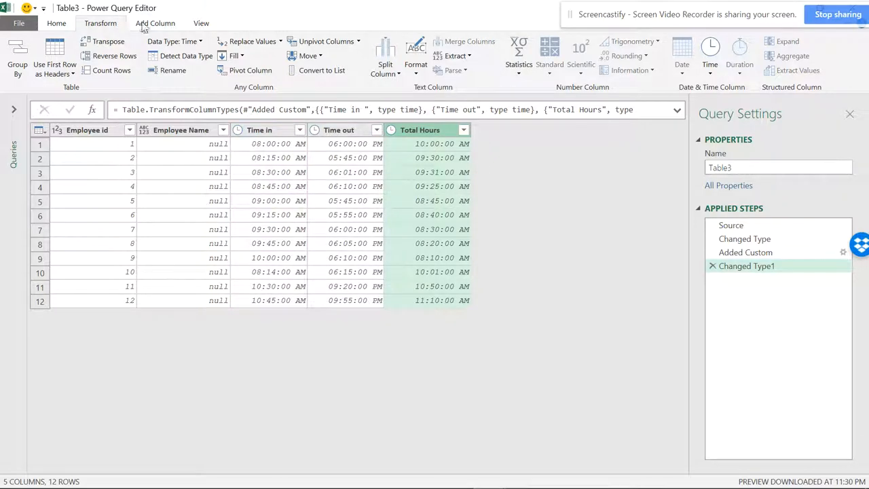
pyautogui.click(63, 51)
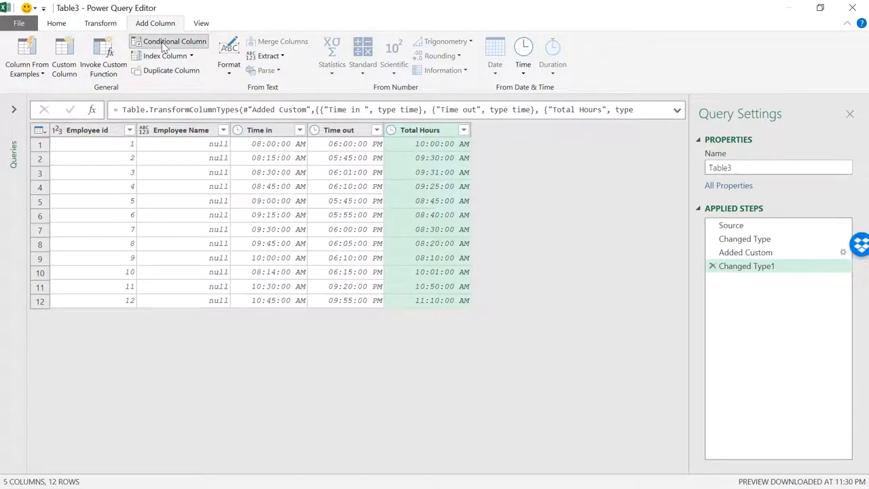
# Step: Define a conditional column Regular: if Total Hours >= 10:00:00 AM then 10:00:00 AM
pyautogui.click(174, 41)
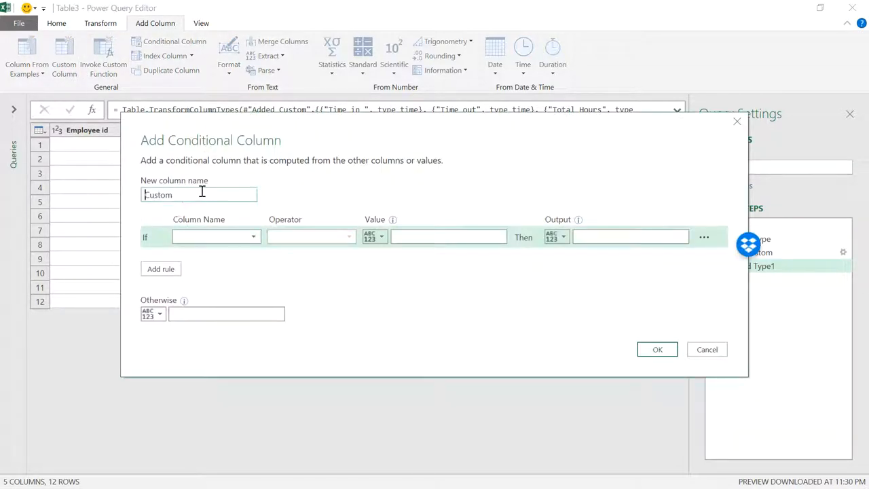
pyautogui.tripleClick(198, 195)
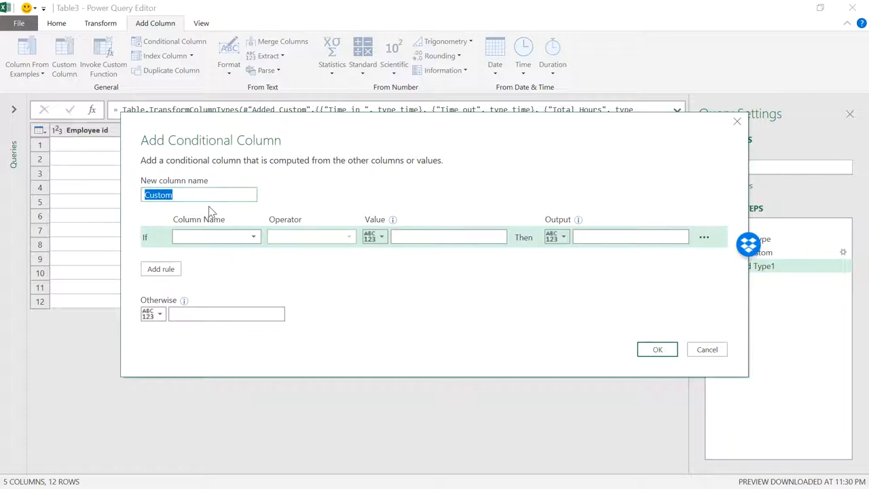
pyautogui.write('Regular')
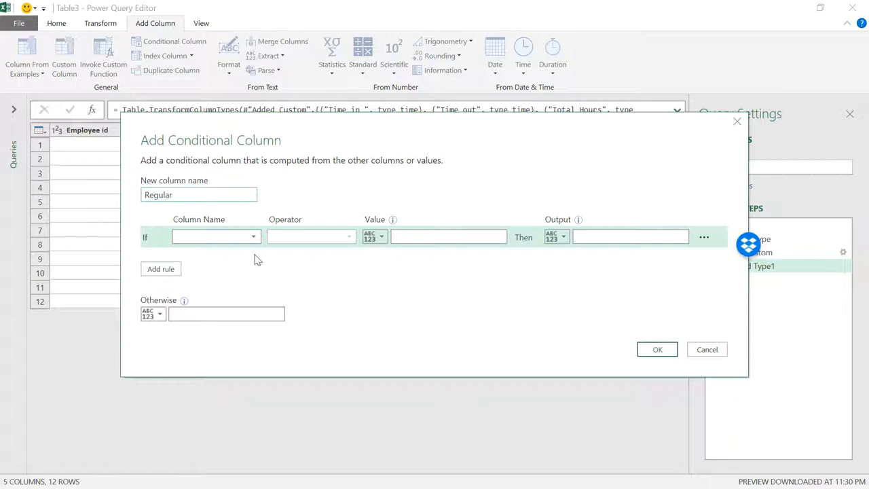
pyautogui.click(253, 236)
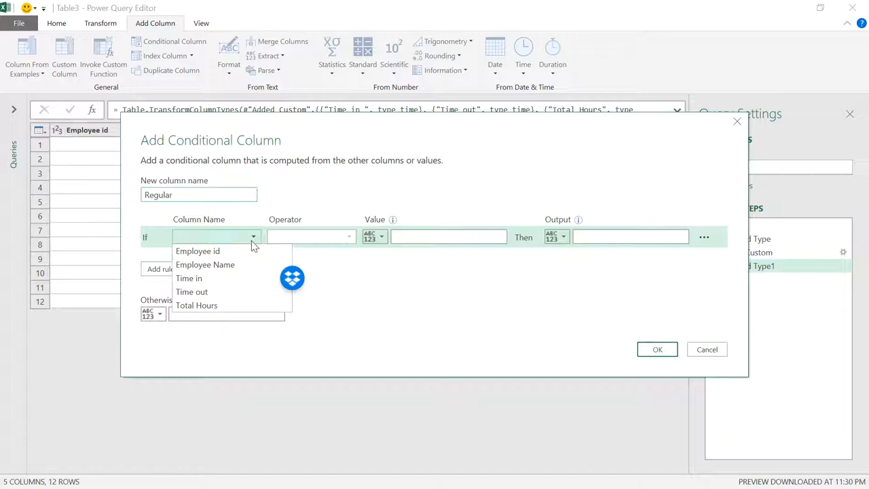
pyautogui.moveTo(197, 305)
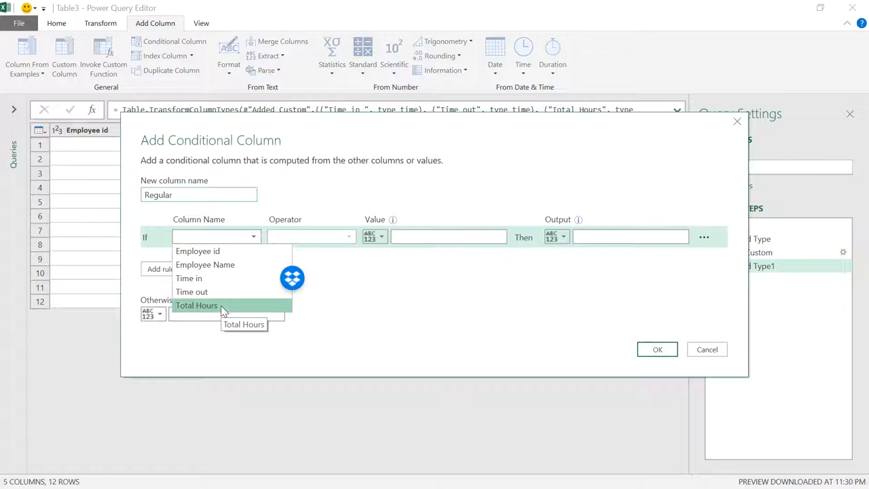
pyautogui.click(196, 304)
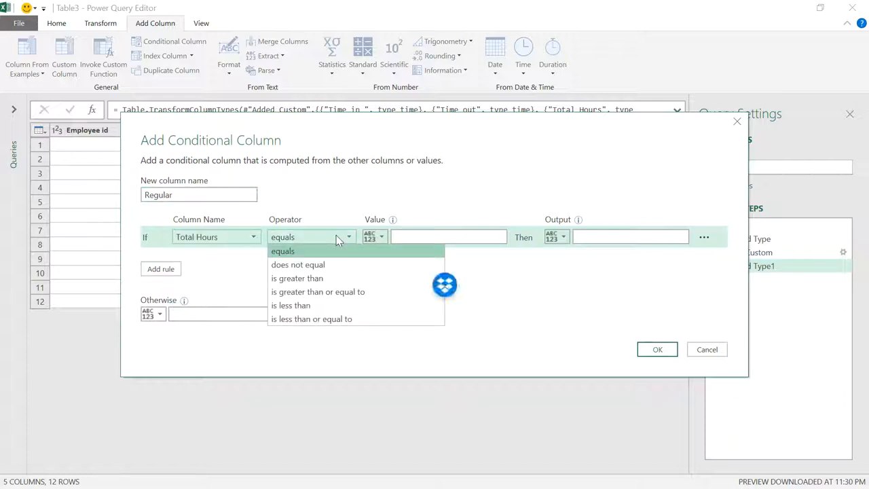
pyautogui.click(318, 291)
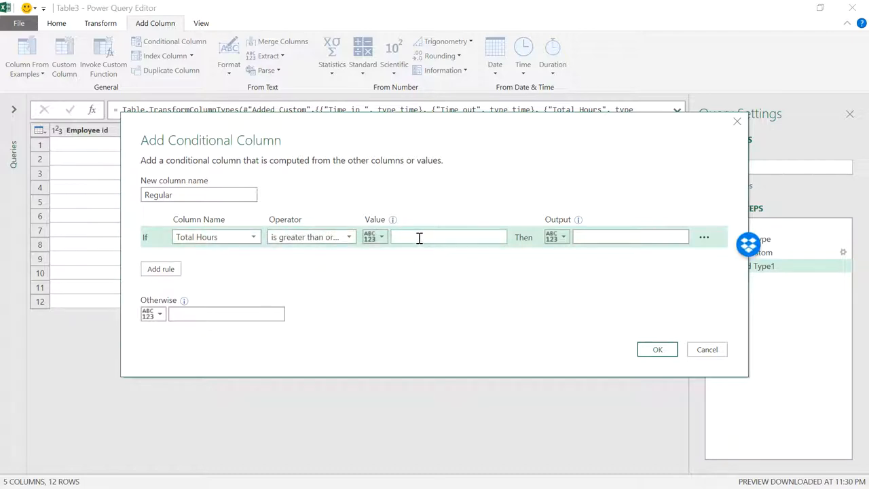
pyautogui.write('10:00:00')
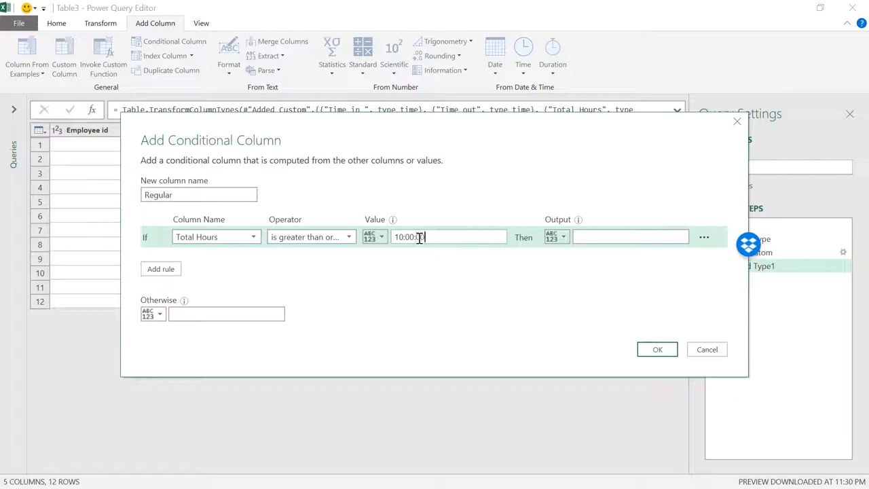
pyautogui.write('am')
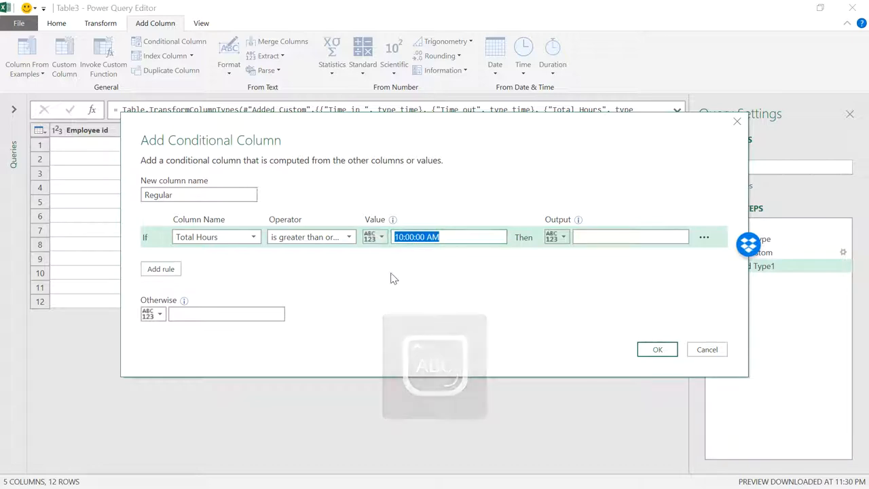
pyautogui.moveTo(342, 241)
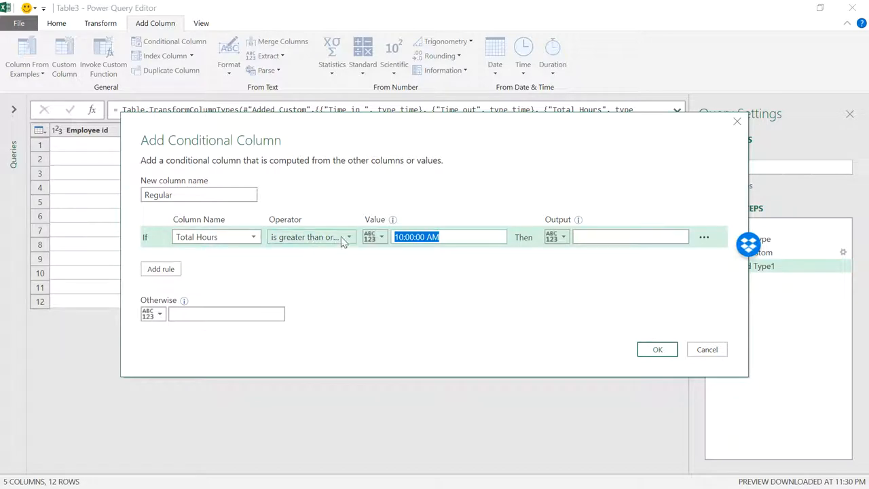
pyautogui.moveTo(609, 271)
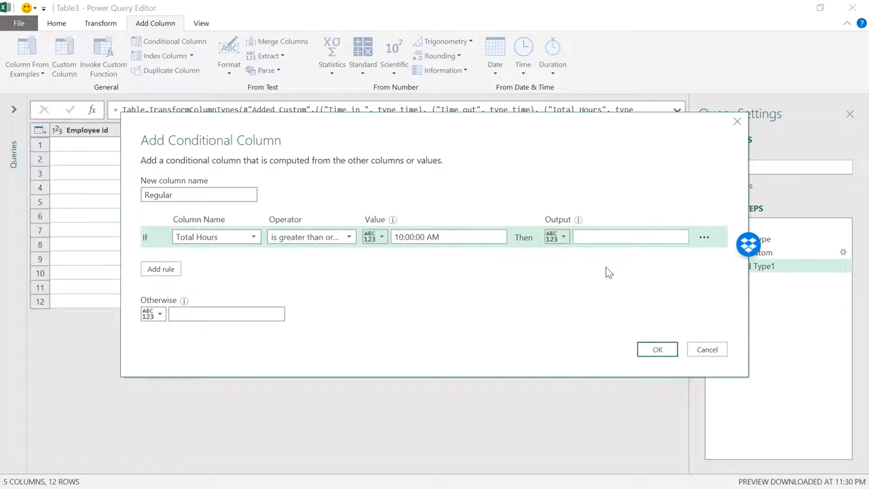
pyautogui.write('10:00:00 AM')
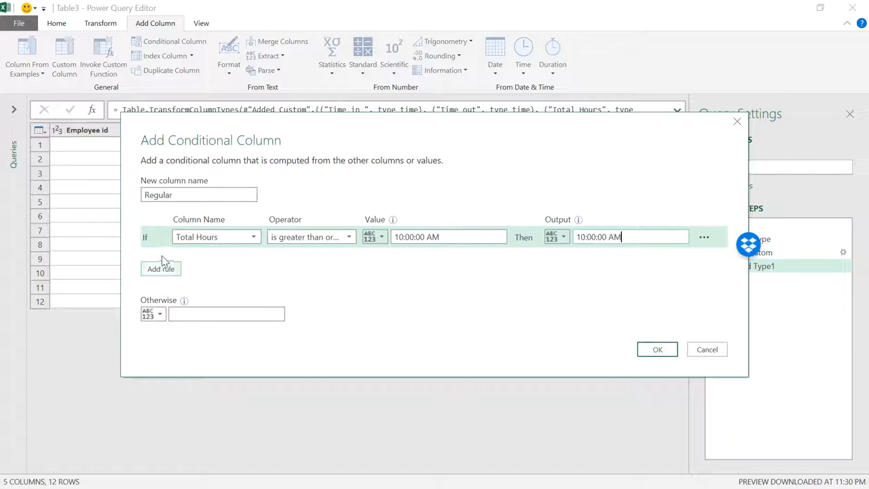
# Step: Add a second rule: else if Total Hours < 10:00:00 AM then output the Total Hours column
pyautogui.click(160, 269)
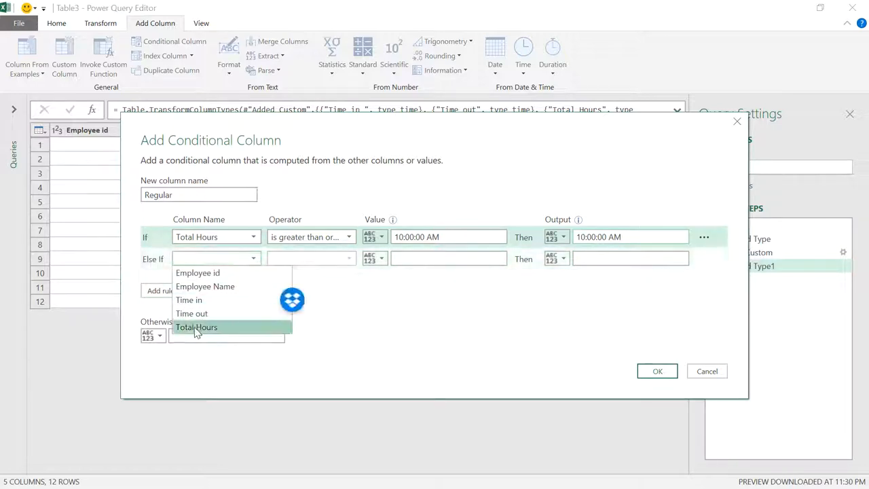
pyautogui.click(196, 326)
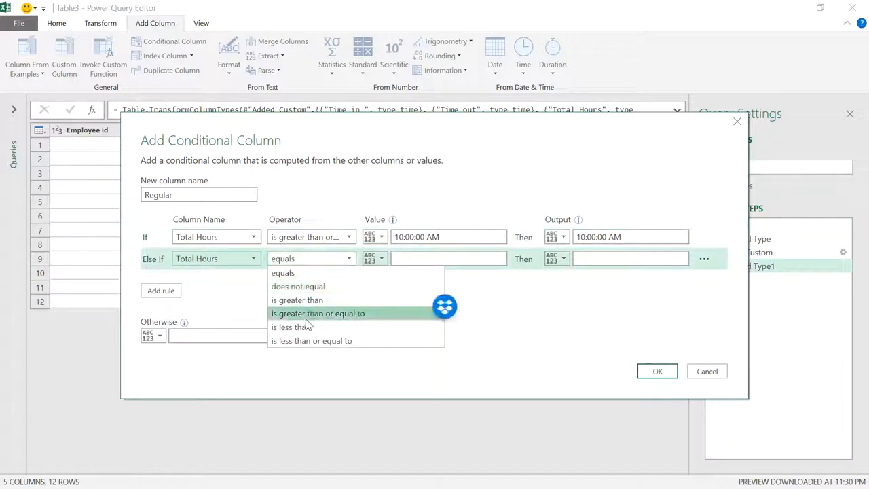
pyautogui.click(291, 326)
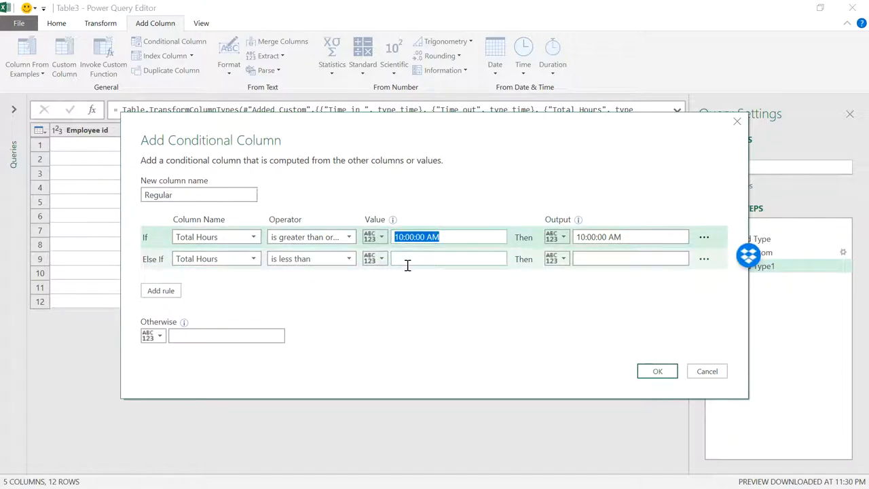
pyautogui.rightClick(449, 258)
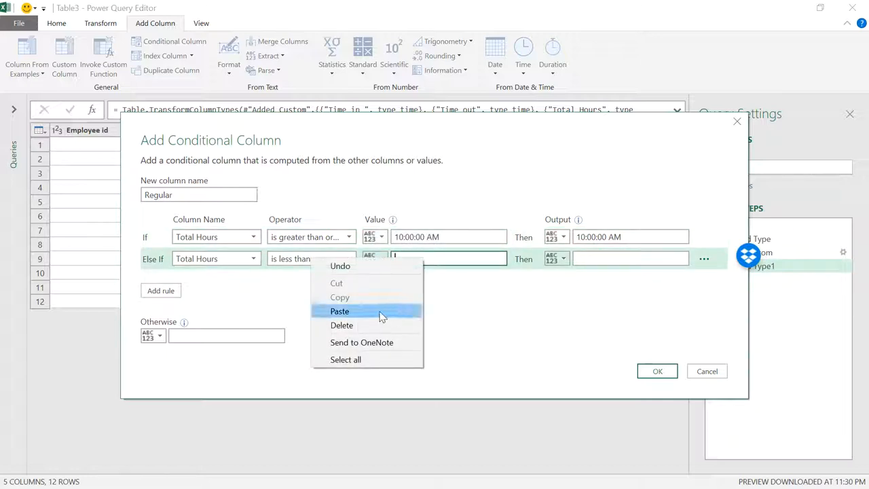
pyautogui.click(339, 311)
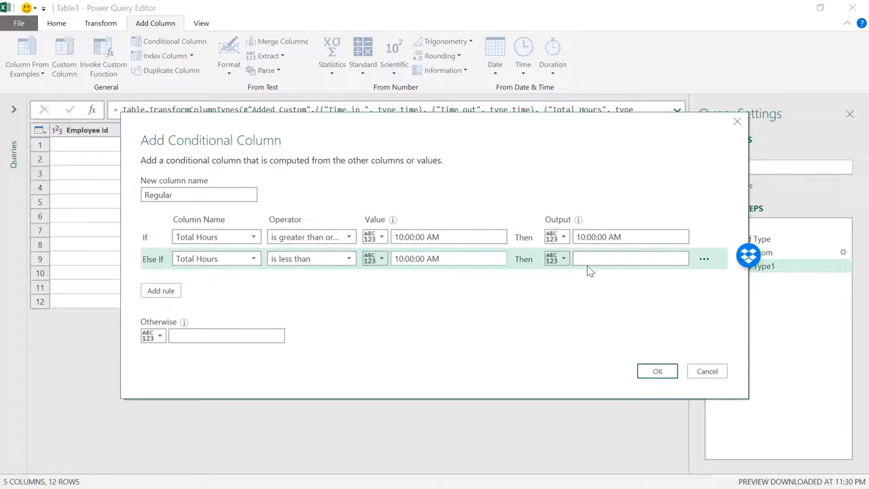
pyautogui.click(631, 259)
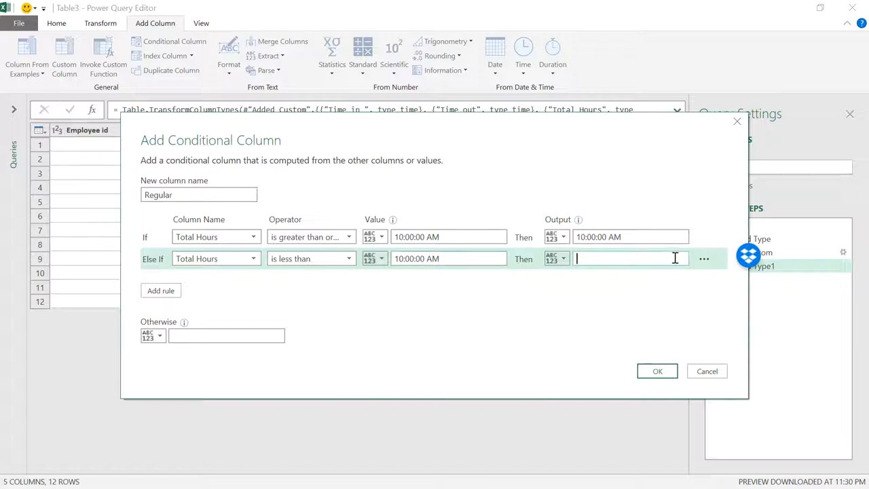
pyautogui.click(556, 258)
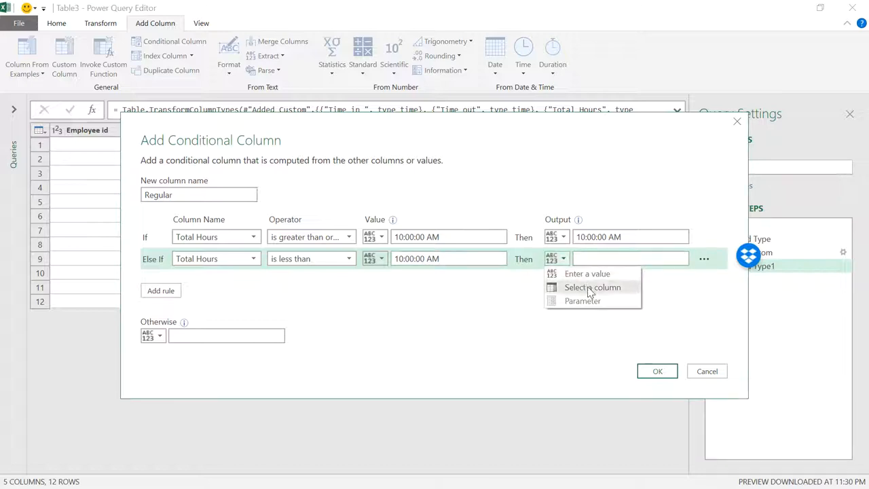
pyautogui.click(592, 287)
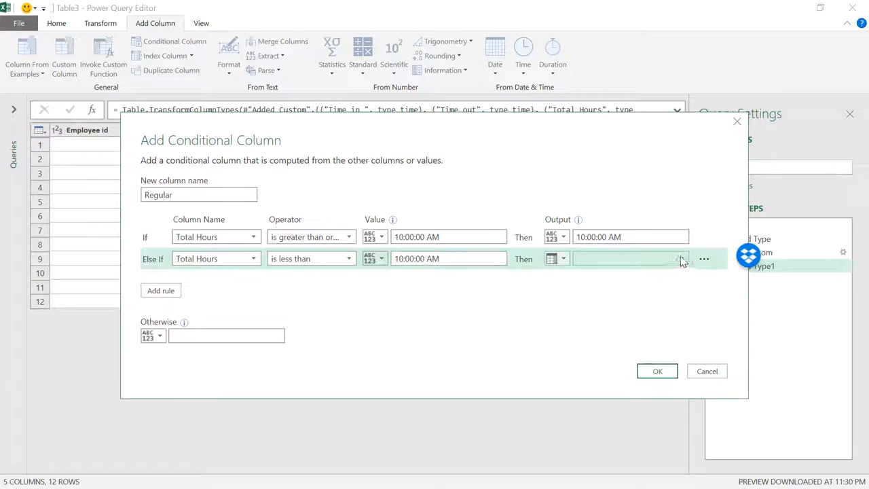
pyautogui.click(679, 258)
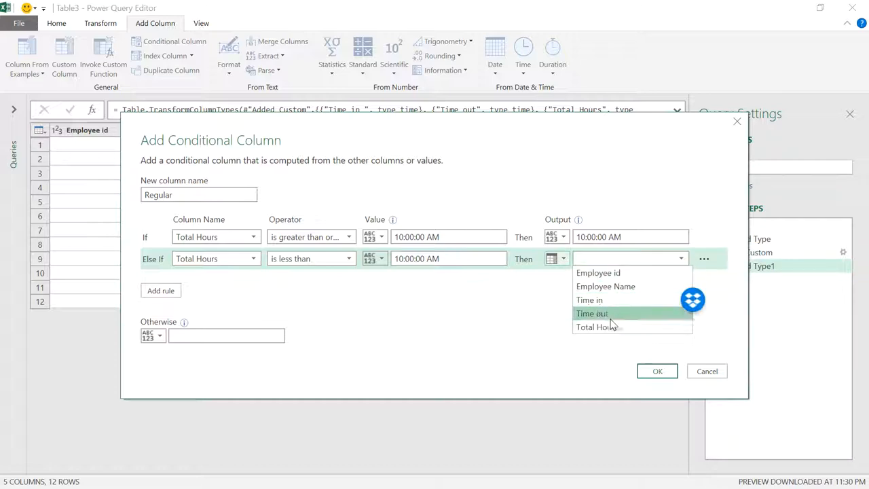
pyautogui.click(597, 326)
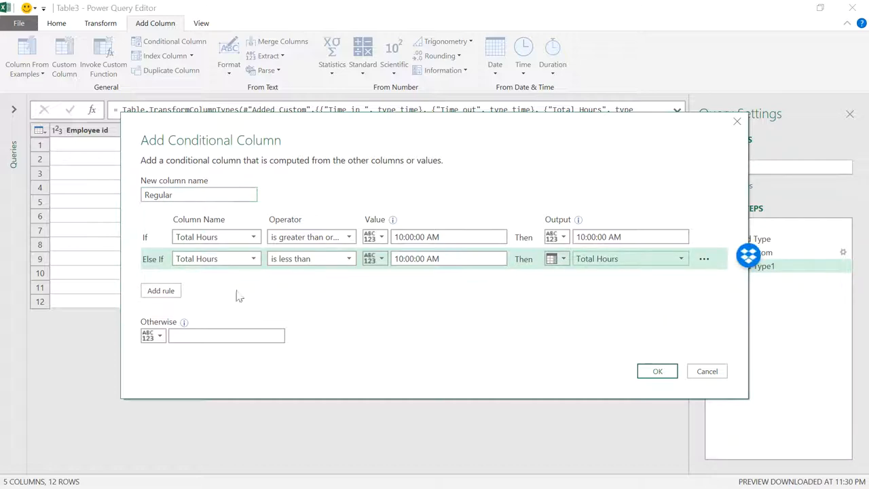
pyautogui.moveTo(216, 237)
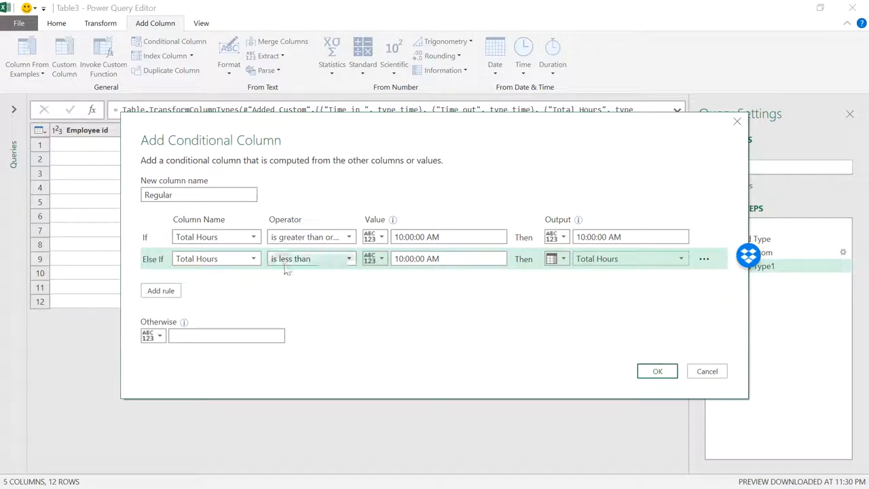
pyautogui.moveTo(658, 372)
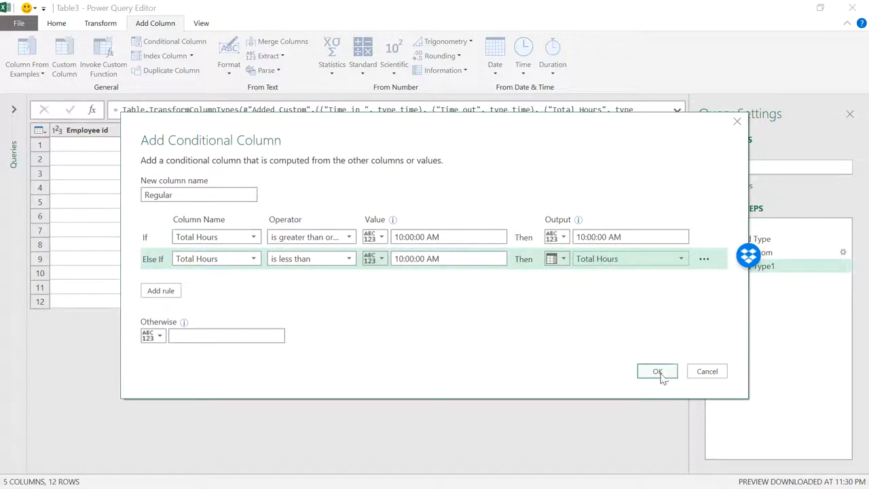
# Step: Confirm the Regular column and change its data type to Time
pyautogui.click(658, 371)
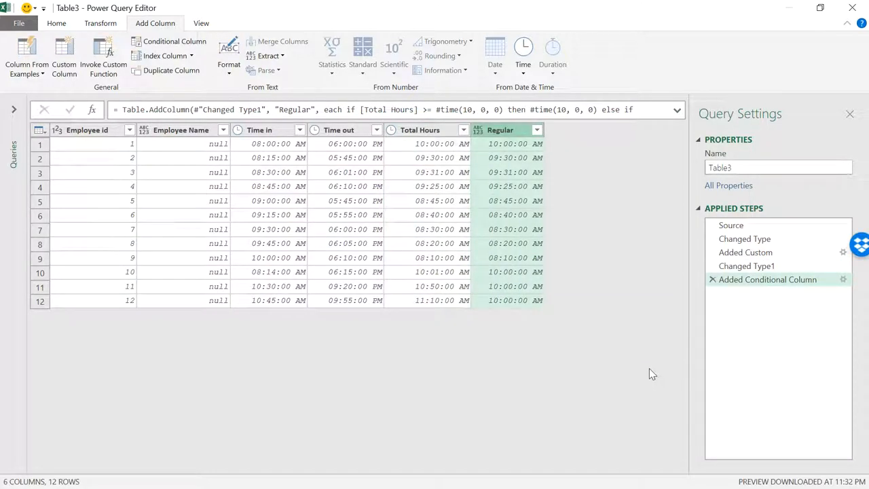
pyautogui.moveTo(103, 54)
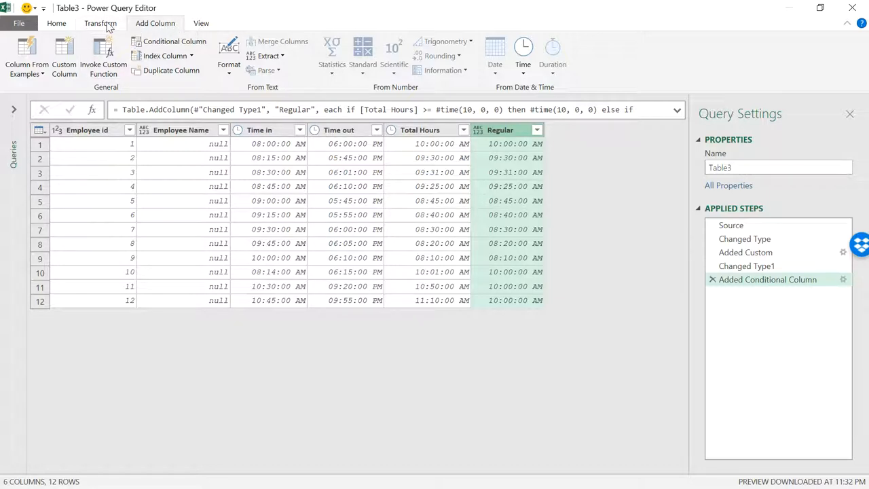
pyautogui.click(101, 22)
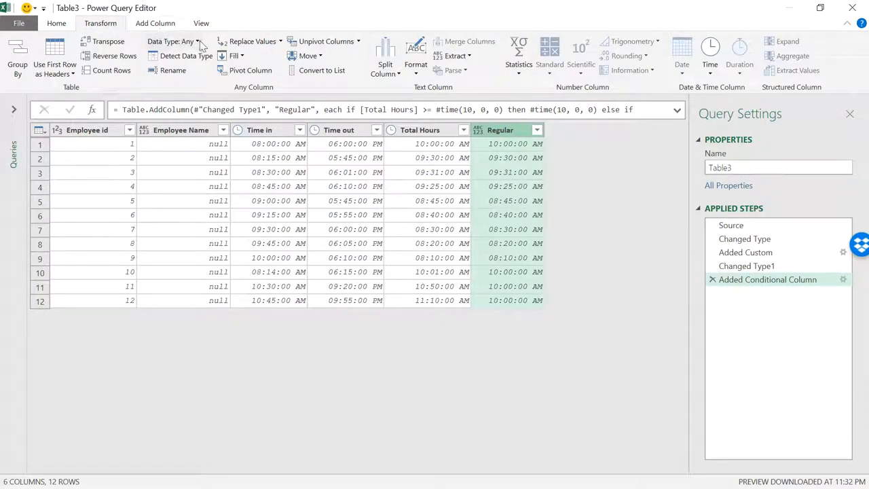
pyautogui.click(170, 41)
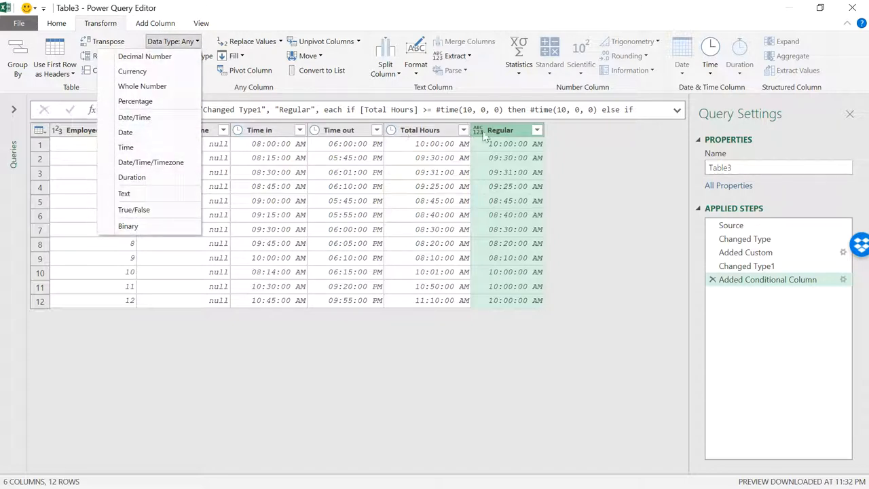
pyautogui.click(537, 131)
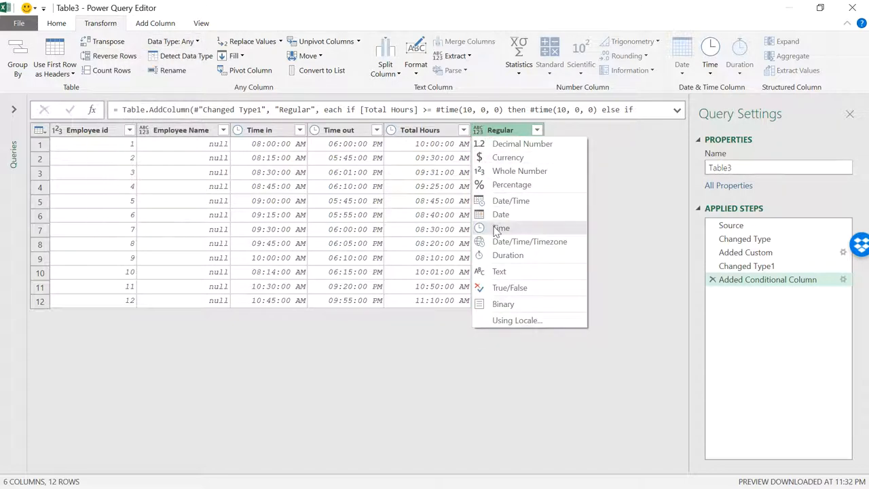
pyautogui.click(499, 228)
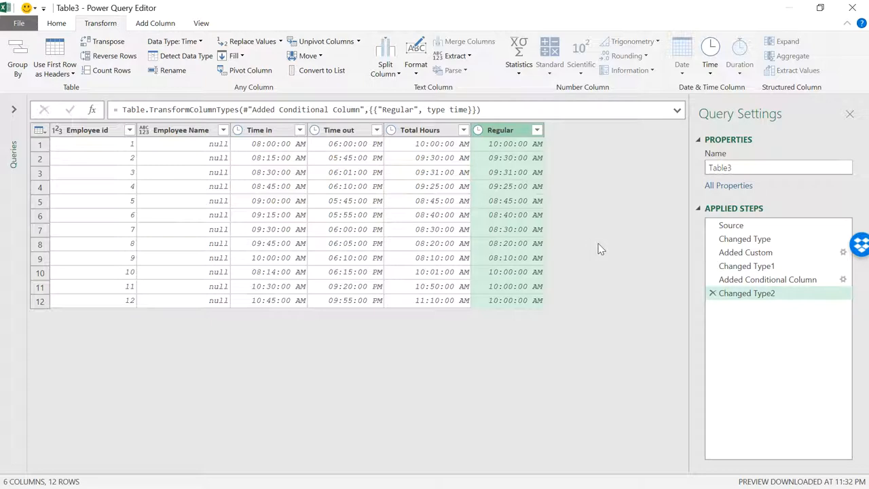
pyautogui.moveTo(428, 280)
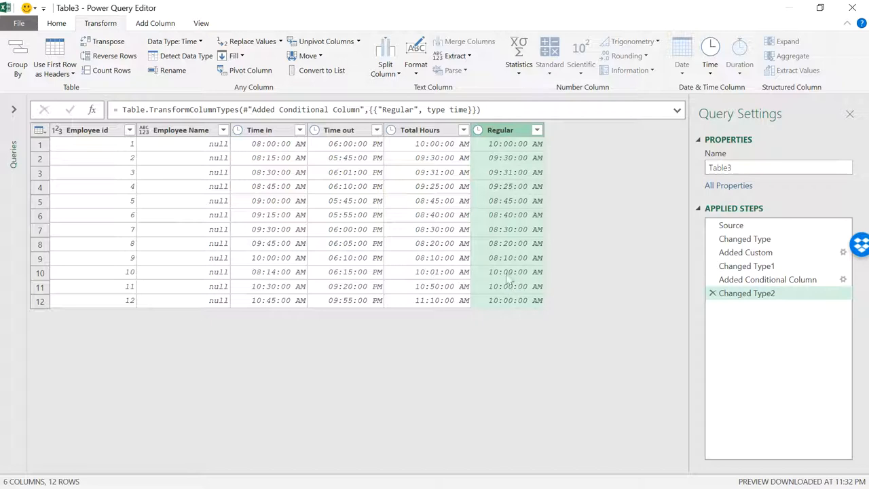
pyautogui.moveTo(518, 331)
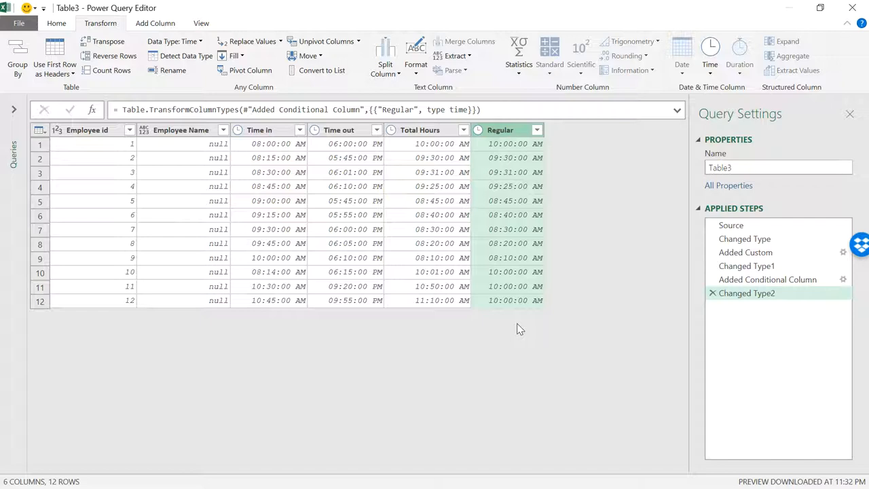
pyautogui.moveTo(387, 206)
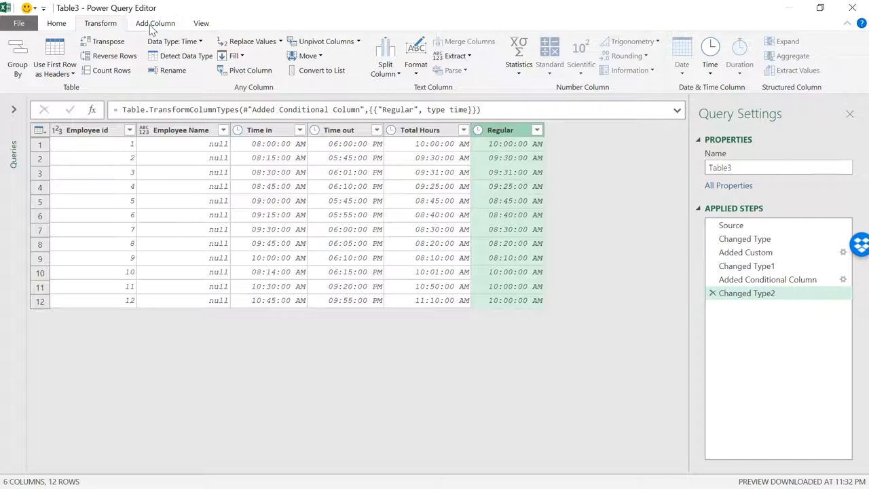
# Step: Start a custom column named 'OT or NO OT'
pyautogui.click(155, 22)
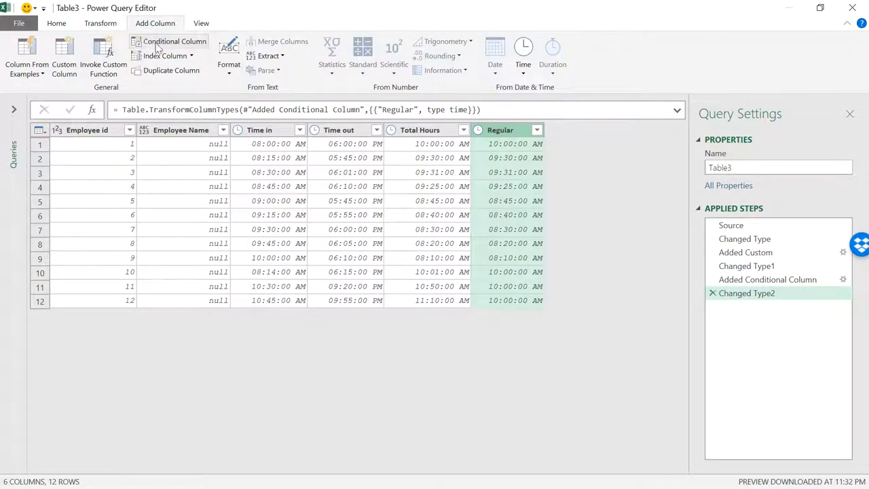
pyautogui.moveTo(174, 40)
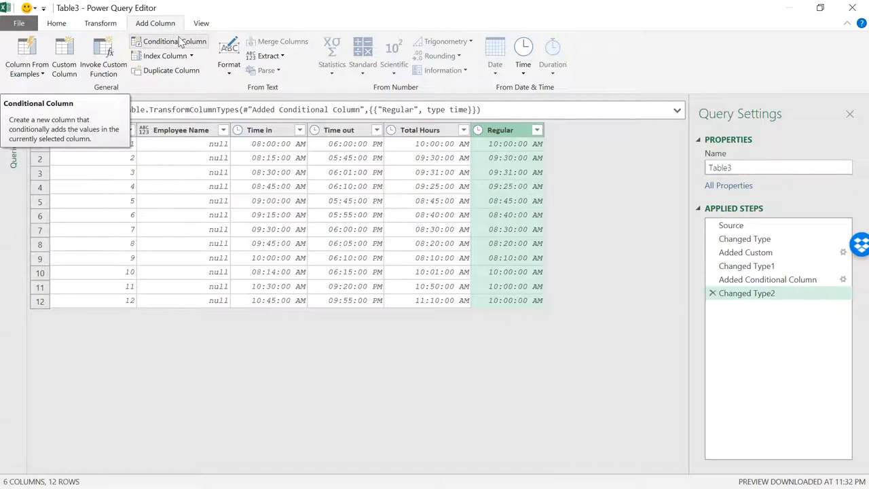
pyautogui.moveTo(64, 57)
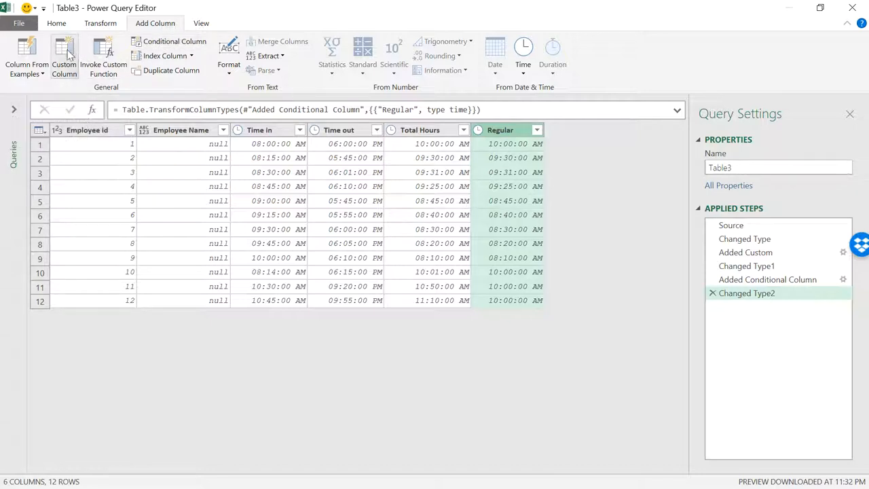
pyautogui.click(64, 56)
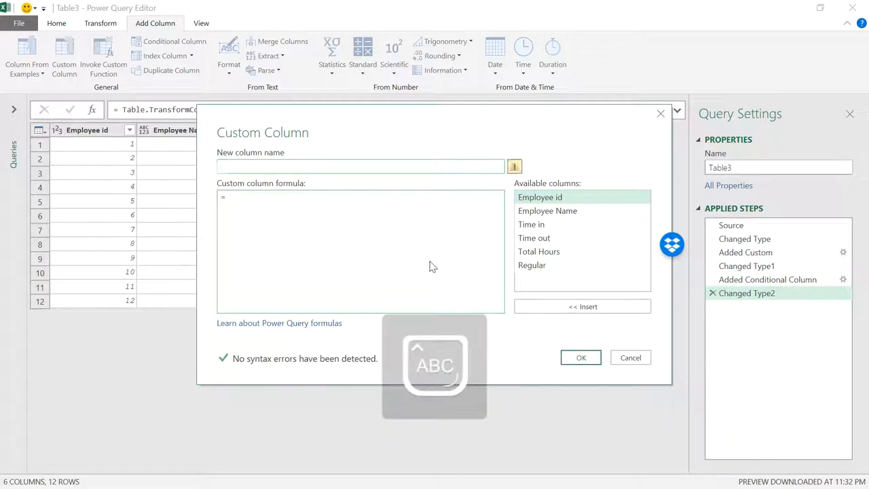
pyautogui.write('OT or')
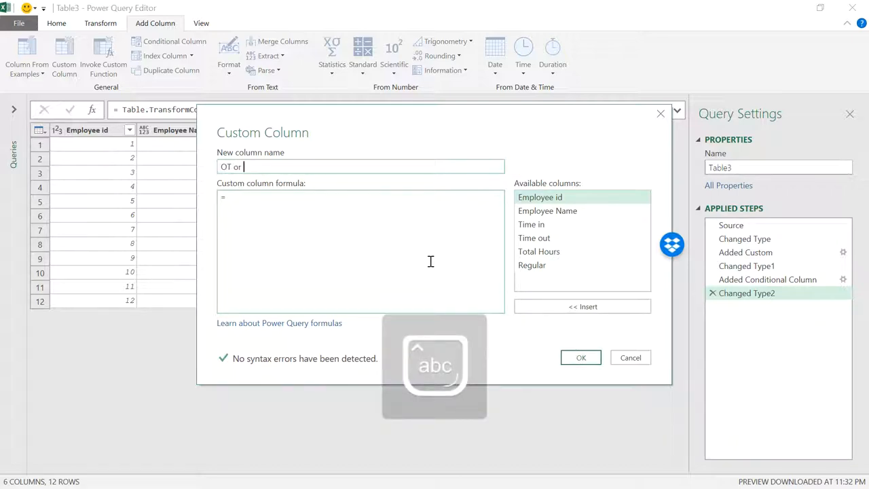
pyautogui.write('NO')
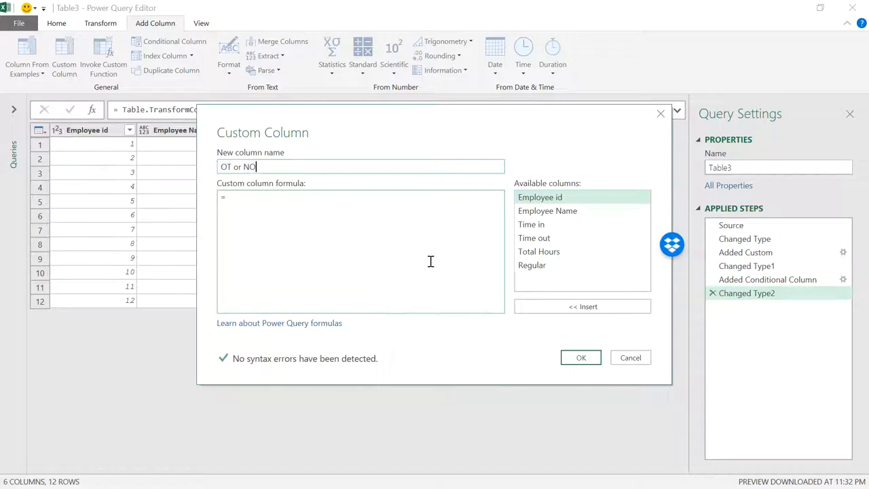
pyautogui.write('OT')
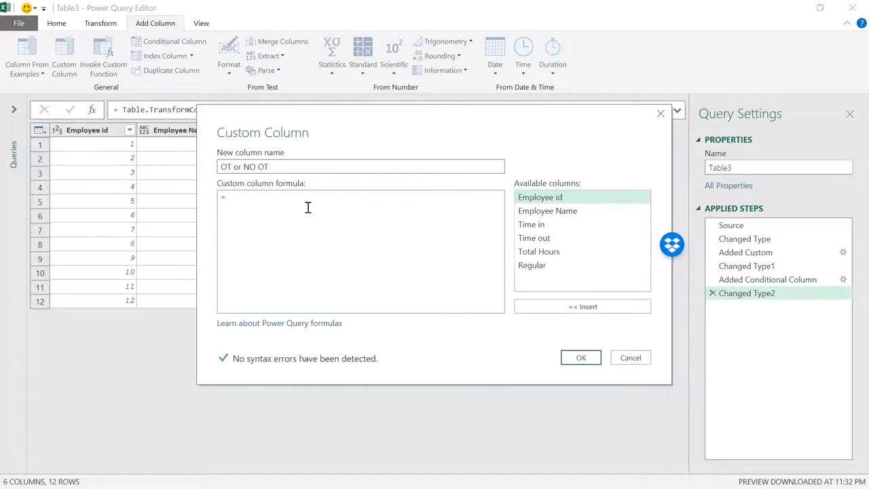
# Step: Enter the formula if [Total Hours]>[Regular] then [Regular]-[Total Hours] else null and confirm
pyautogui.write('i')
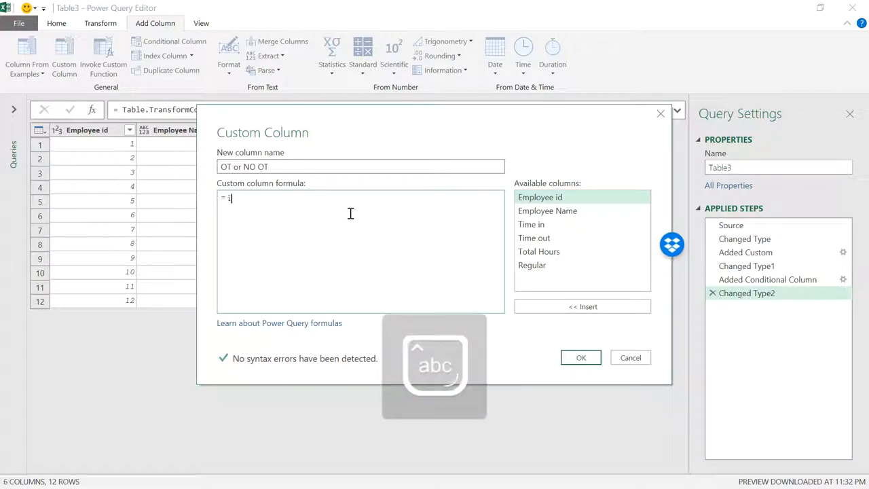
pyautogui.write('f')
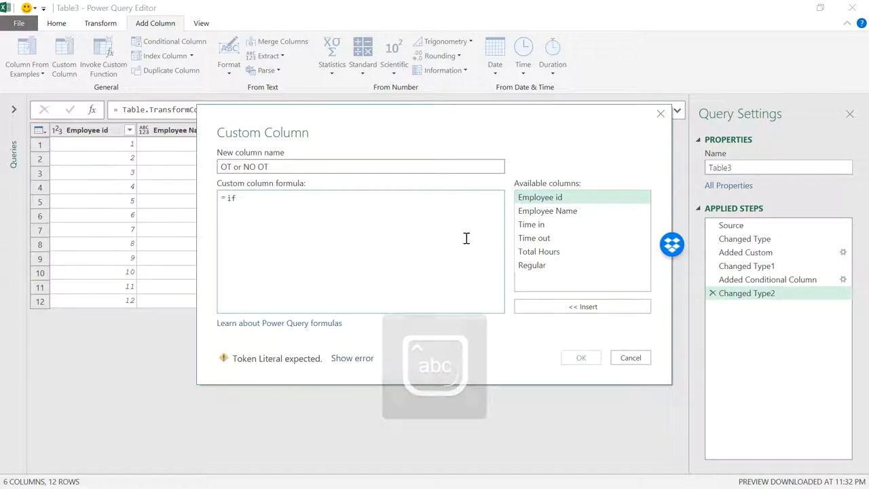
pyautogui.moveTo(538, 251)
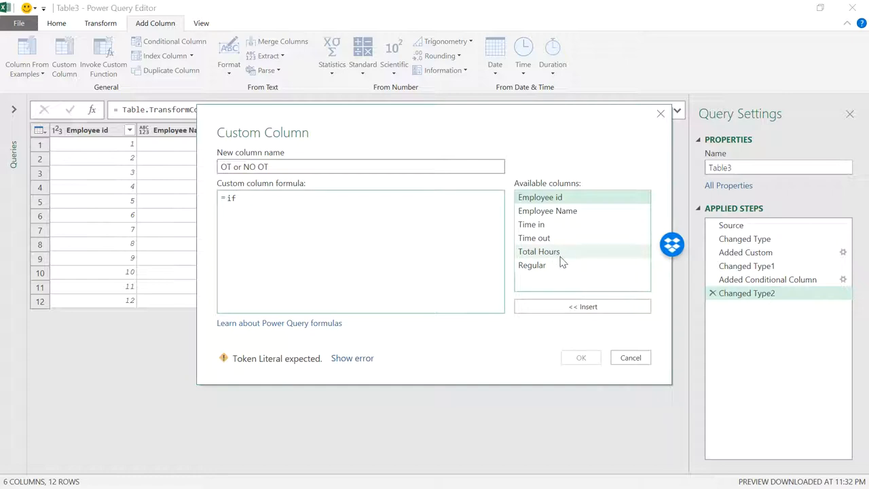
pyautogui.doubleClick(538, 251)
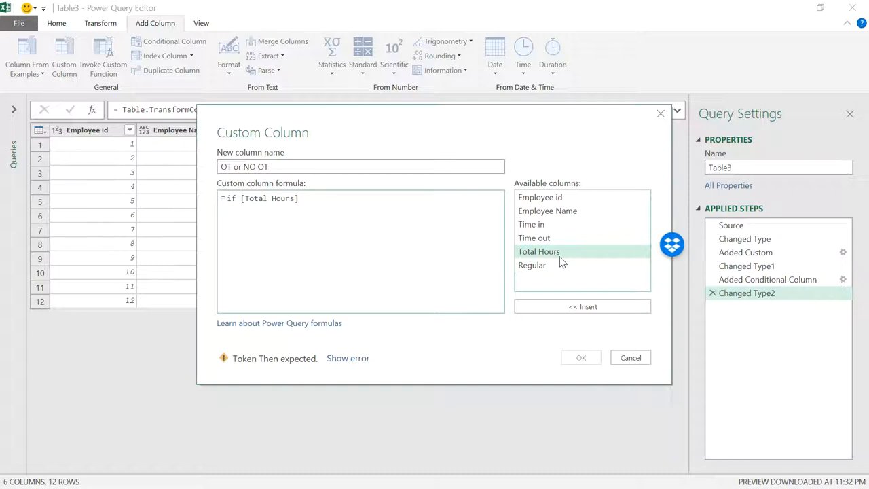
pyautogui.write('>[Regular')
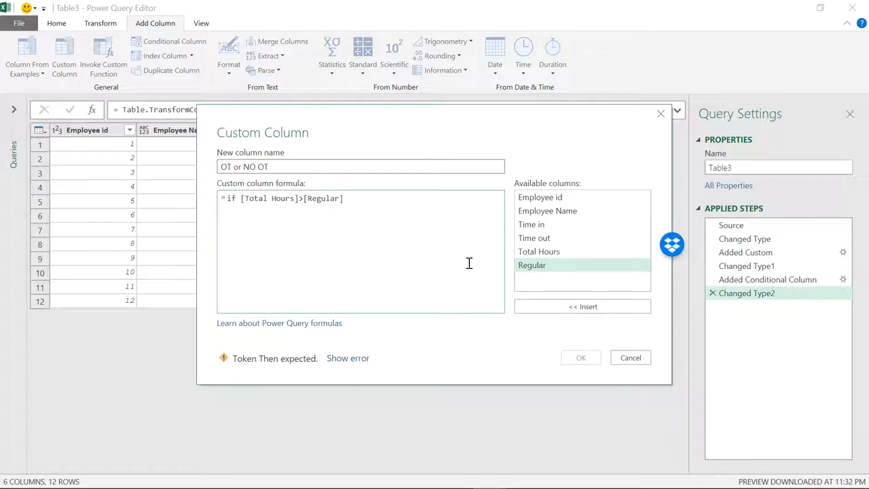
pyautogui.write('t')
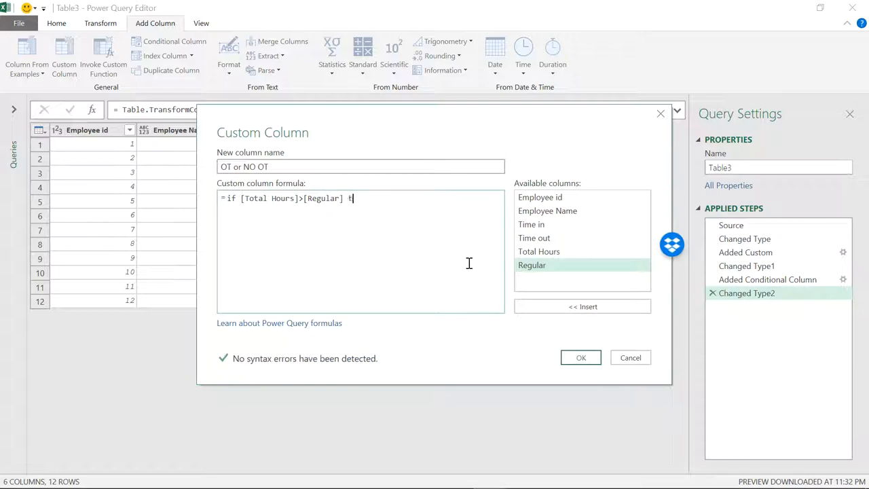
pyautogui.write('hen [Regular')
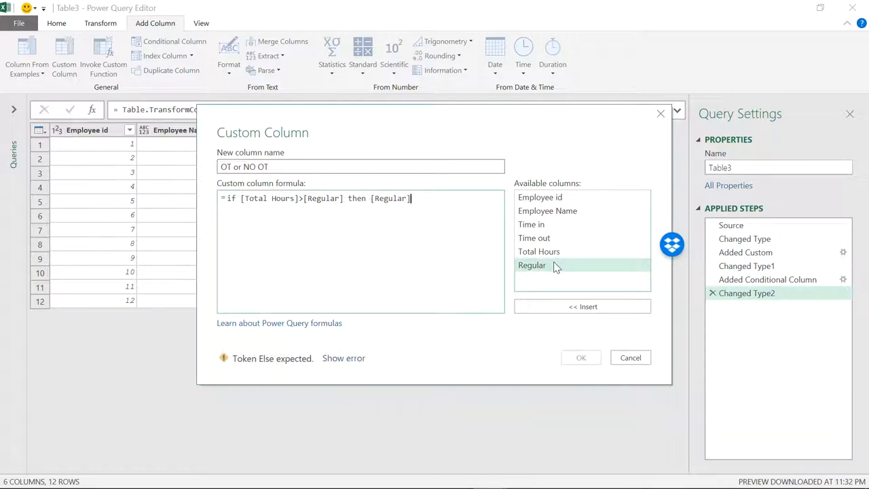
pyautogui.write('-')
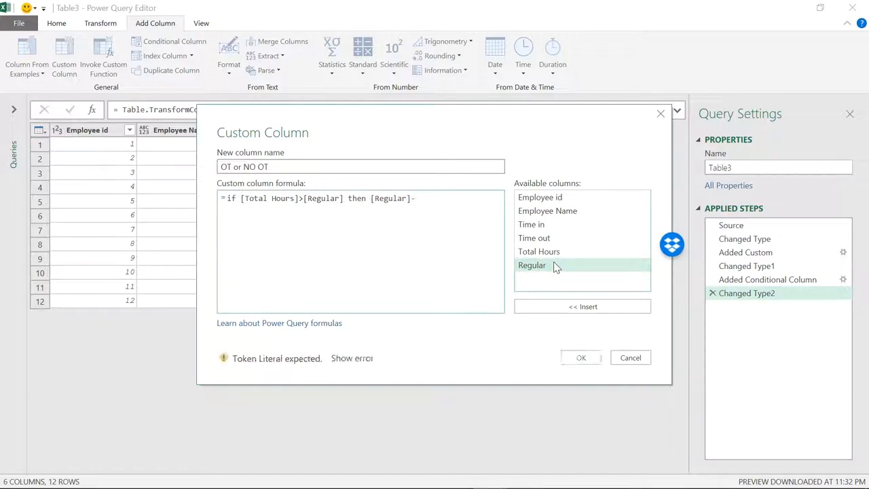
pyautogui.doubleClick(538, 251)
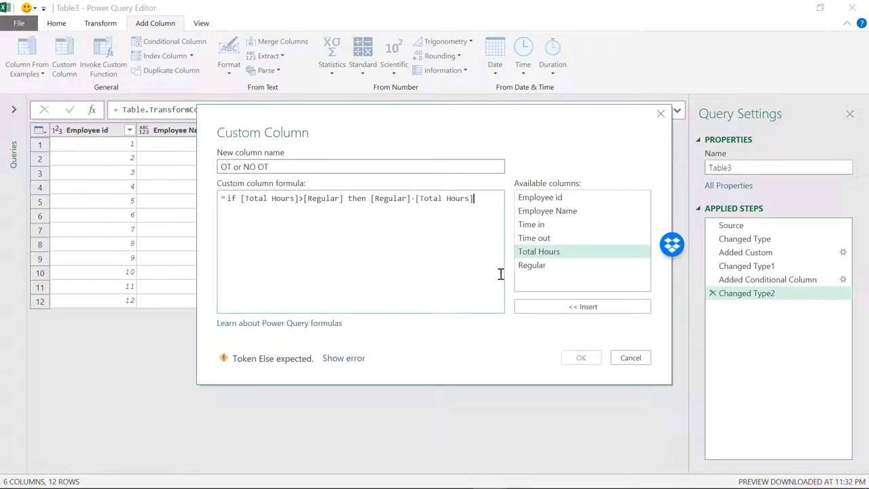
pyautogui.moveTo(394, 304)
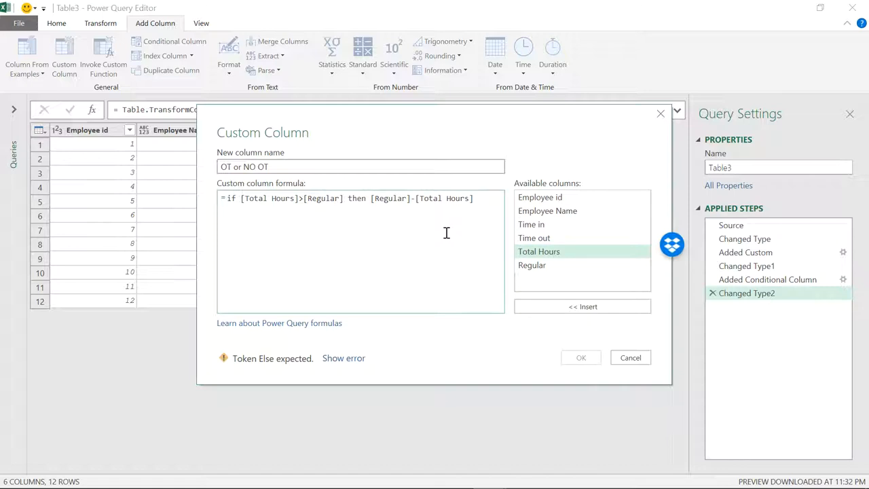
pyautogui.write('else null')
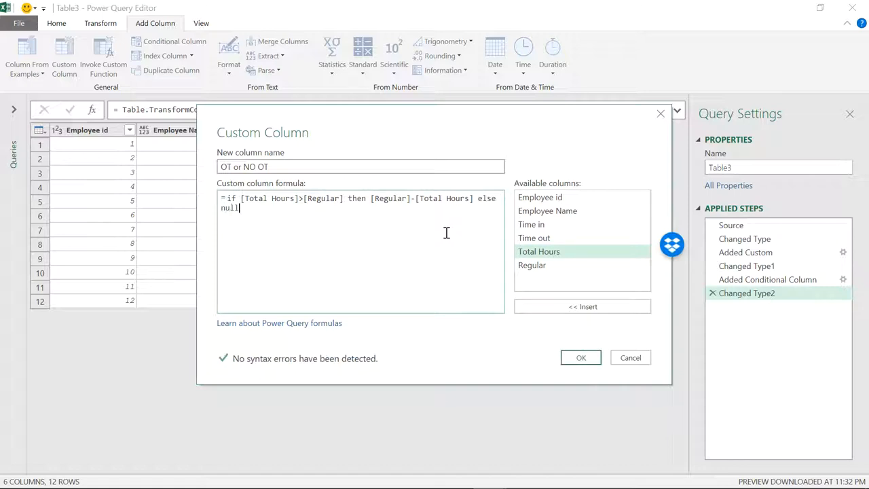
pyautogui.moveTo(382, 244)
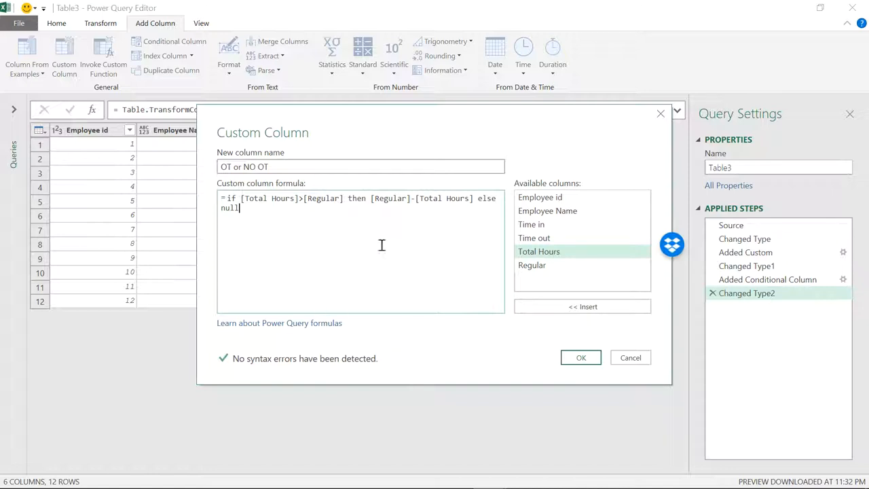
pyautogui.moveTo(421, 237)
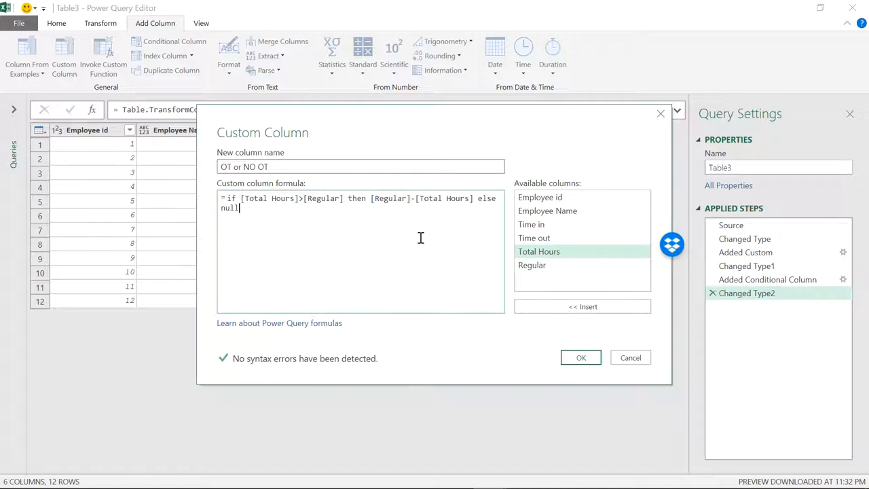
pyautogui.click(581, 359)
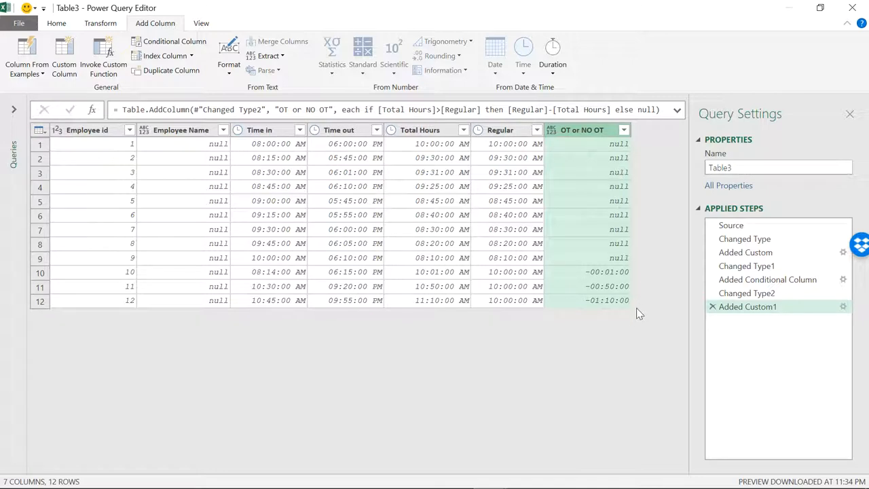
pyautogui.moveTo(608, 281)
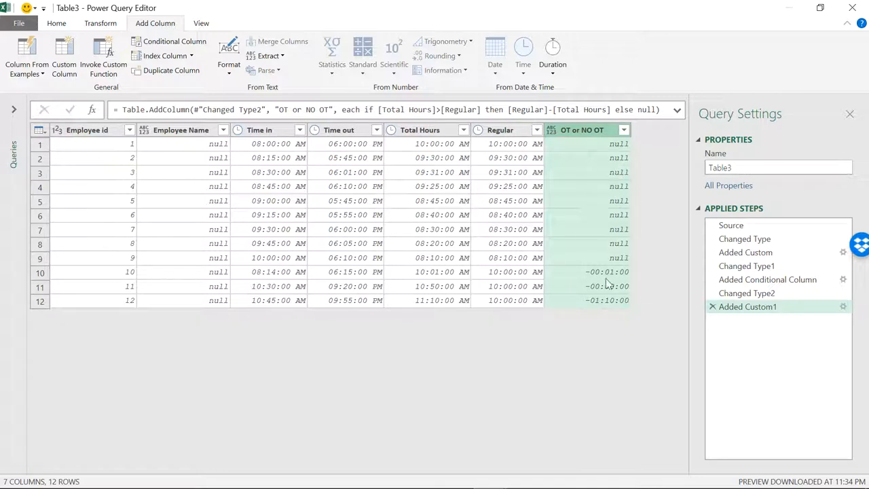
pyautogui.moveTo(840, 311)
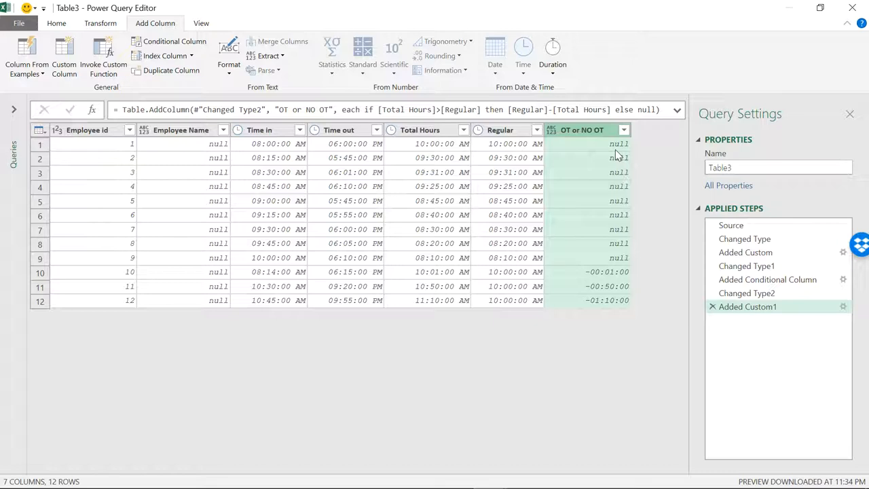
pyautogui.moveTo(623, 298)
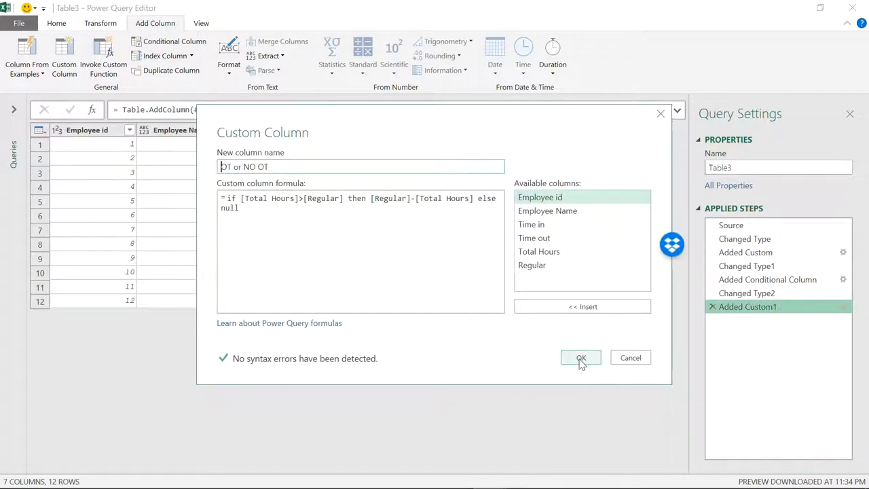
# Step: Confirm the OT or NO OT custom column, giving null or negative durations per employee
pyautogui.click(582, 358)
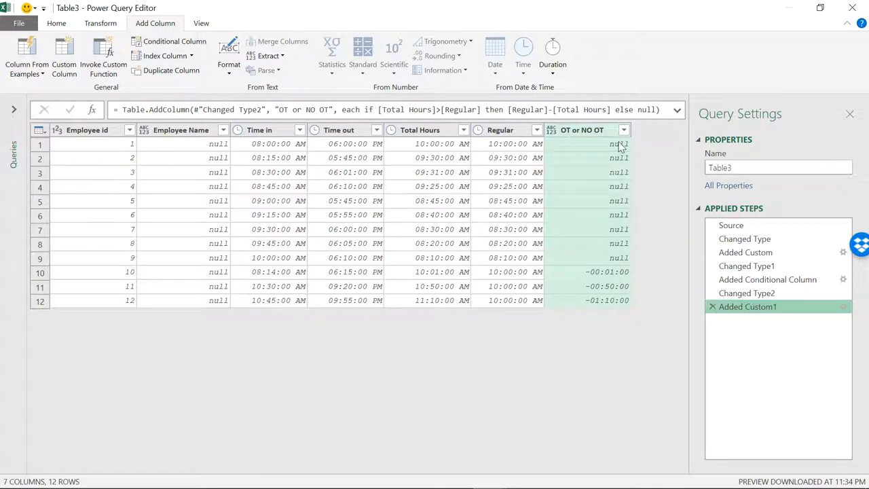
pyautogui.moveTo(604, 301)
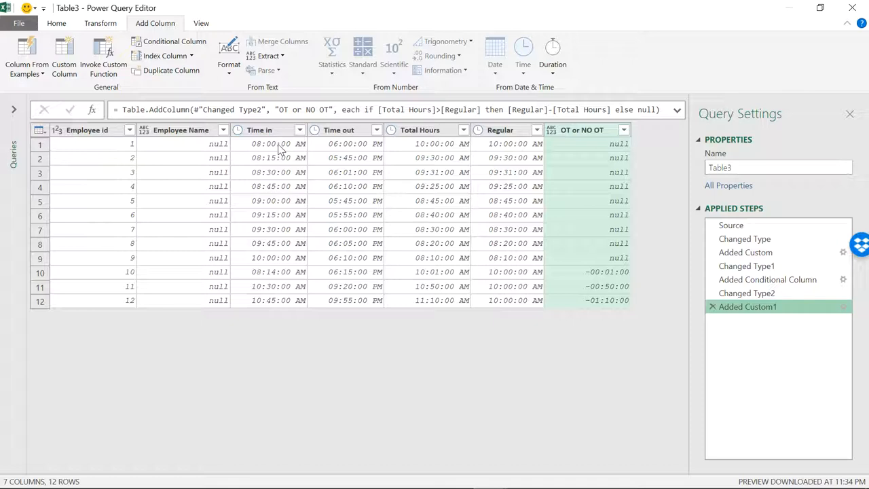
pyautogui.moveTo(307, 149)
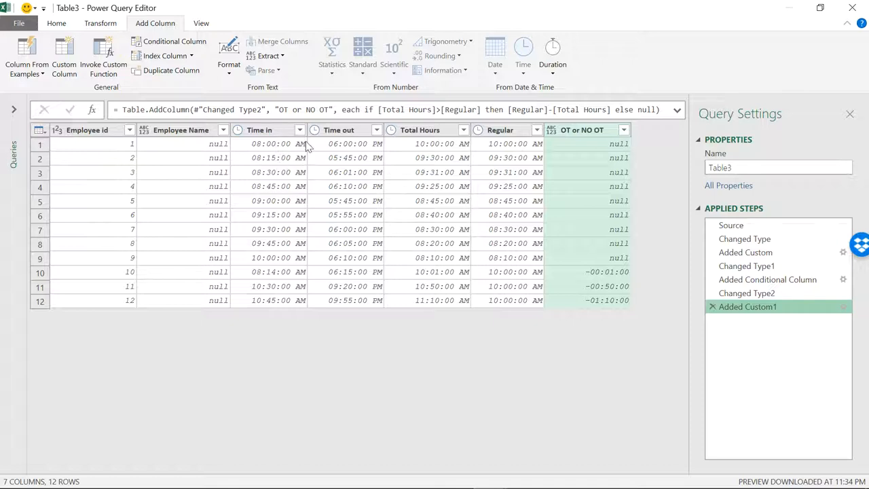
pyautogui.moveTo(280, 242)
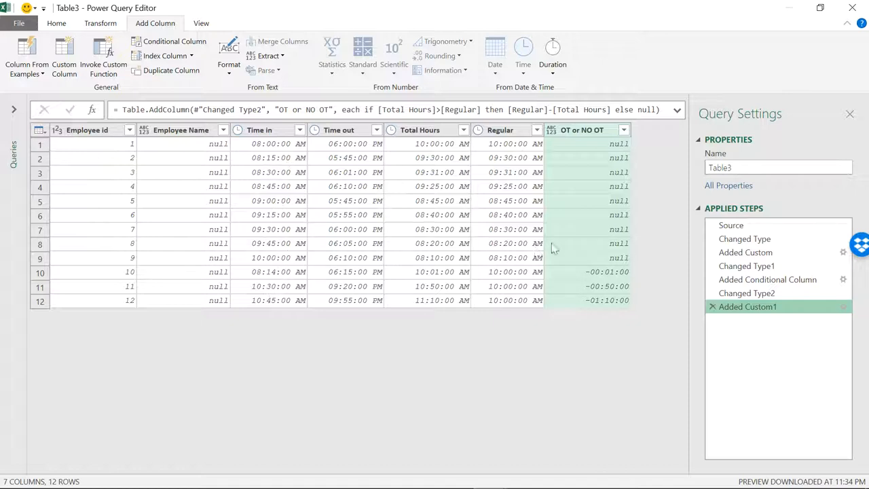
pyautogui.moveTo(600, 226)
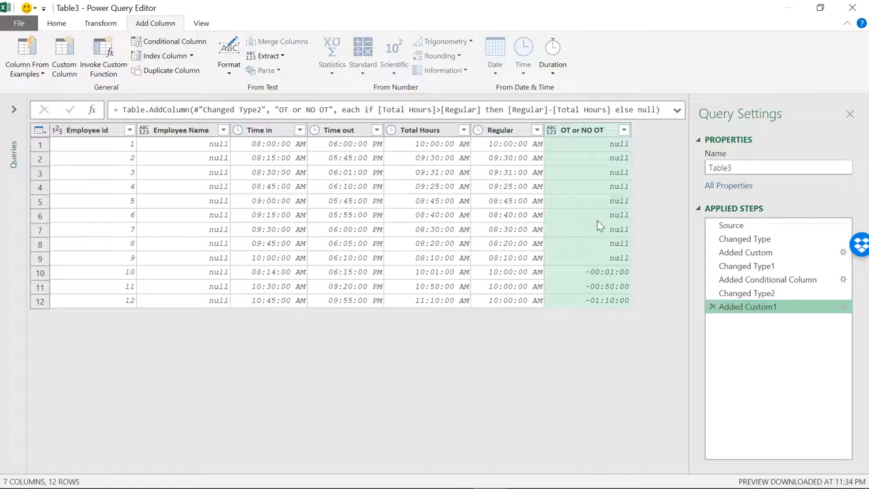
pyautogui.moveTo(591, 136)
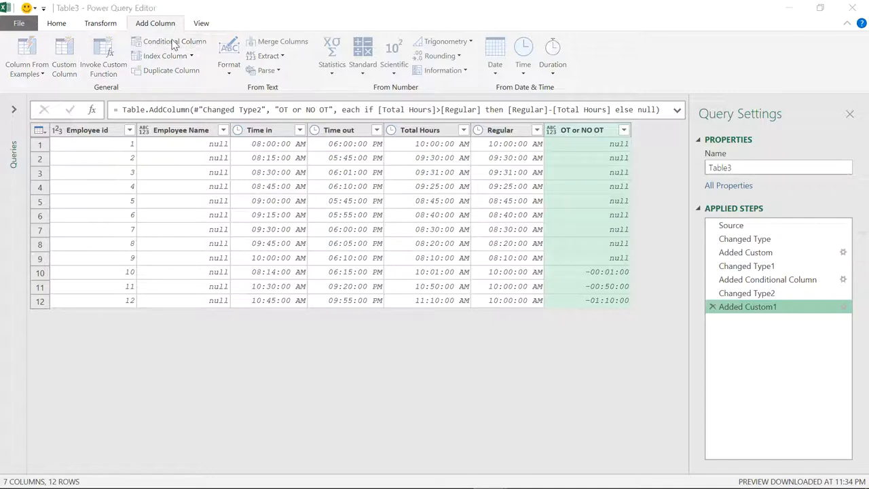
# Step: Define a conditional column Remark testing Time in >= 8:15:00 AM
pyautogui.click(174, 40)
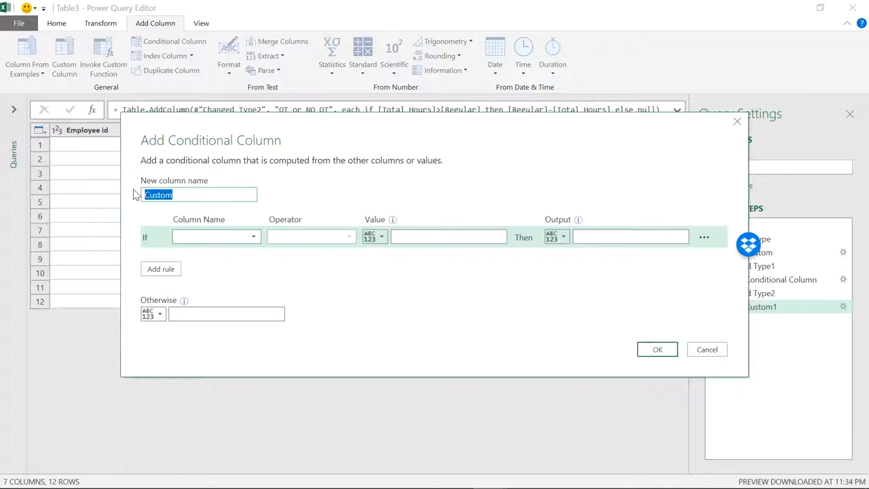
pyautogui.write('Remark')
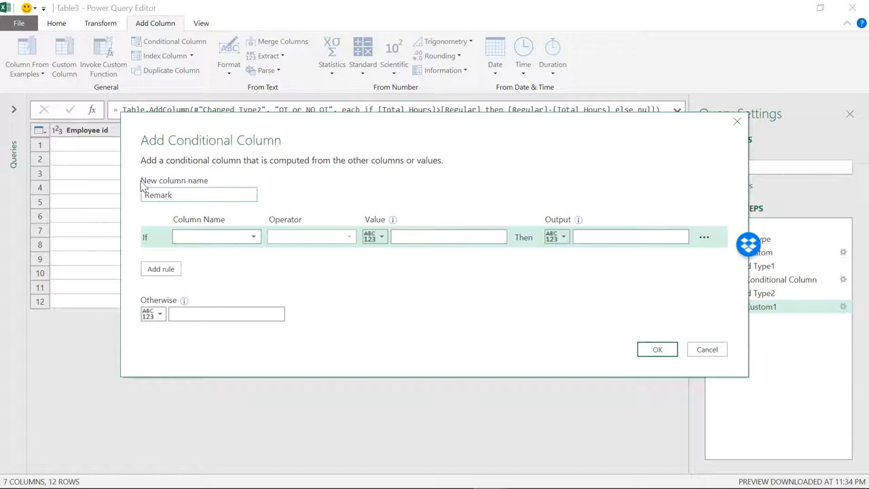
pyautogui.click(253, 236)
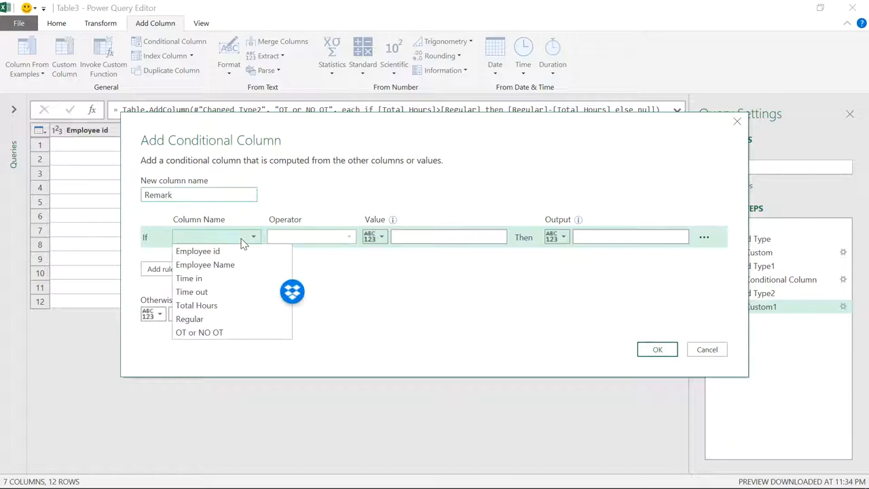
pyautogui.moveTo(213, 279)
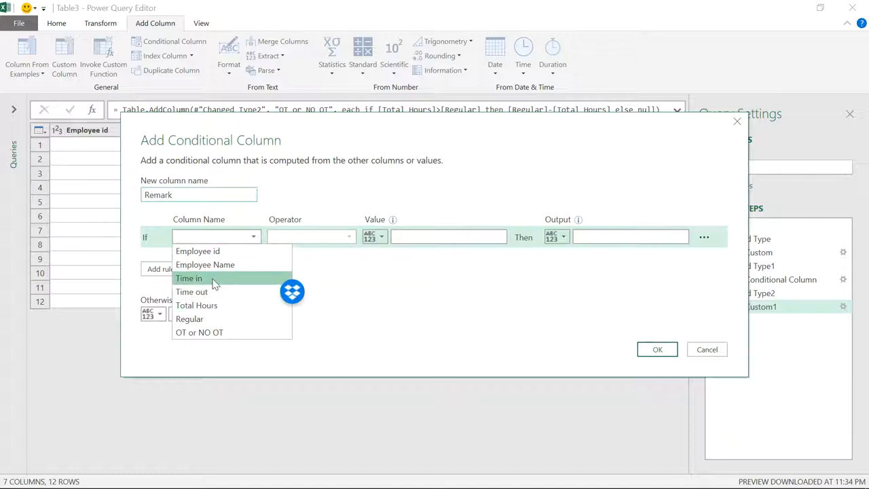
pyautogui.click(189, 278)
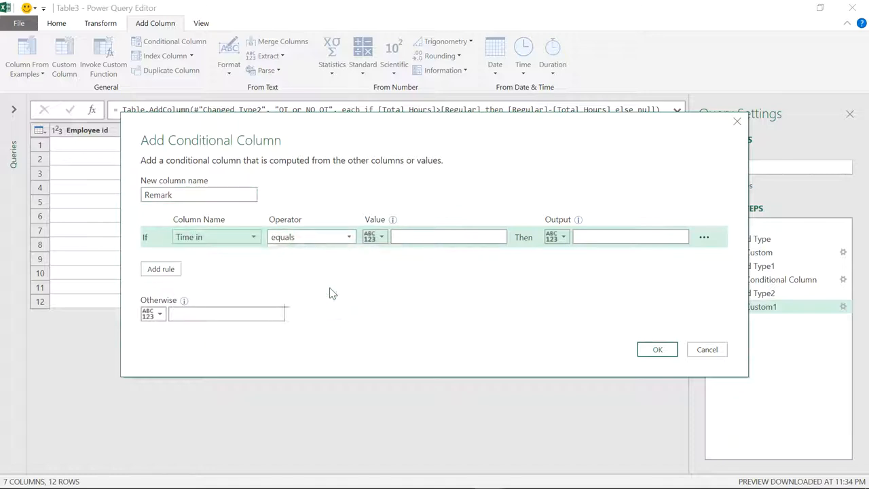
pyautogui.click(309, 237)
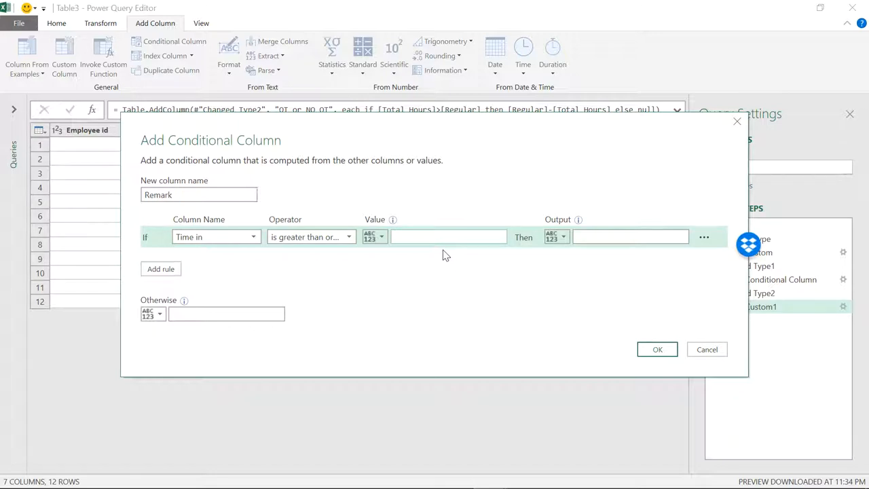
pyautogui.write('8')
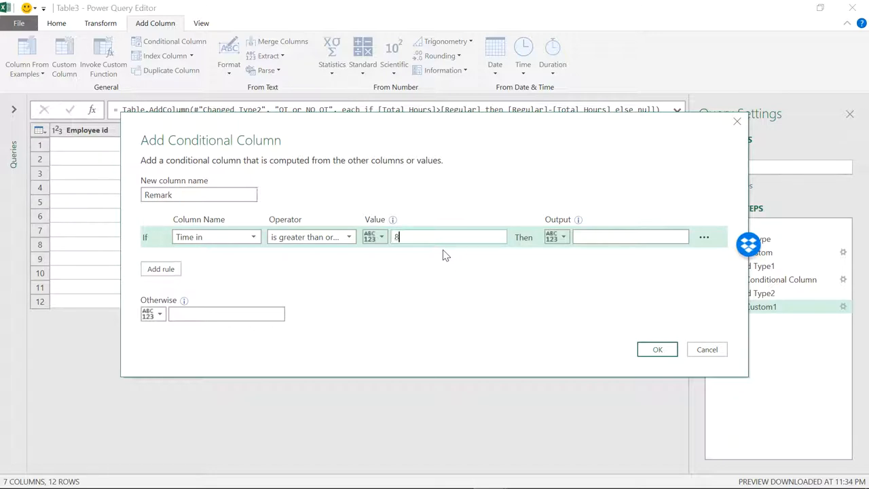
pyautogui.write(':')
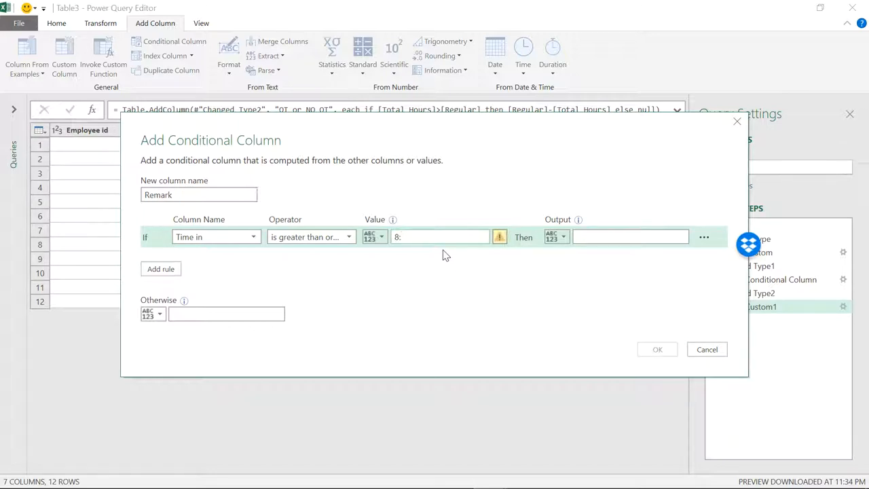
pyautogui.write('15')
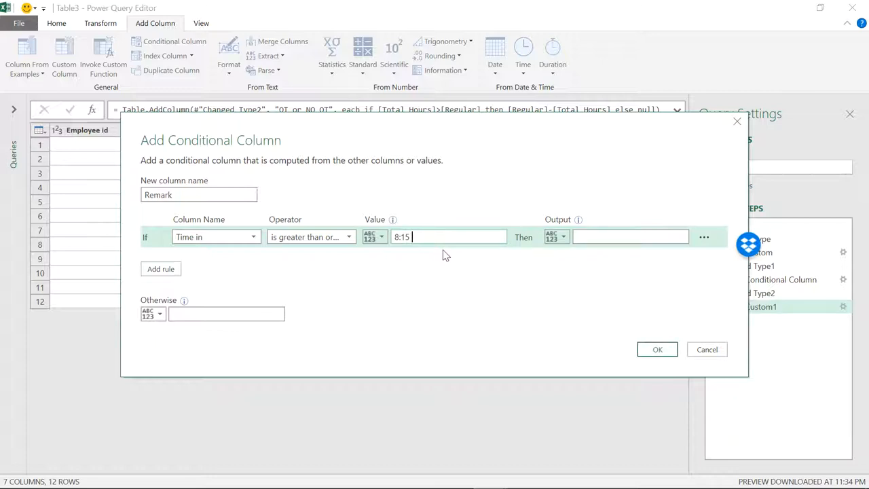
pyautogui.write(':00')
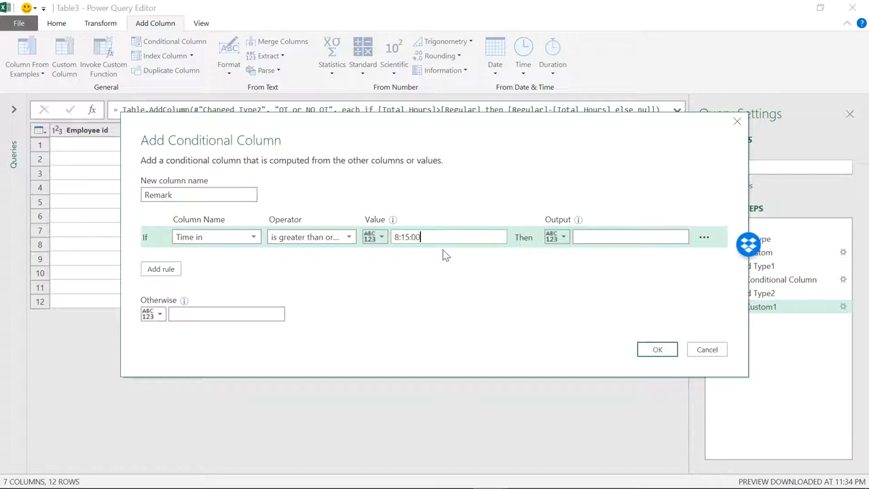
pyautogui.write('am')
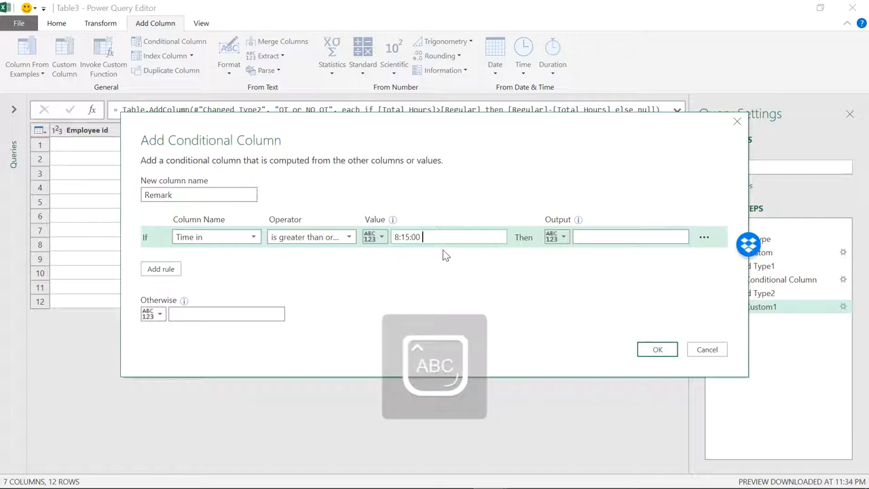
pyautogui.write('AM')
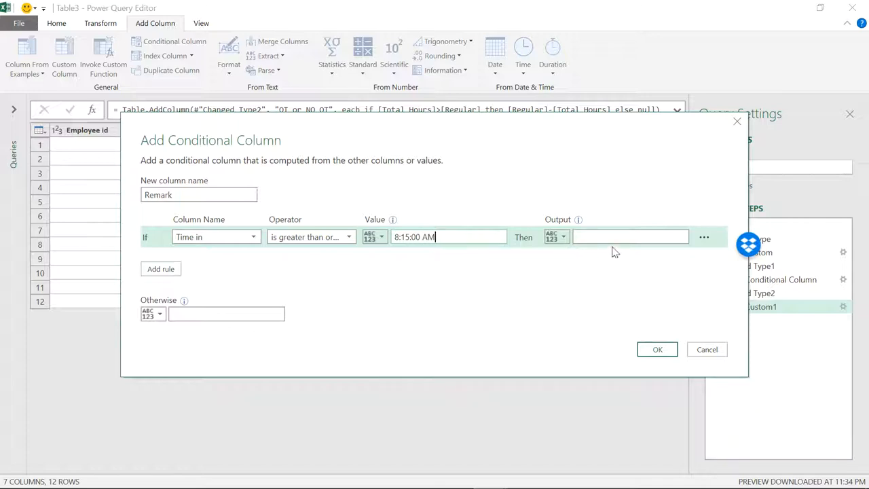
# Step: Set the output to Late, otherwise Ontime, and add the Remark column
pyautogui.click(630, 236)
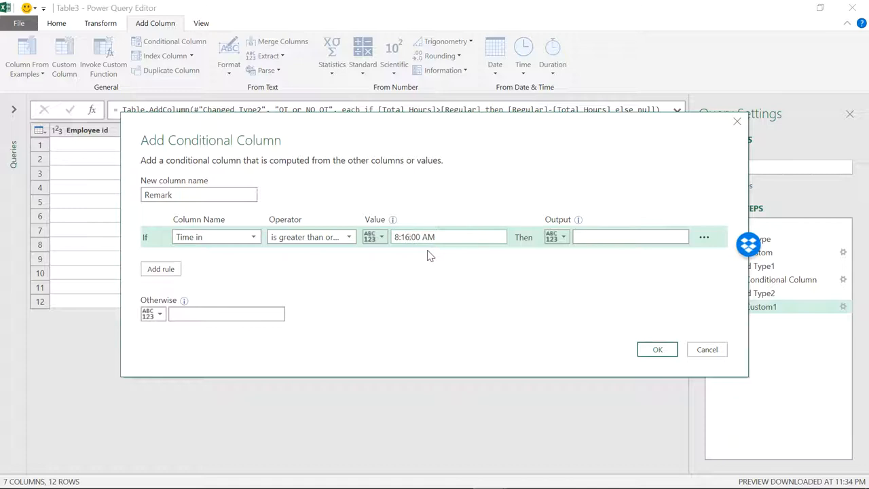
pyautogui.click(630, 236)
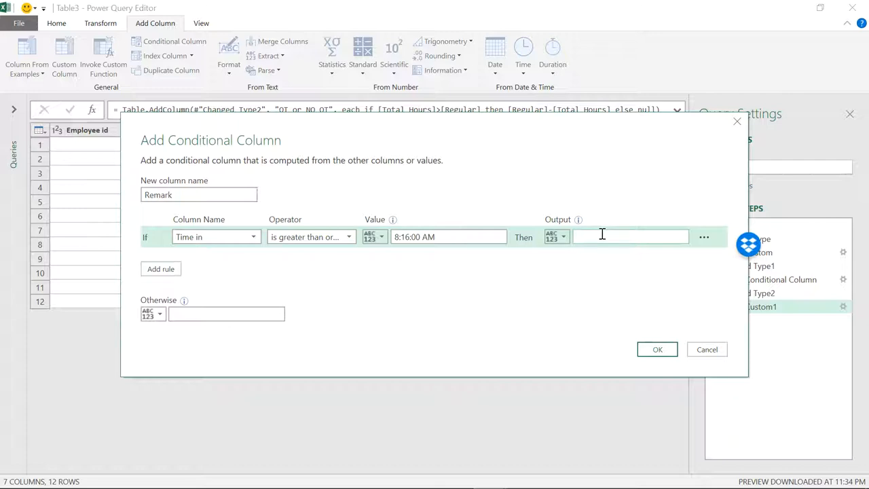
pyautogui.write('L')
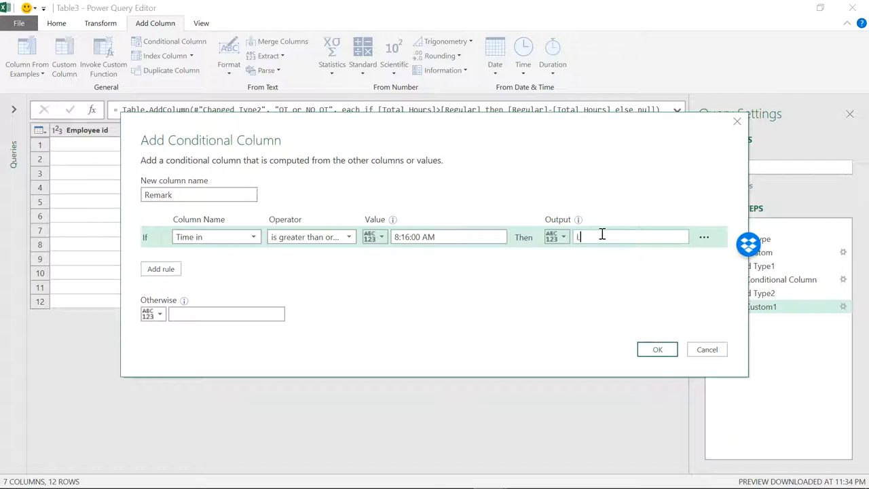
pyautogui.write('A')
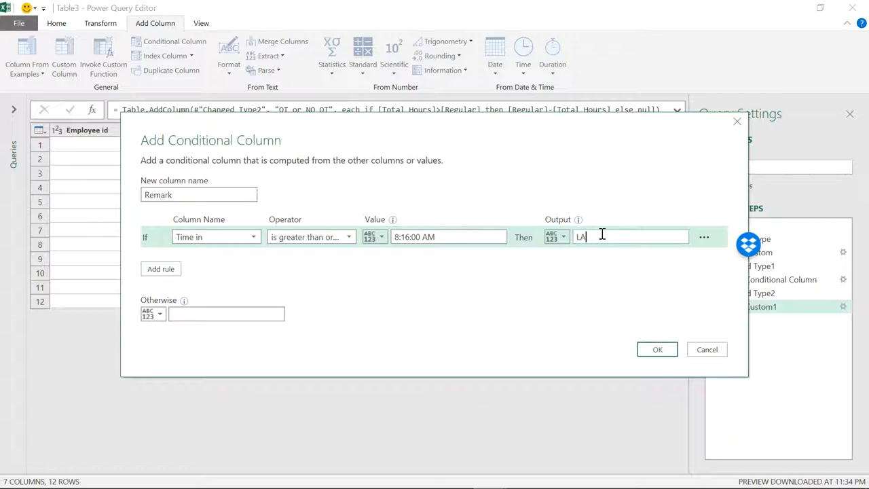
pyautogui.write('te')
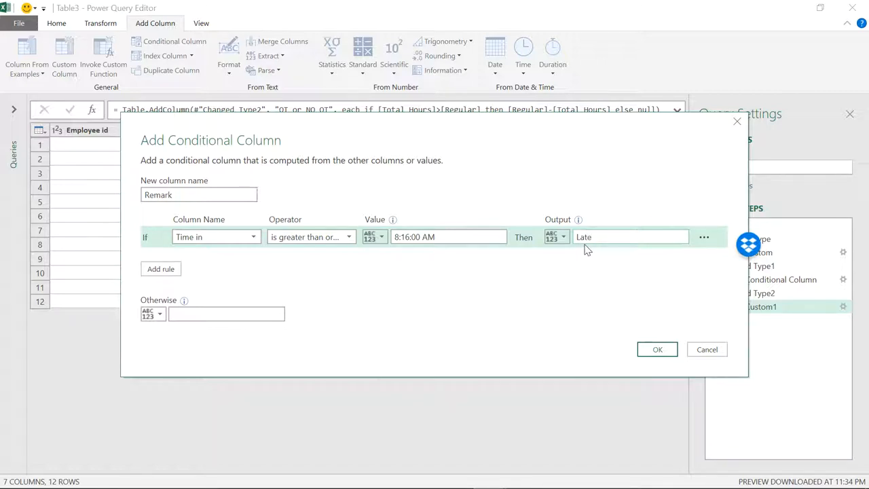
pyautogui.moveTo(560, 252)
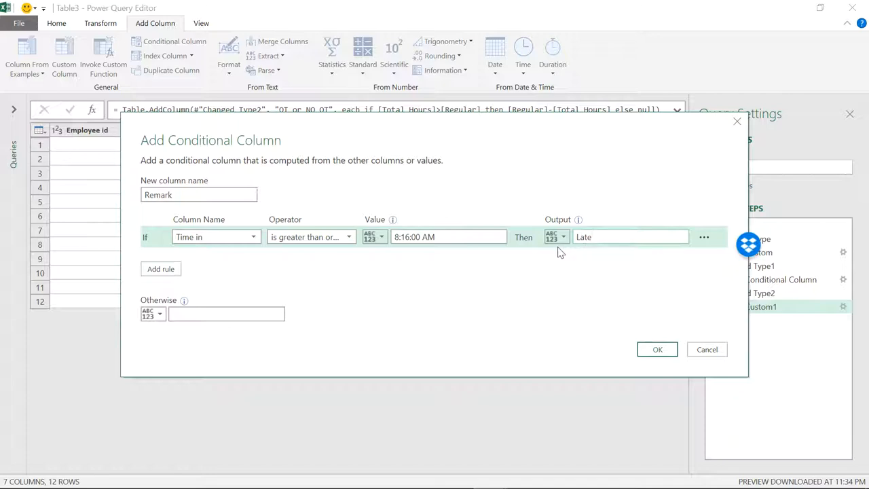
pyautogui.click(226, 313)
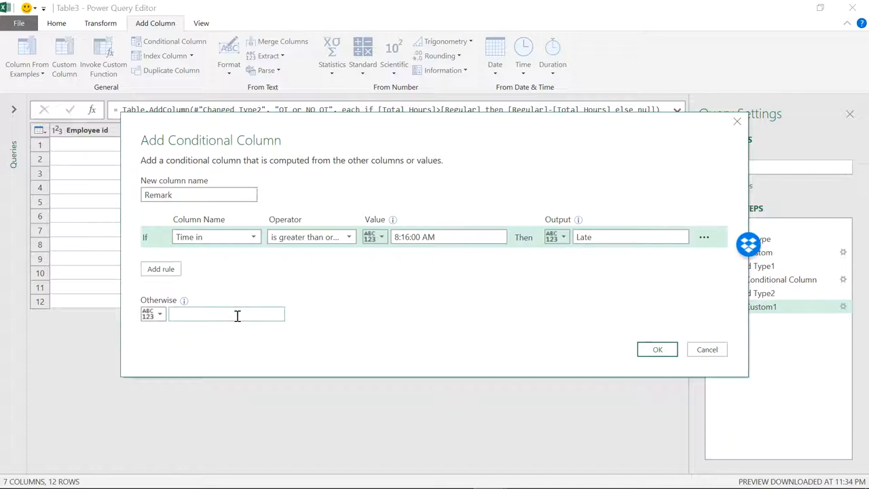
pyautogui.write('On')
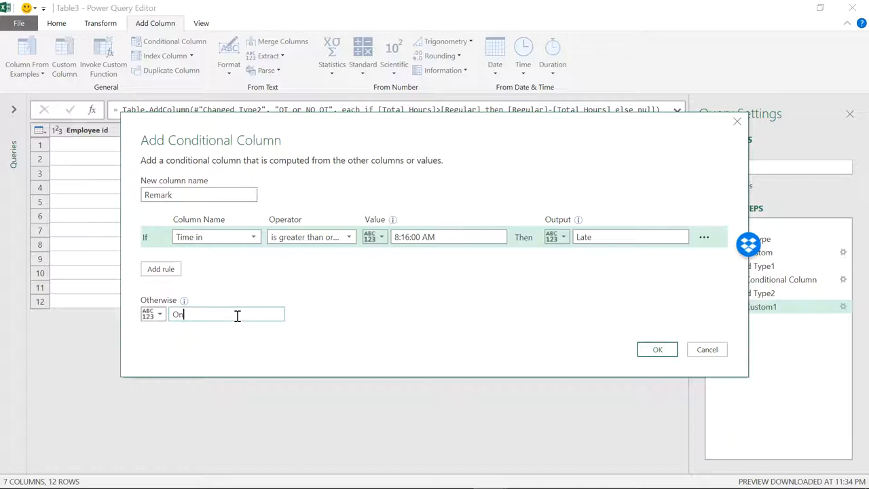
pyautogui.write('time')
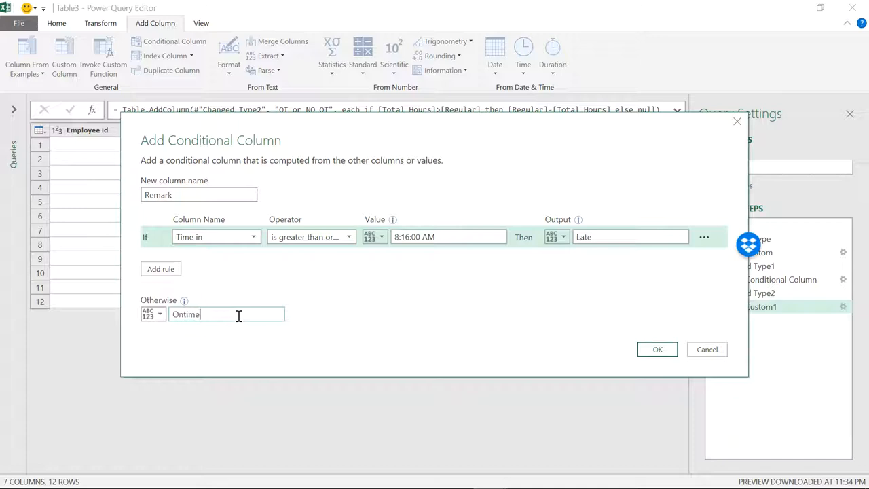
pyautogui.click(658, 349)
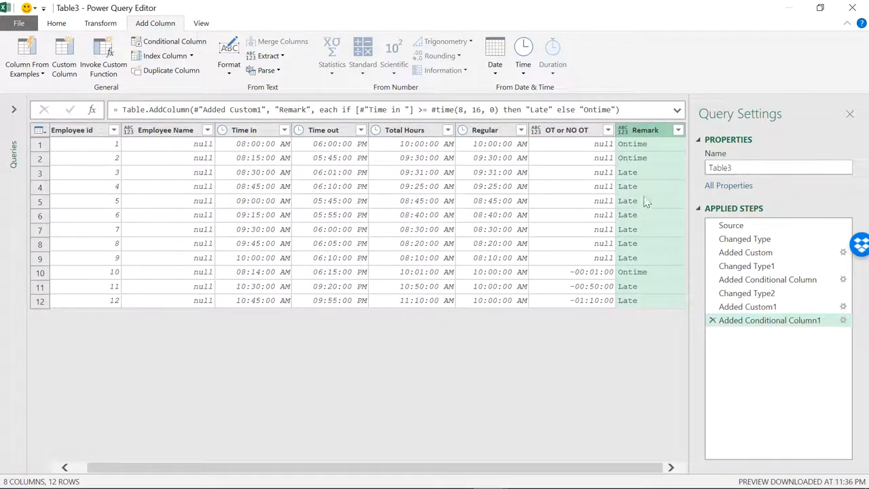
pyautogui.moveTo(650, 206)
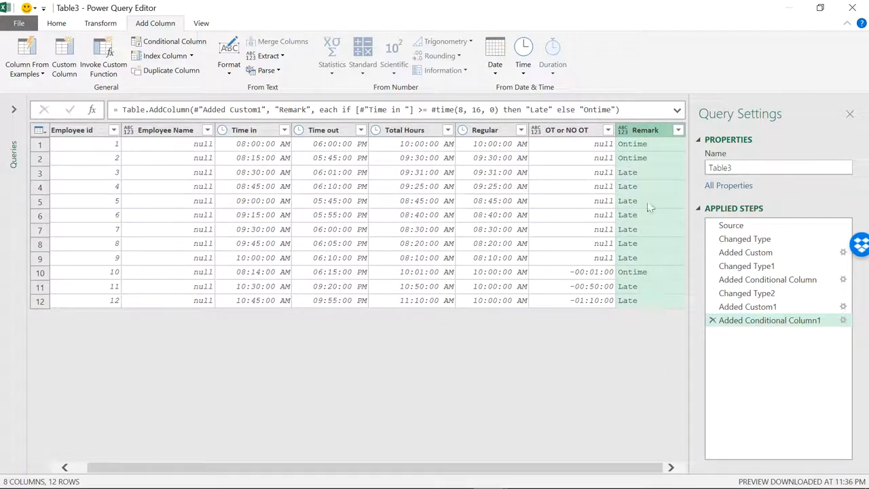
pyautogui.moveTo(257, 274)
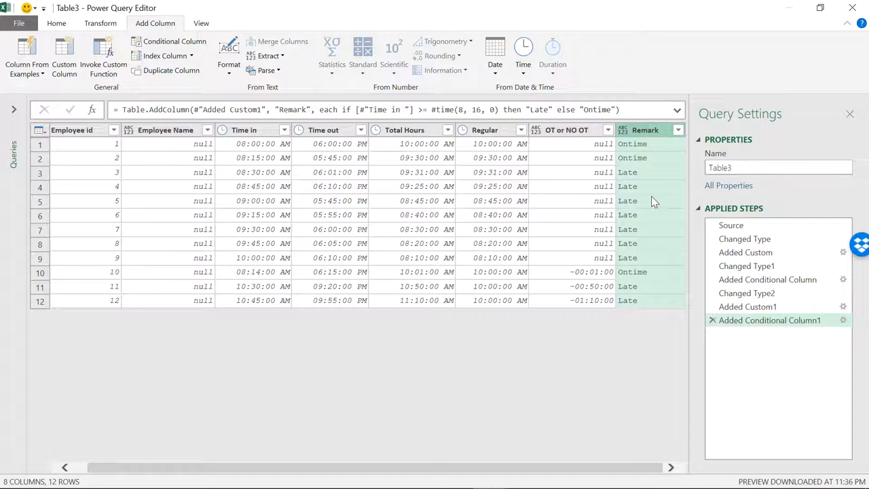
pyautogui.moveTo(567, 130)
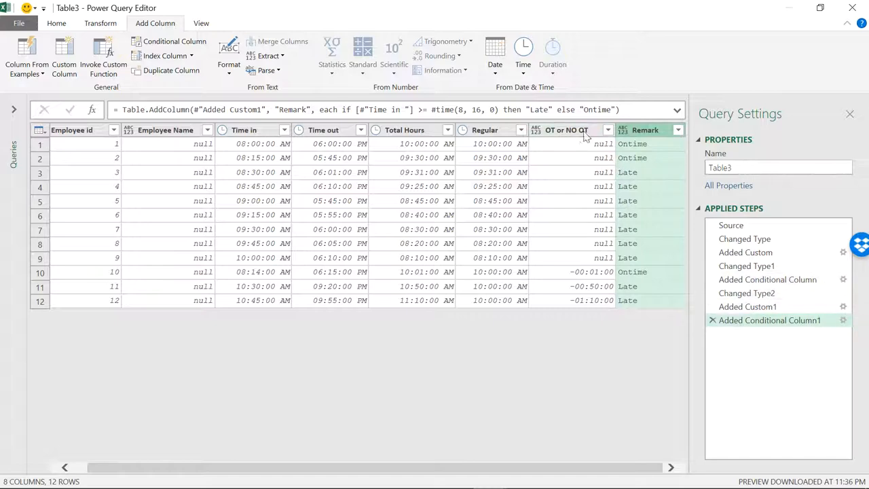
# Step: Edit the Added Custom1 step to rename the overtime column to OT Ttl and return to the last step
pyautogui.click(747, 307)
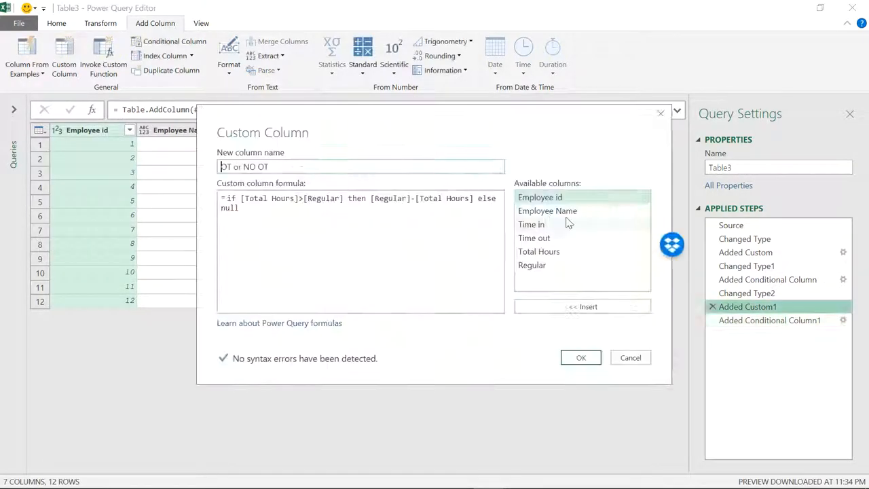
pyautogui.tripleClick(360, 166)
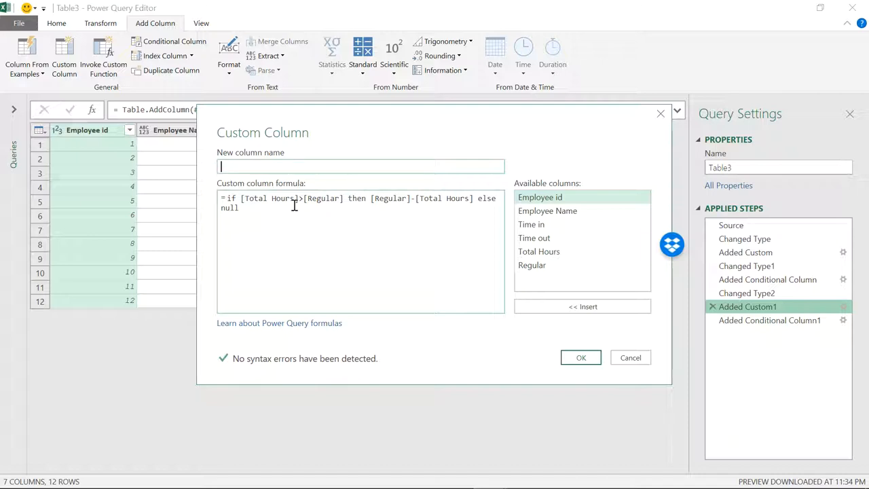
pyautogui.write('OT Ttl')
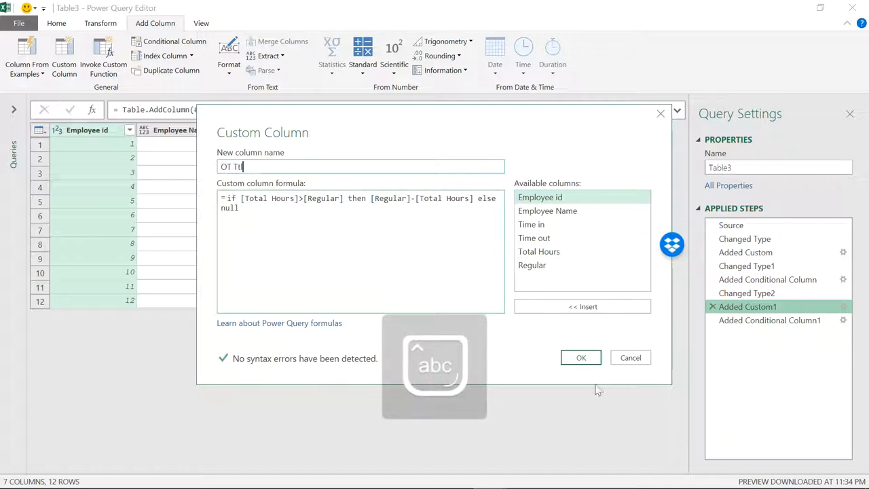
pyautogui.click(581, 357)
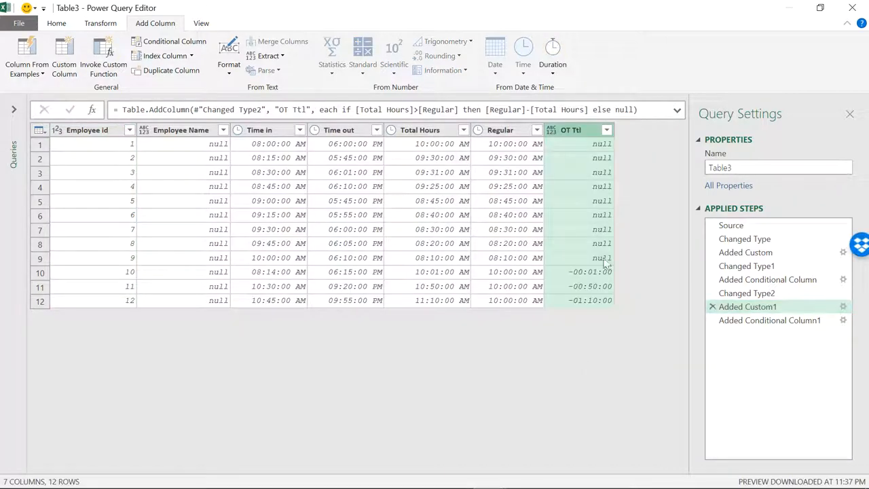
pyautogui.click(769, 320)
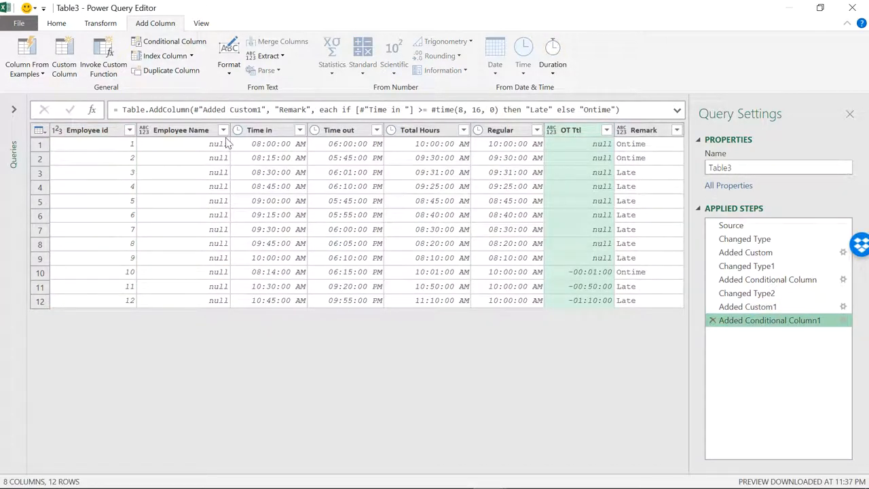
pyautogui.moveTo(104, 57)
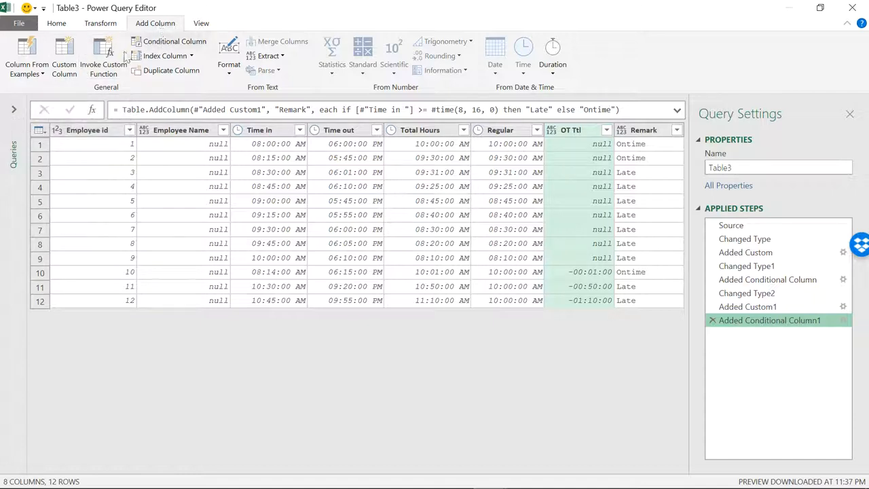
# Step: Start a conditional column named OT or NO OT testing OT Ttl does not equal null
pyautogui.click(174, 41)
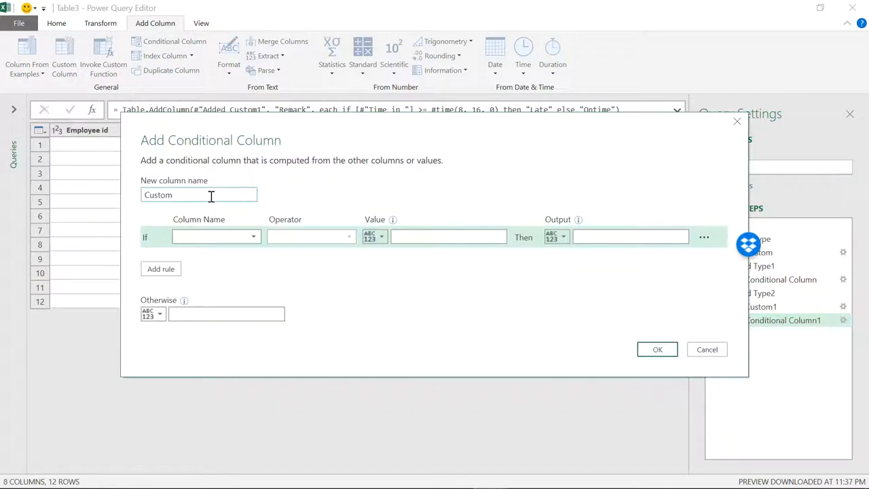
pyautogui.write('OT or NO OT')
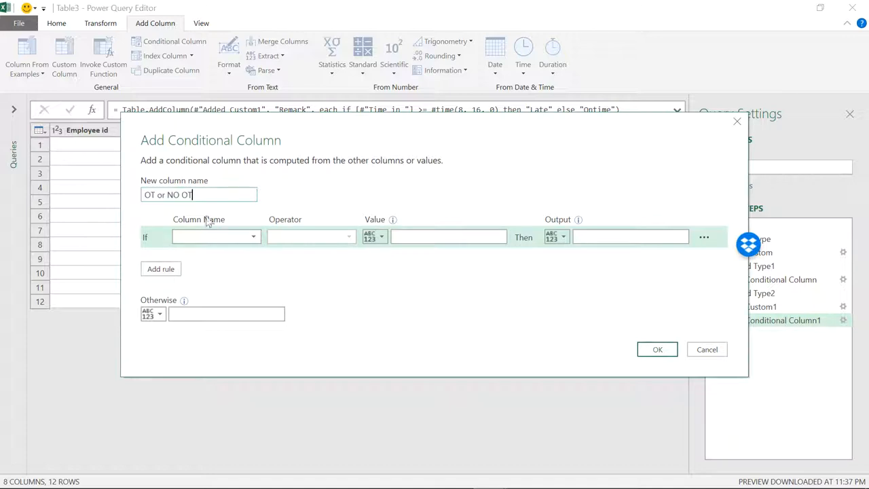
pyautogui.click(215, 236)
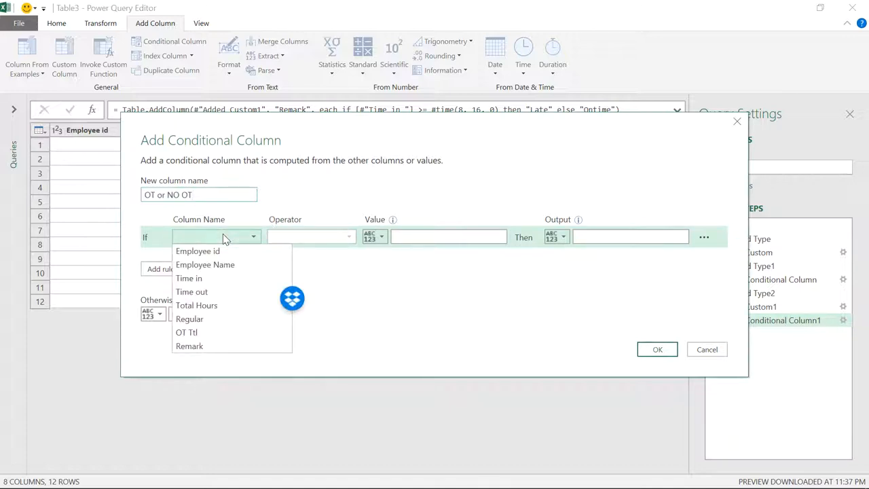
pyautogui.click(187, 331)
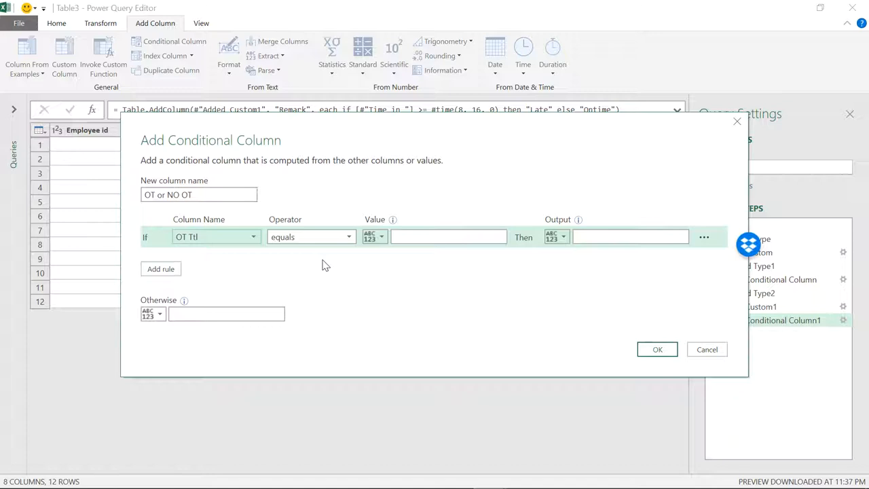
pyautogui.moveTo(504, 265)
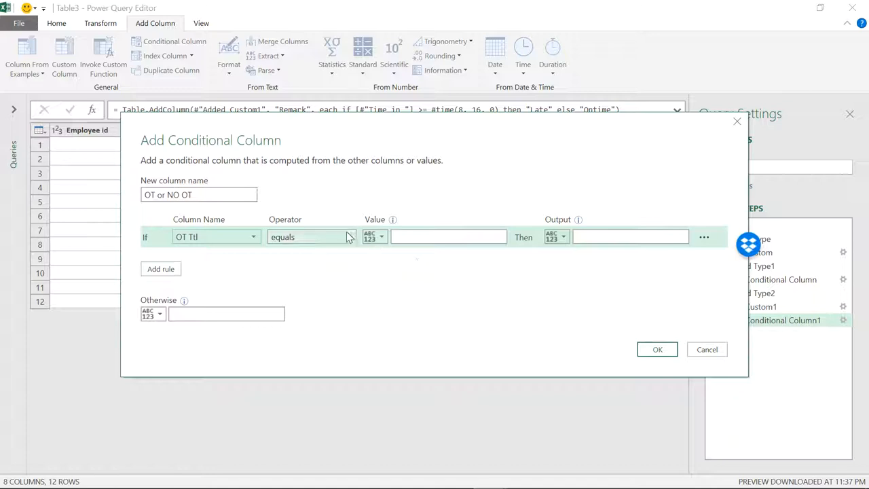
pyautogui.click(312, 236)
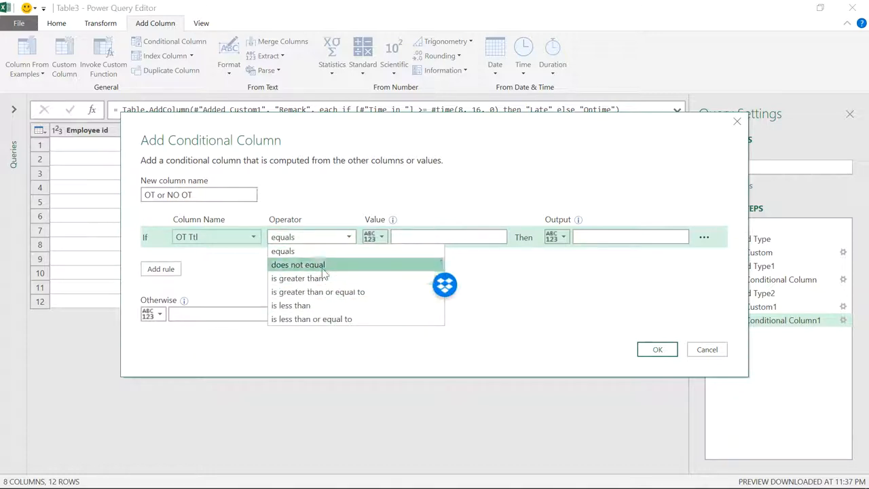
pyautogui.click(298, 264)
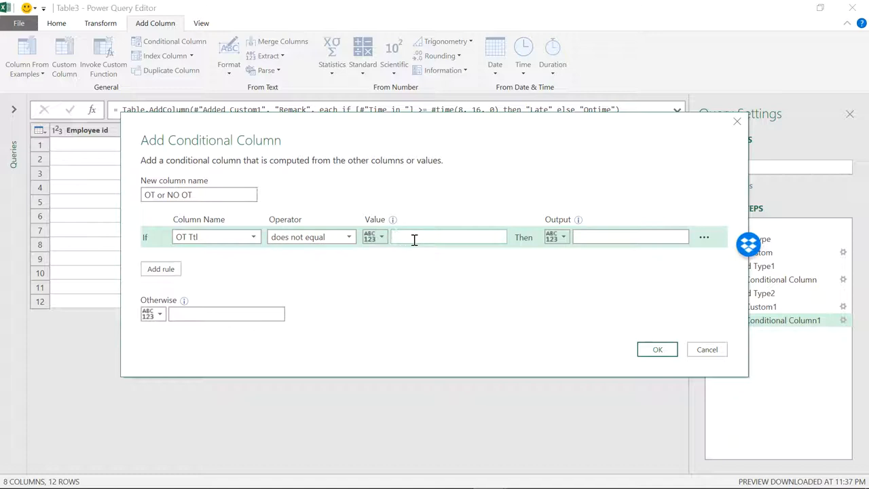
pyautogui.write('null')
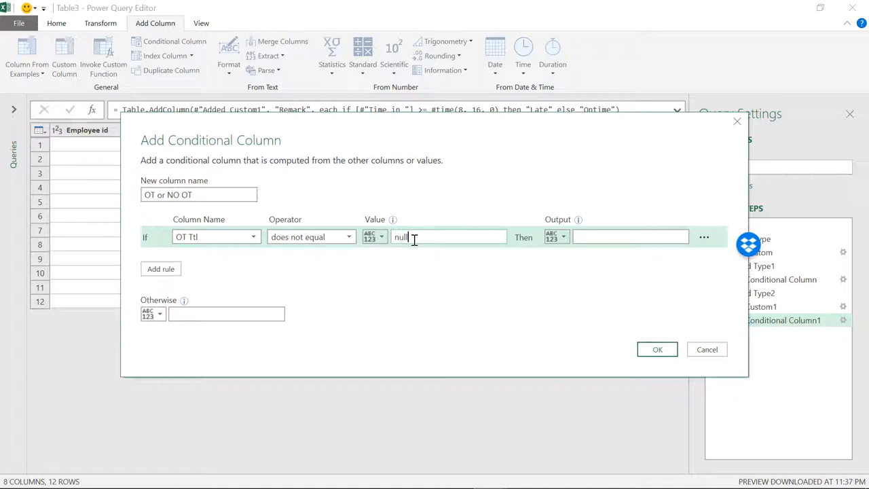
# Step: Output Over time when the condition holds, otherwise No overtime, and create the column
pyautogui.click(631, 237)
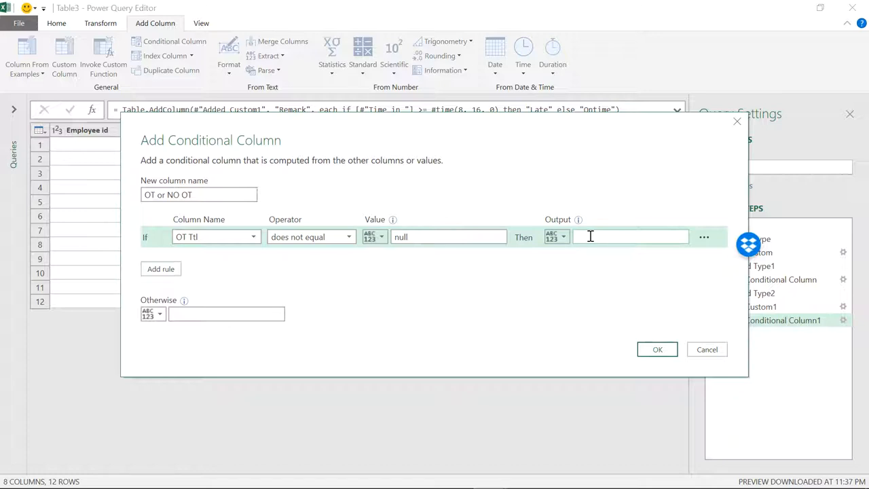
pyautogui.write('O')
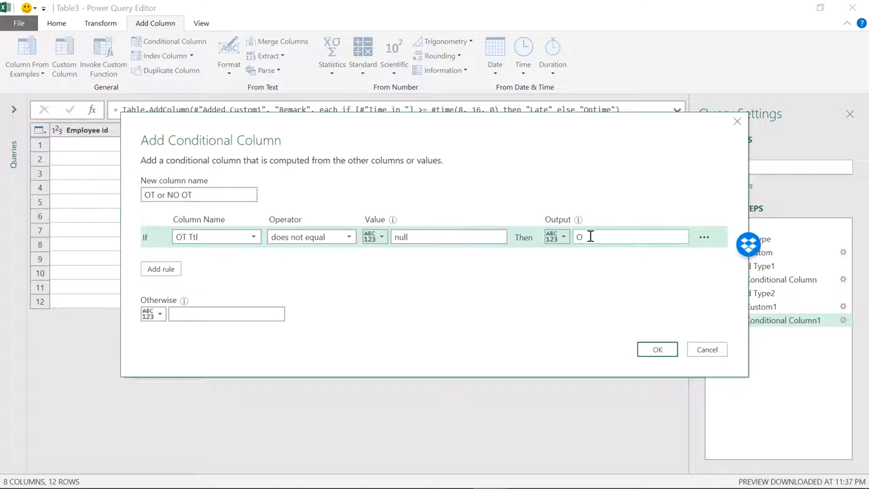
pyautogui.write('vertime')
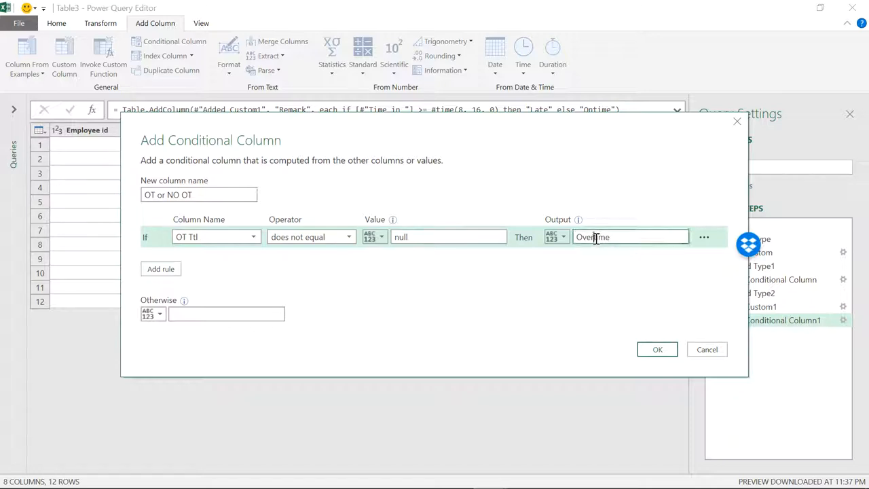
pyautogui.click(225, 312)
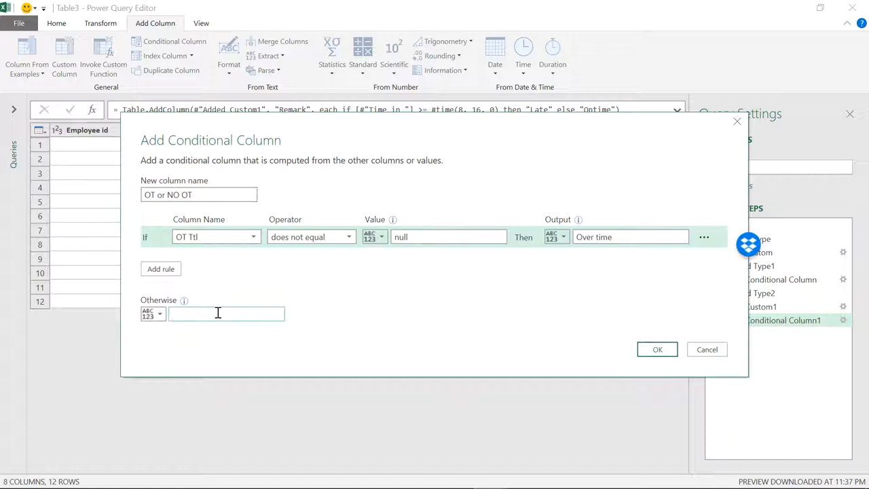
pyautogui.write('No ove')
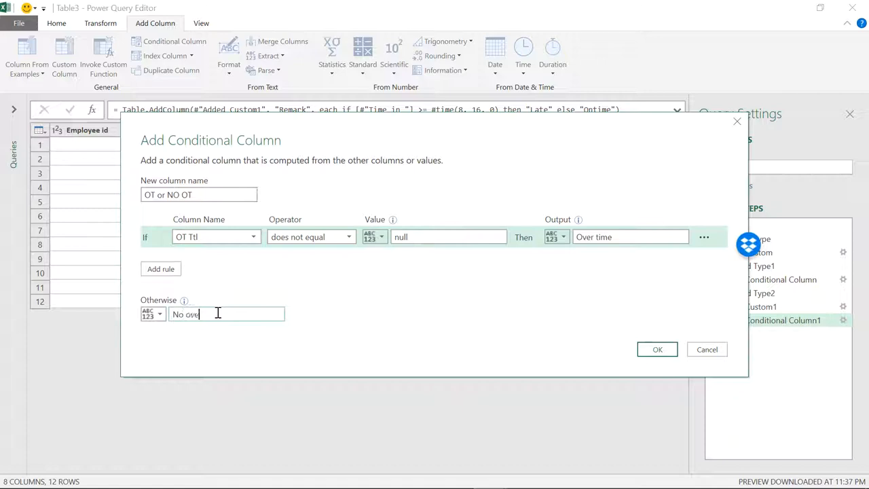
pyautogui.write('rtime')
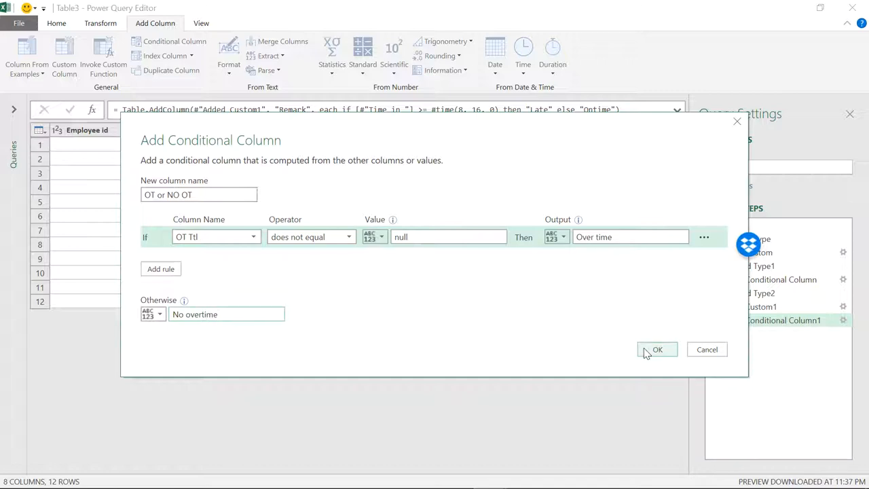
pyautogui.click(657, 349)
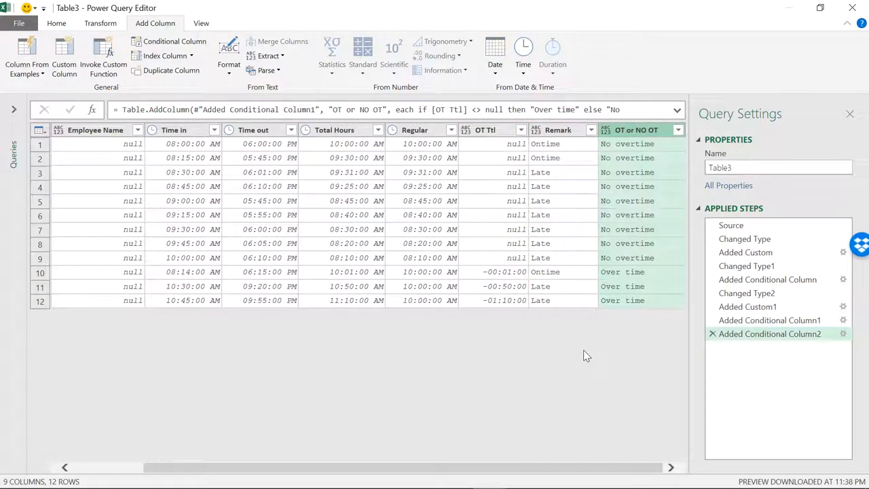
pyautogui.moveTo(632, 306)
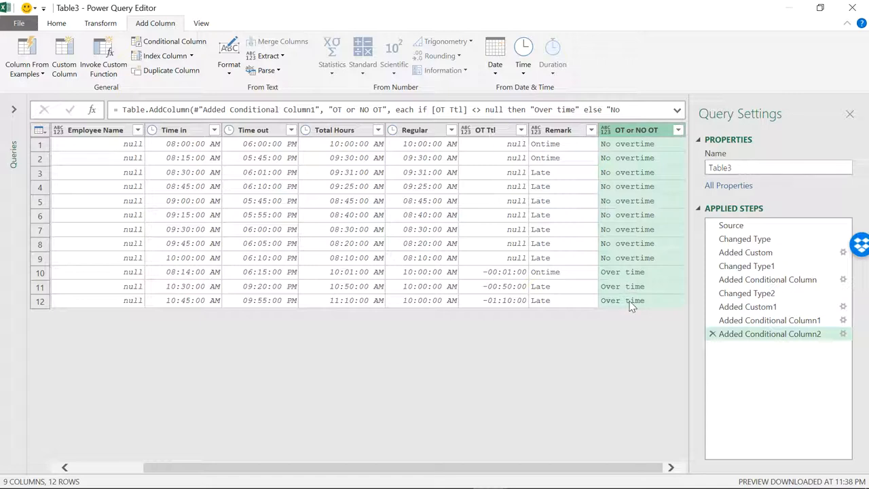
pyautogui.moveTo(573, 166)
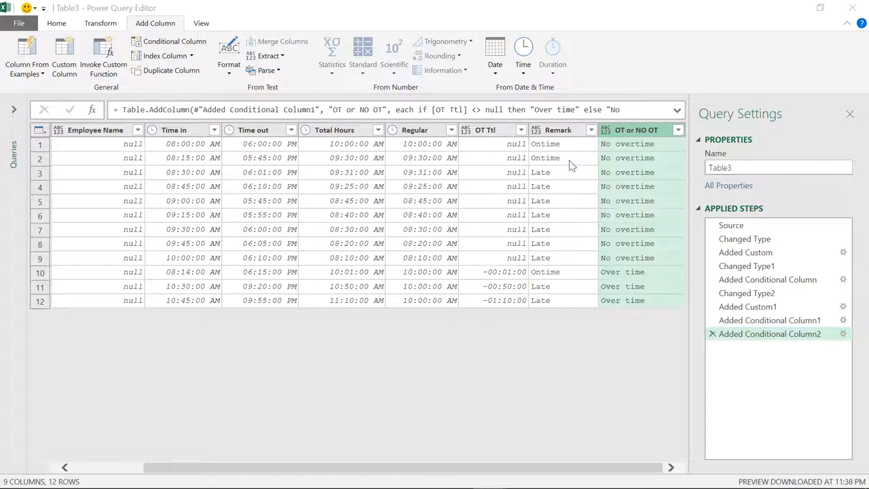
pyautogui.moveTo(591, 175)
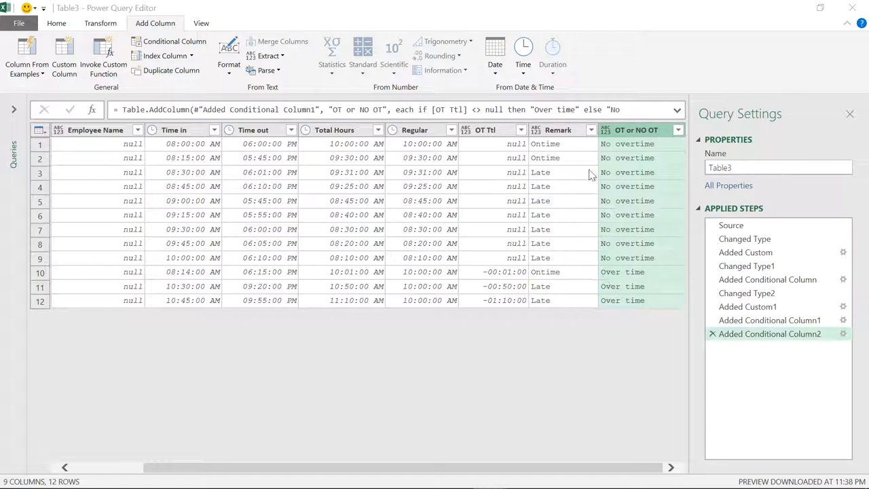
pyautogui.moveTo(649, 148)
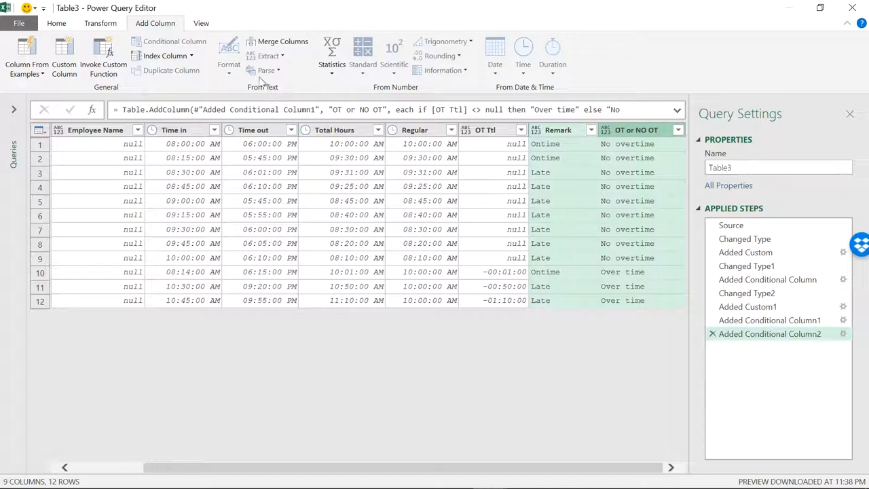
pyautogui.moveTo(236, 40)
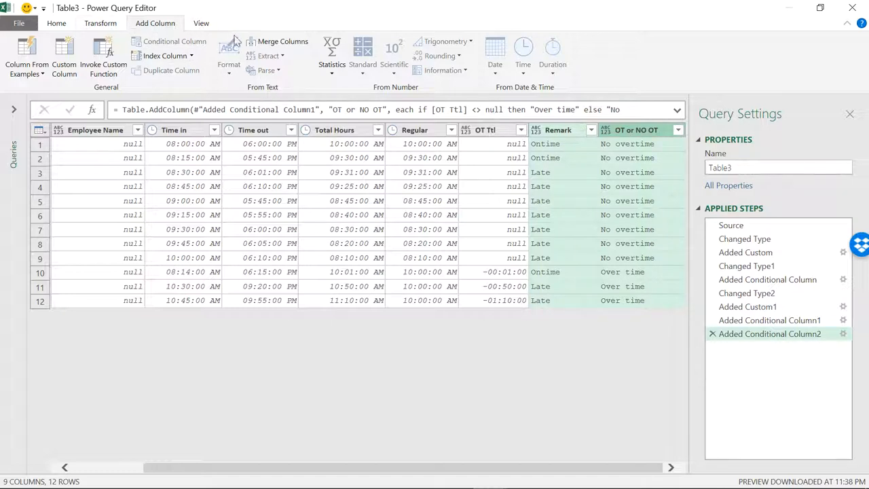
# Step: Merge Remark and OT or NO OT into a Merged column using a custom " & " separator
pyautogui.click(282, 40)
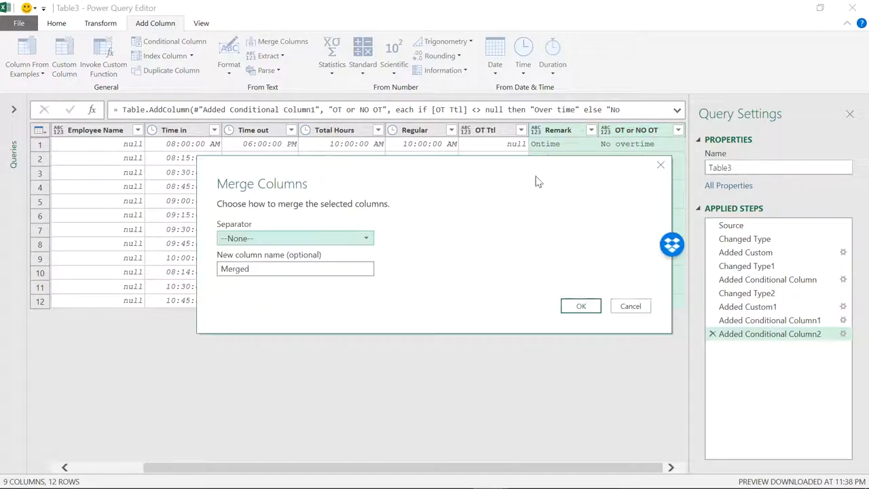
pyautogui.click(630, 306)
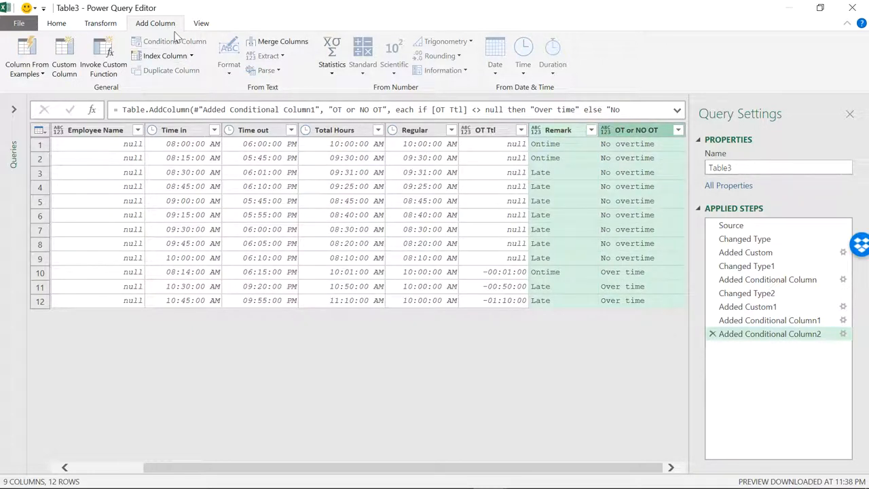
pyautogui.click(282, 41)
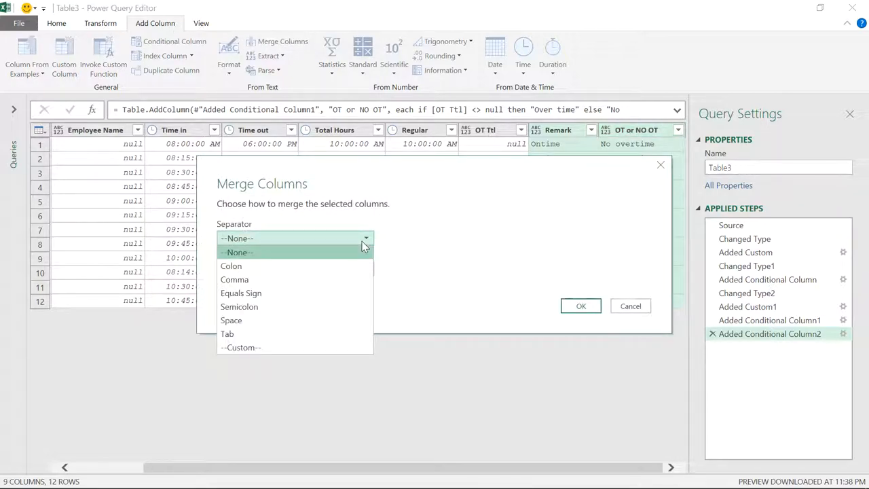
pyautogui.moveTo(264, 347)
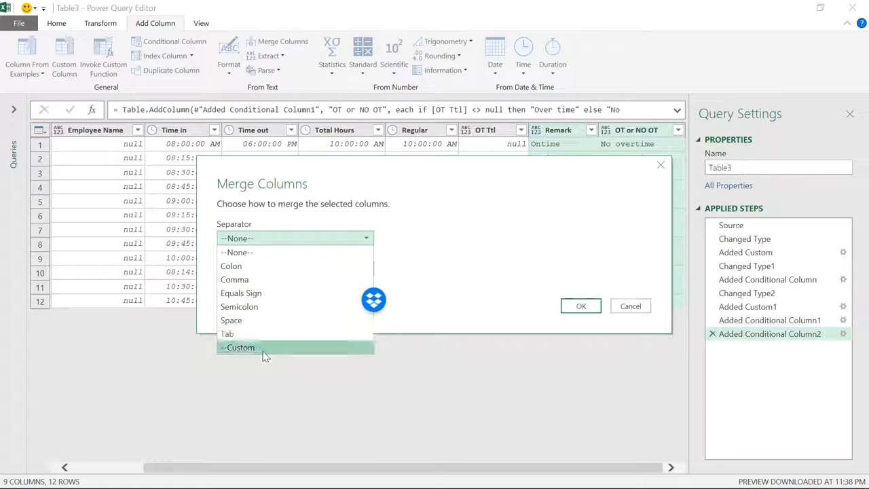
pyautogui.click(240, 347)
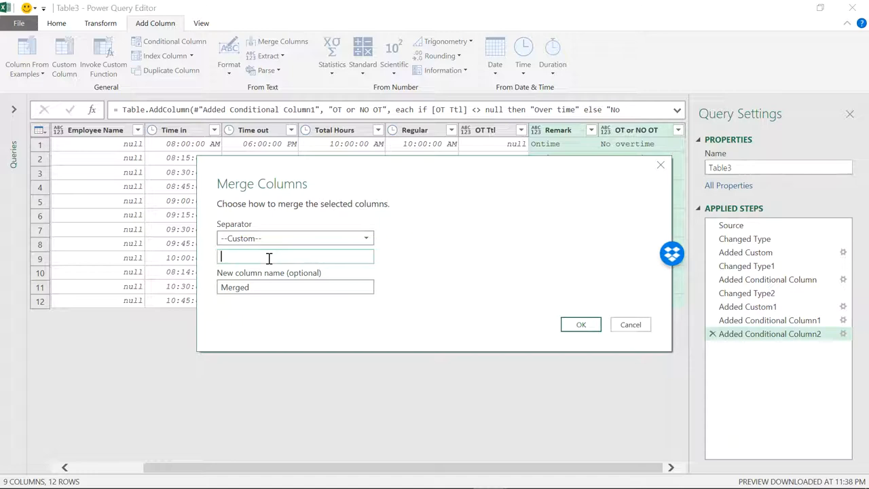
pyautogui.write('&')
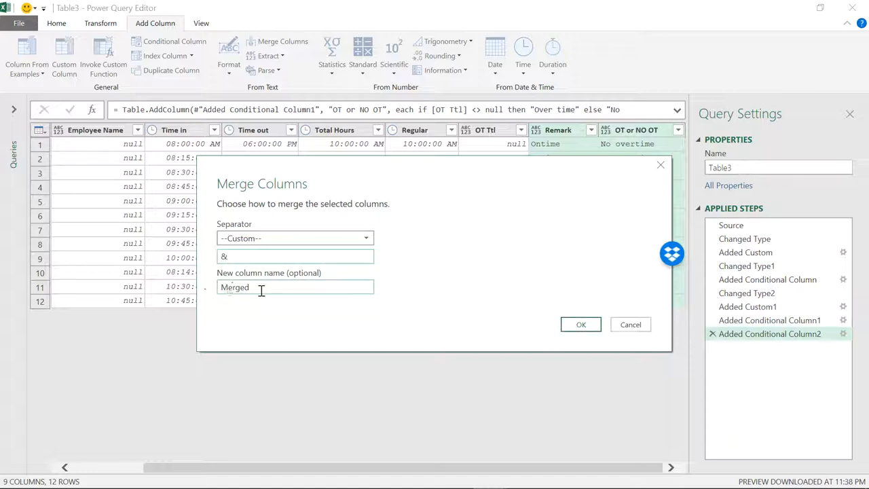
pyautogui.click(582, 325)
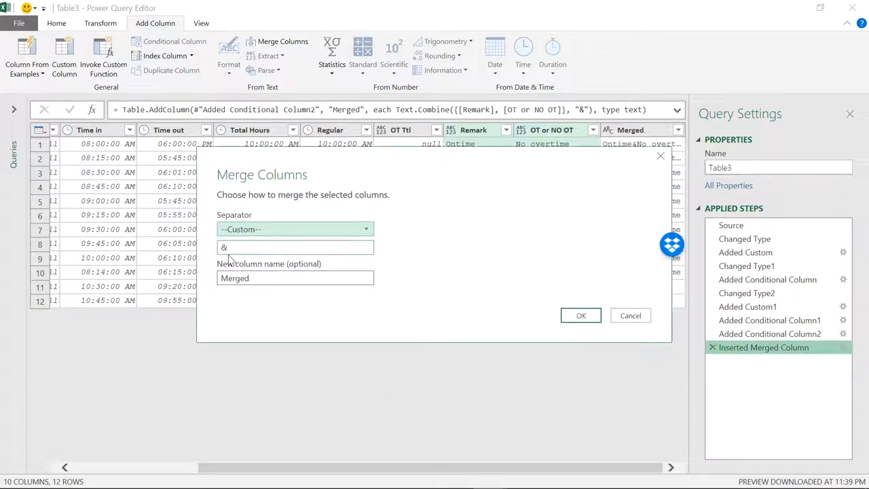
pyautogui.moveTo(261, 260)
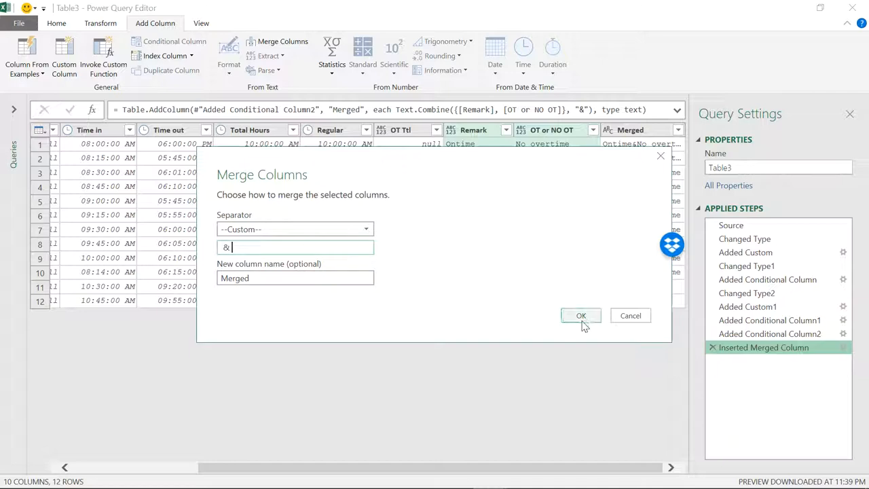
pyautogui.click(581, 315)
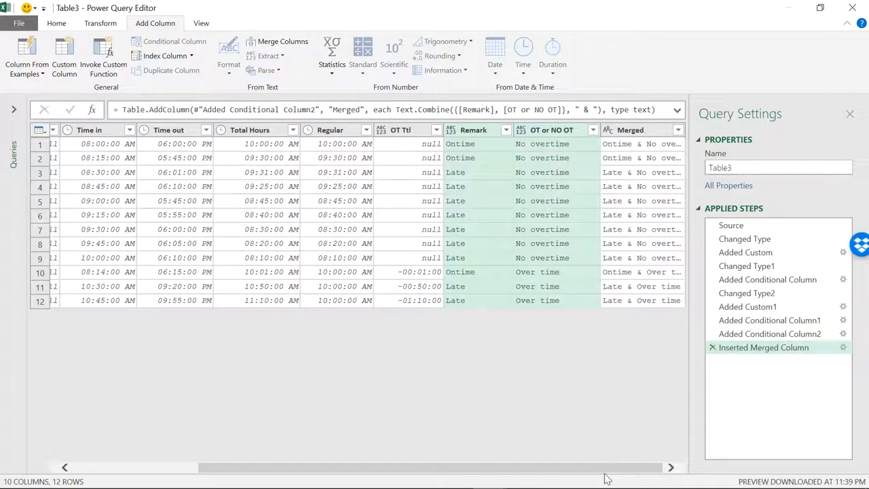
pyautogui.moveTo(608, 158)
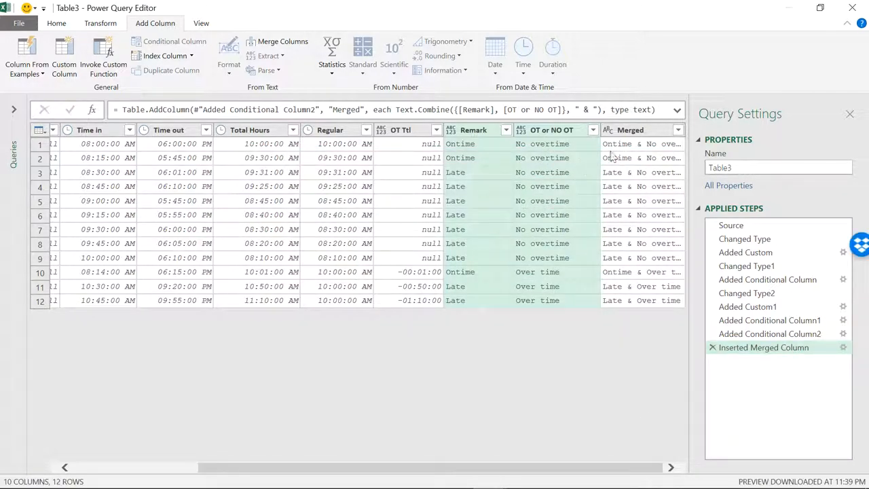
pyautogui.click(550, 144)
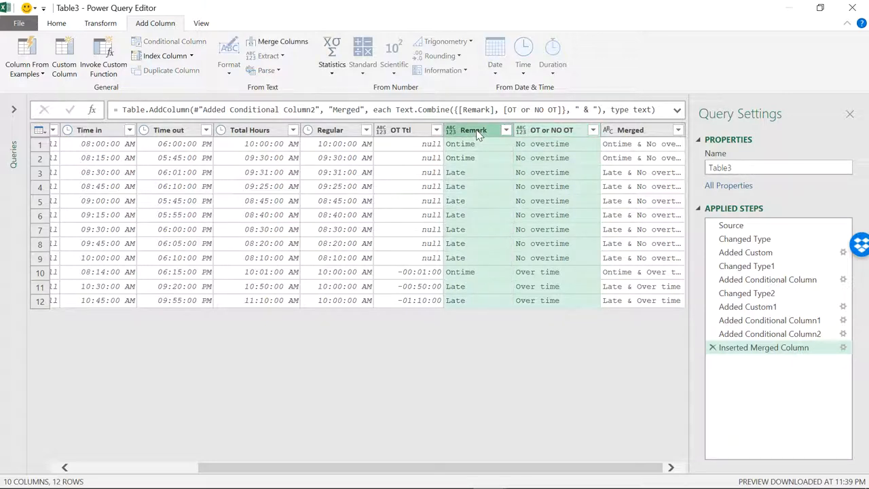
pyautogui.moveTo(149, 40)
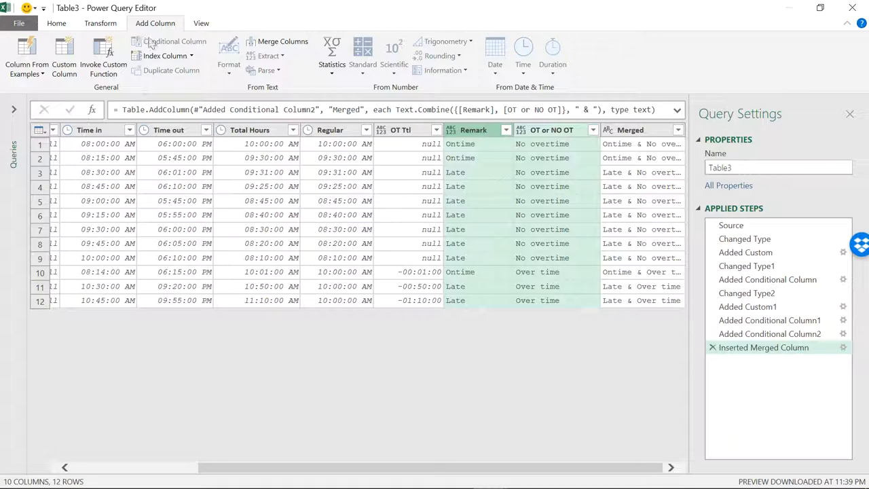
pyautogui.click(101, 24)
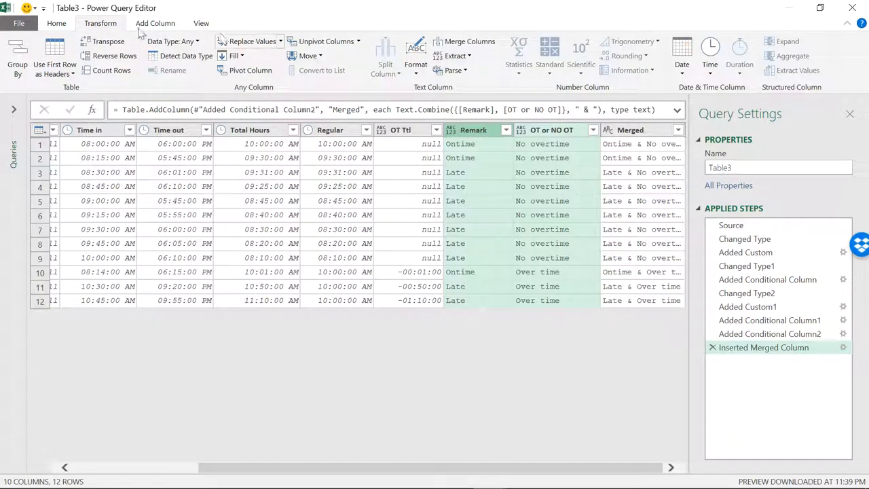
pyautogui.click(155, 21)
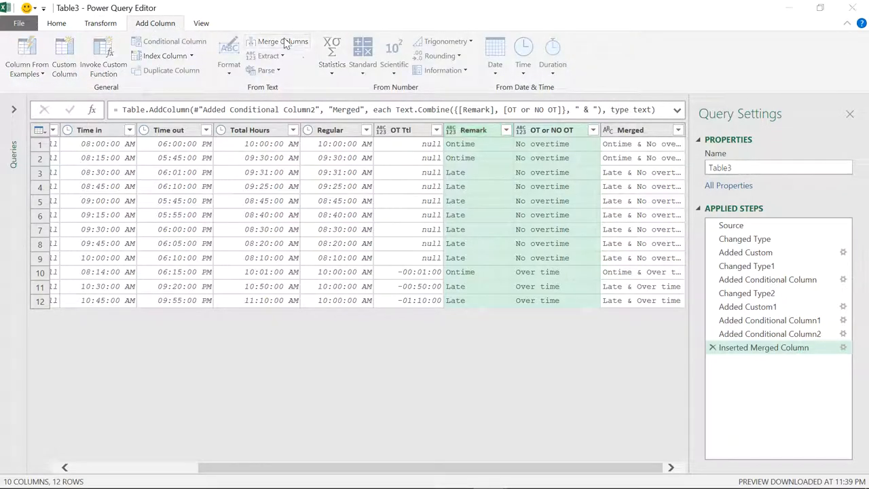
# Step: Merge OT or NO OT and Remark into Merged.1 with a custom " - " separator and inspect a value
pyautogui.click(282, 41)
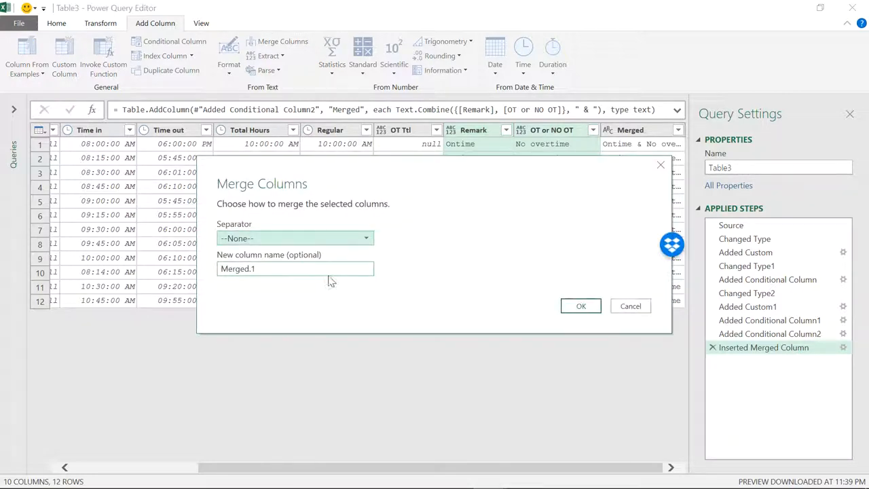
pyautogui.click(295, 238)
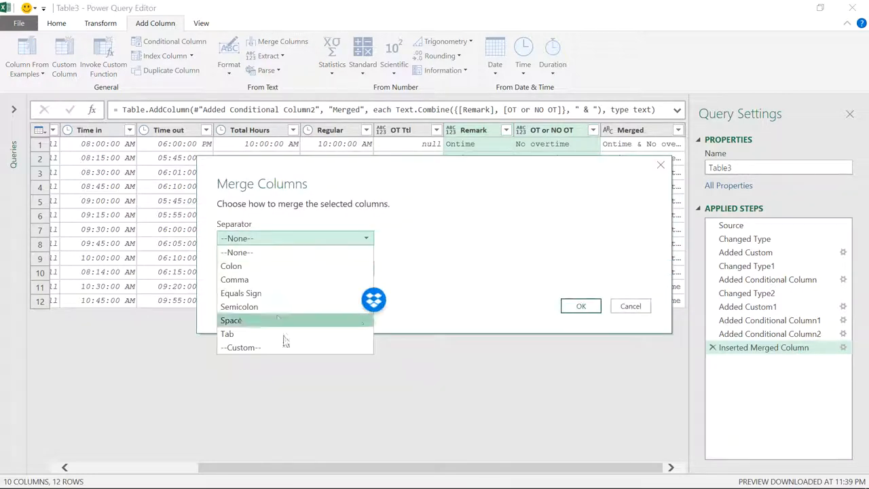
pyautogui.click(240, 347)
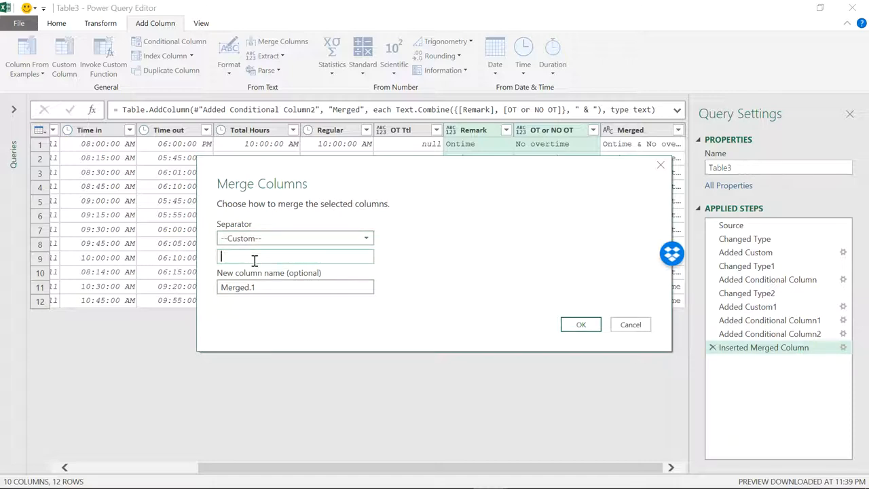
pyautogui.write('-')
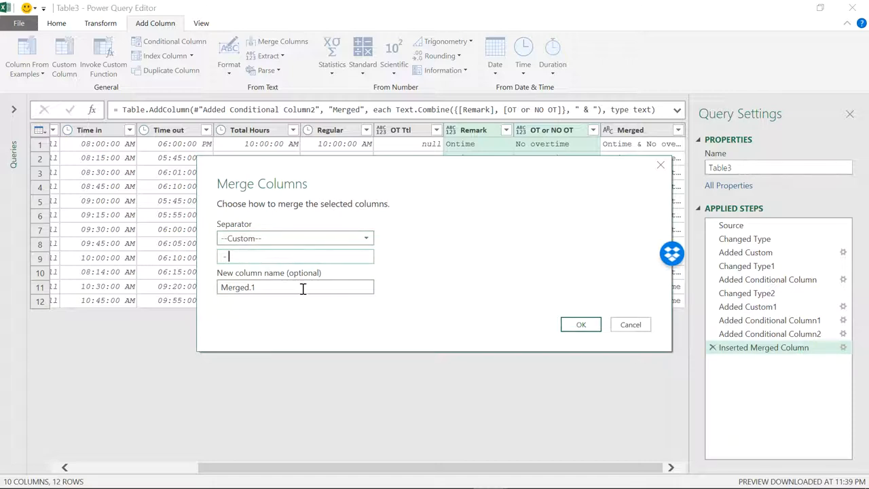
pyautogui.click(582, 323)
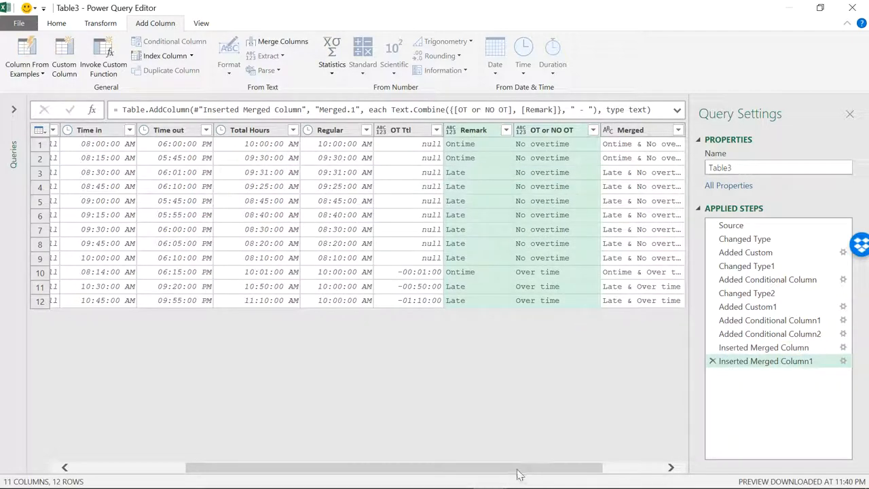
pyautogui.hscroll(3)
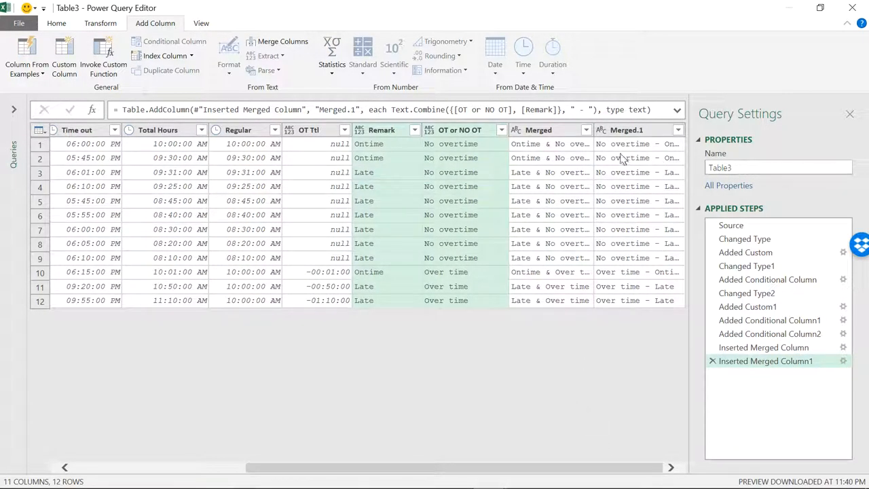
pyautogui.click(639, 144)
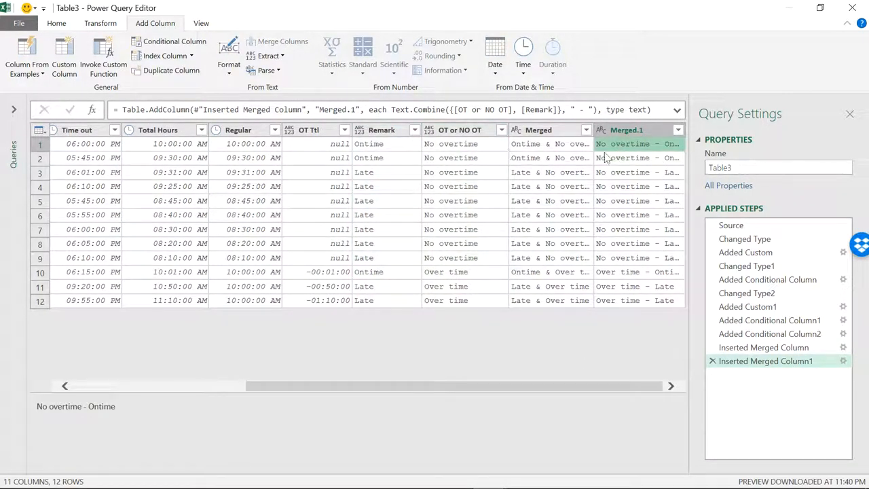
pyautogui.moveTo(616, 158)
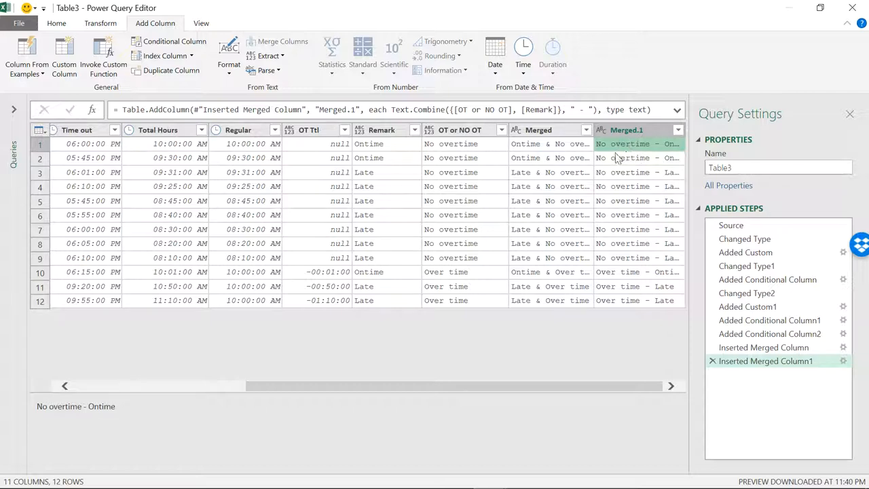
pyautogui.moveTo(664, 160)
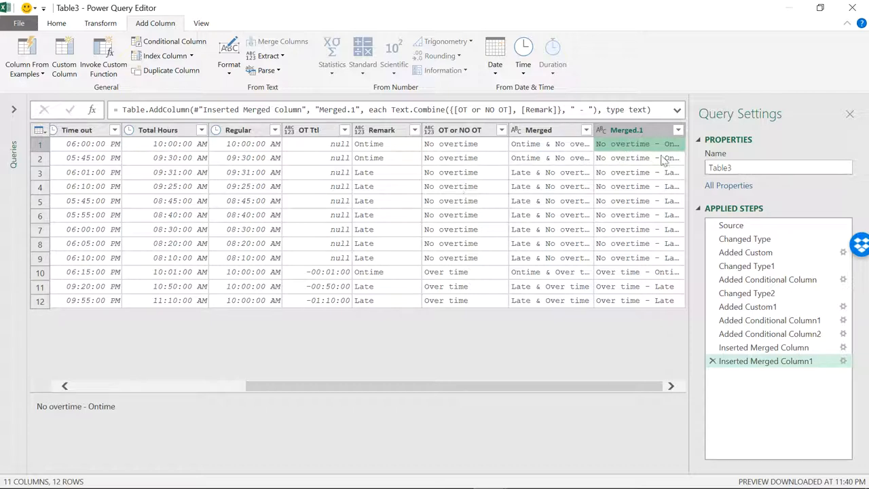
pyautogui.moveTo(375, 150)
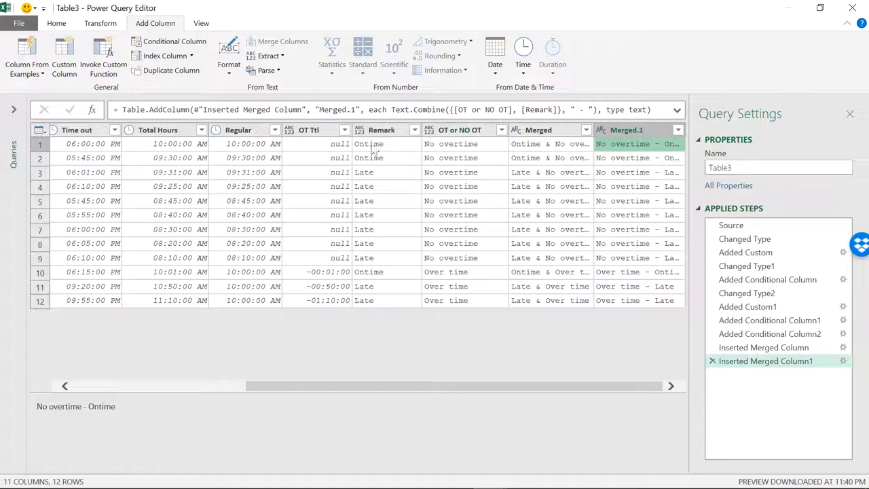
pyautogui.moveTo(641, 169)
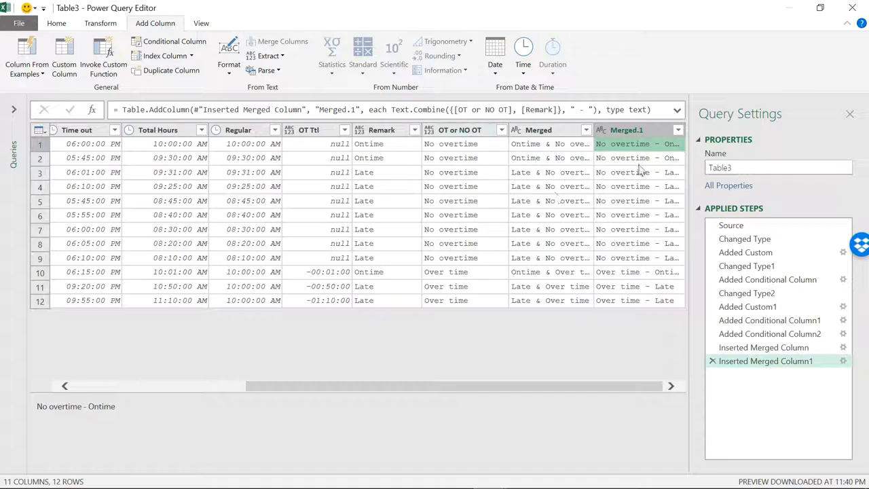
pyautogui.moveTo(612, 197)
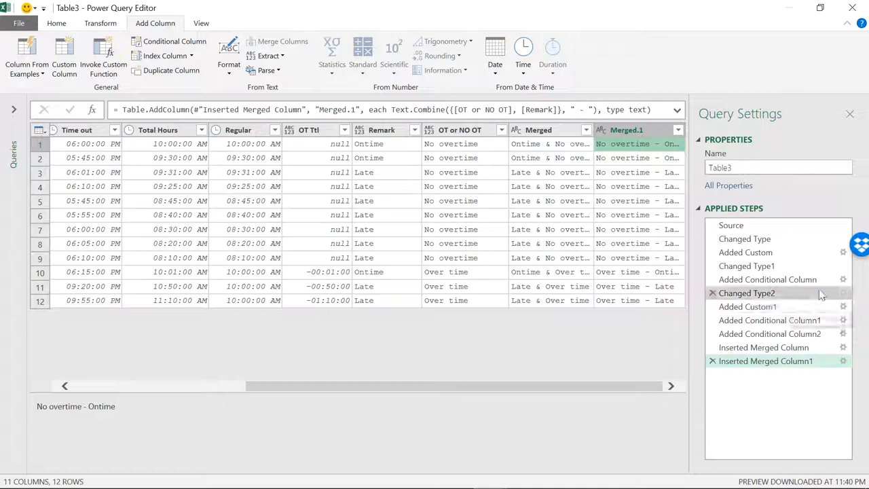
# Step: Preview Added Conditional Column, Changed Type2 and Added Custom steps to see Total Hours as decimals
pyautogui.click(769, 280)
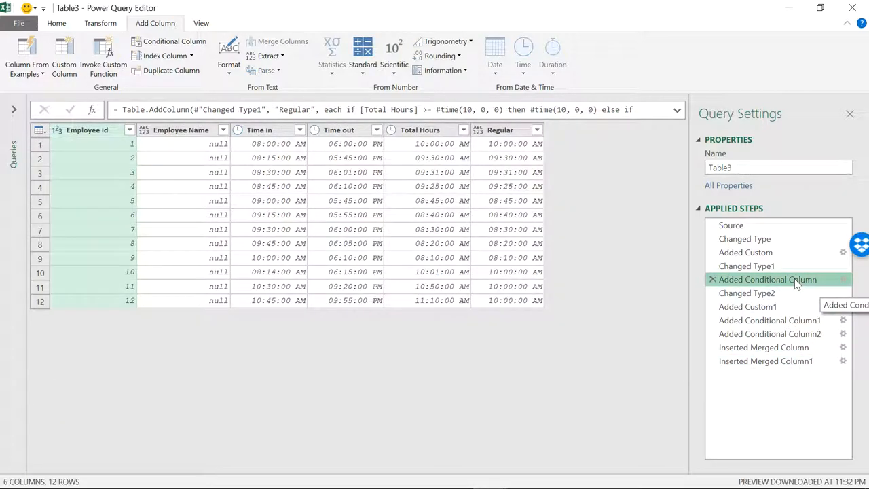
pyautogui.click(747, 294)
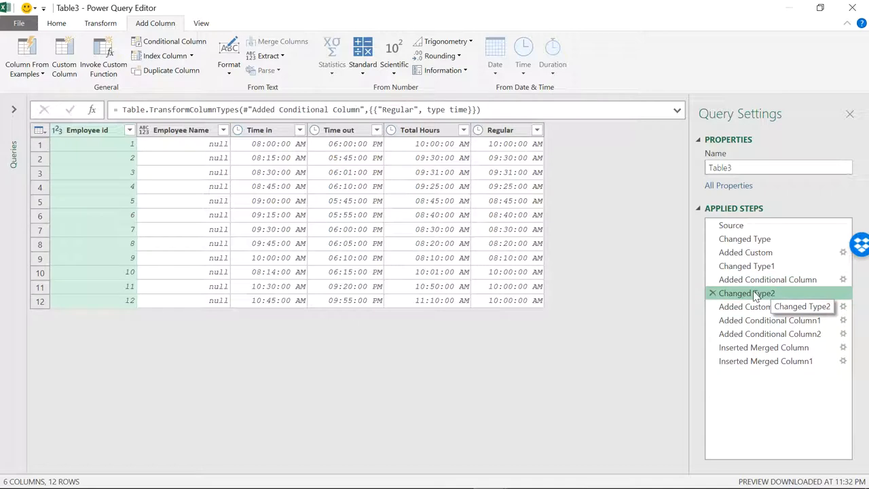
pyautogui.moveTo(777, 307)
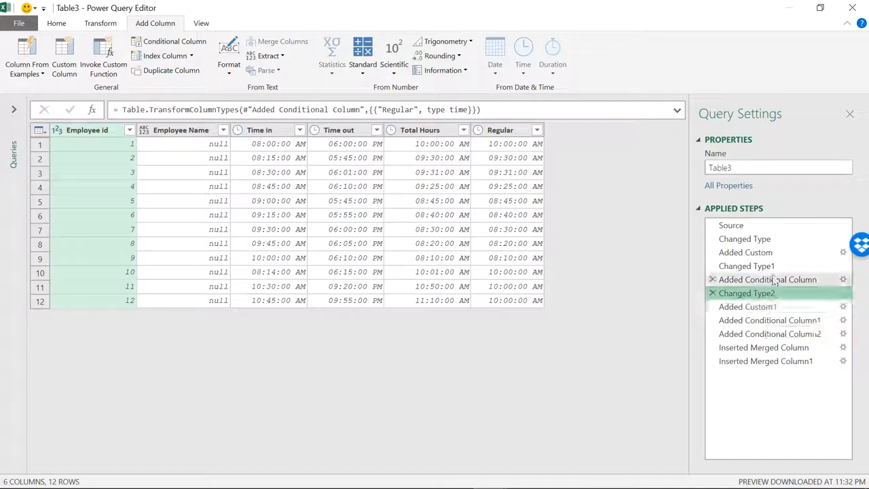
pyautogui.click(747, 265)
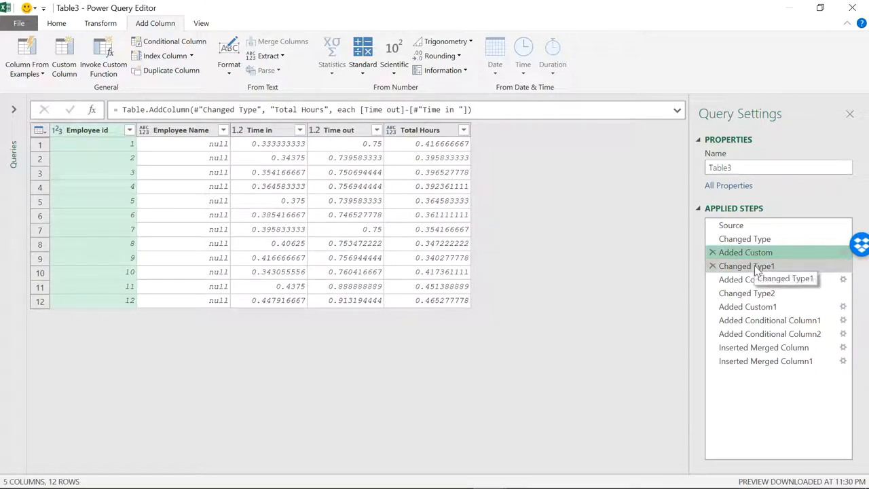
pyautogui.click(747, 265)
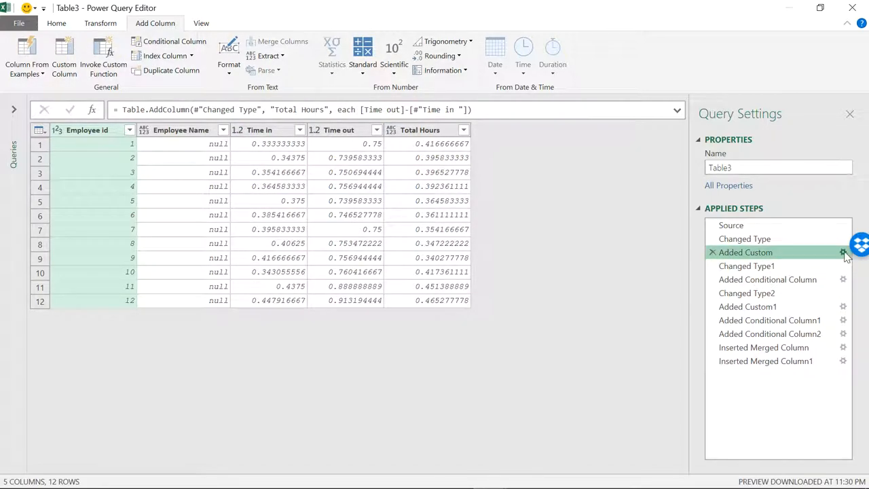
# Step: Rename Total Hours to Total Hours1, see Changed Type1 error, restore Total Hours, and return to the final step
pyautogui.click(844, 251)
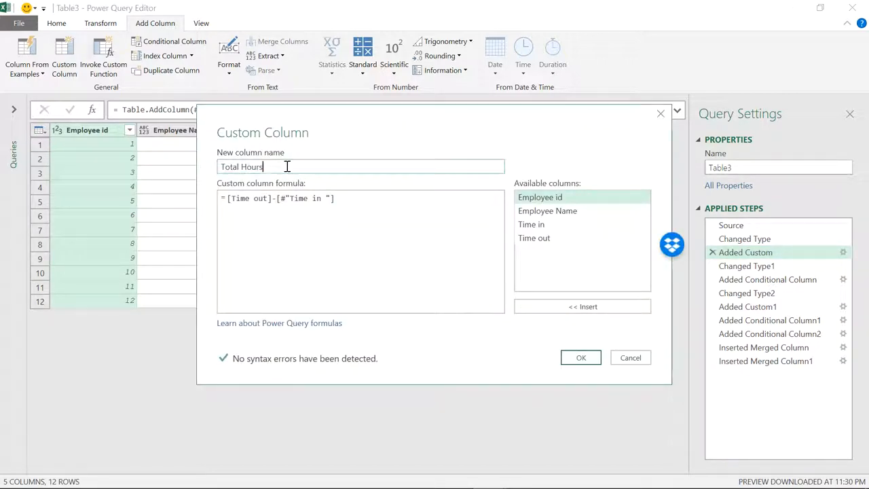
pyautogui.write('1')
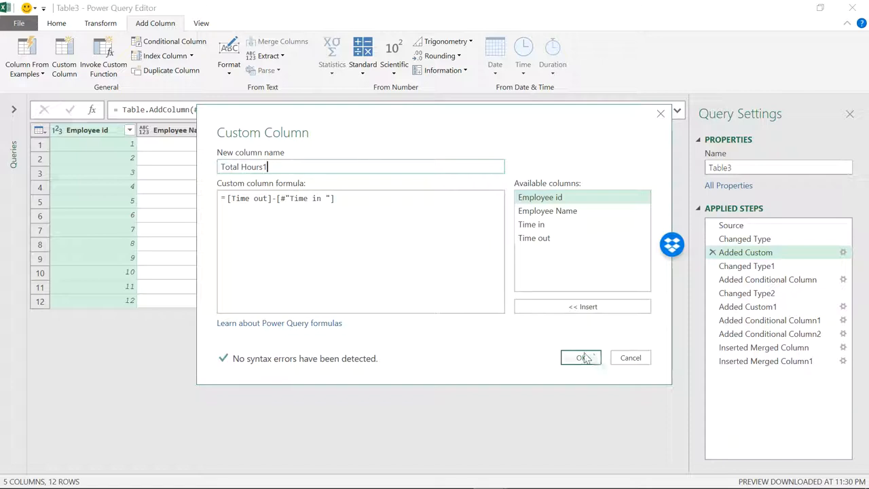
pyautogui.click(581, 358)
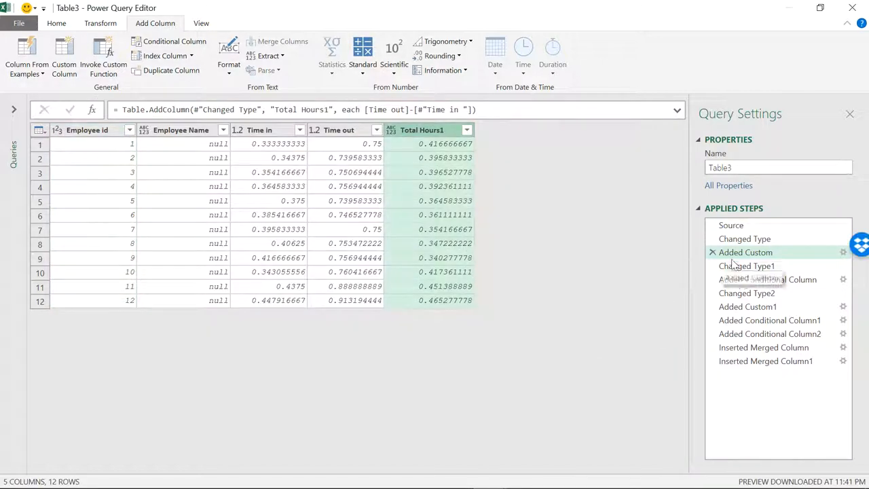
pyautogui.click(747, 265)
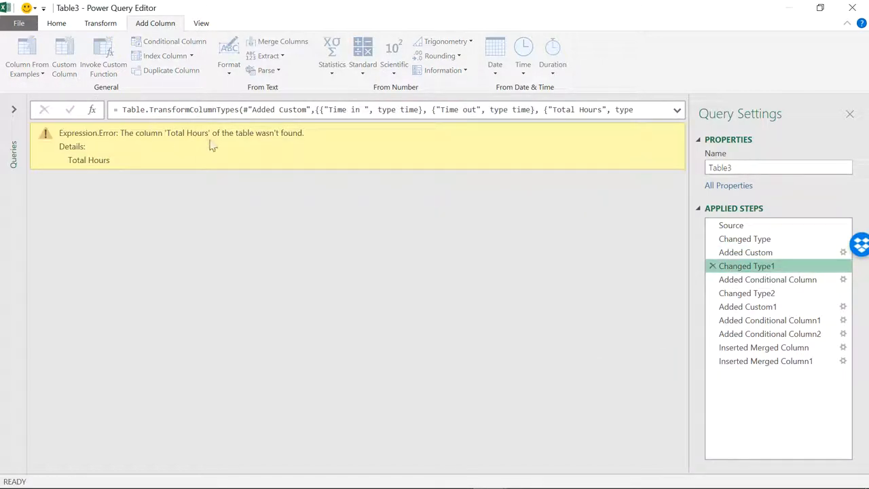
pyautogui.moveTo(796, 195)
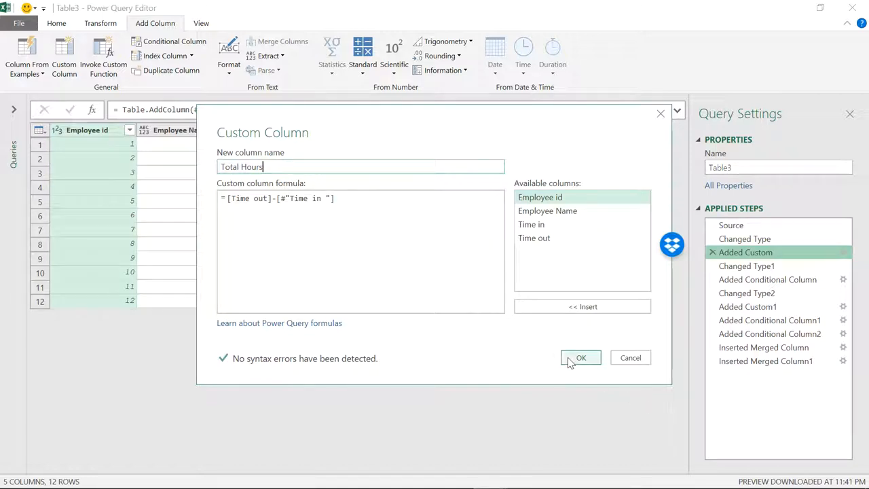
pyautogui.click(582, 359)
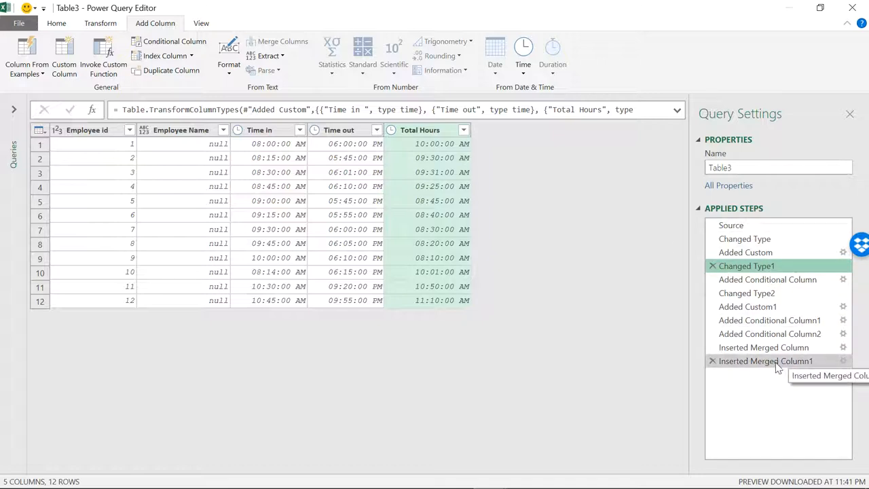
pyautogui.click(766, 361)
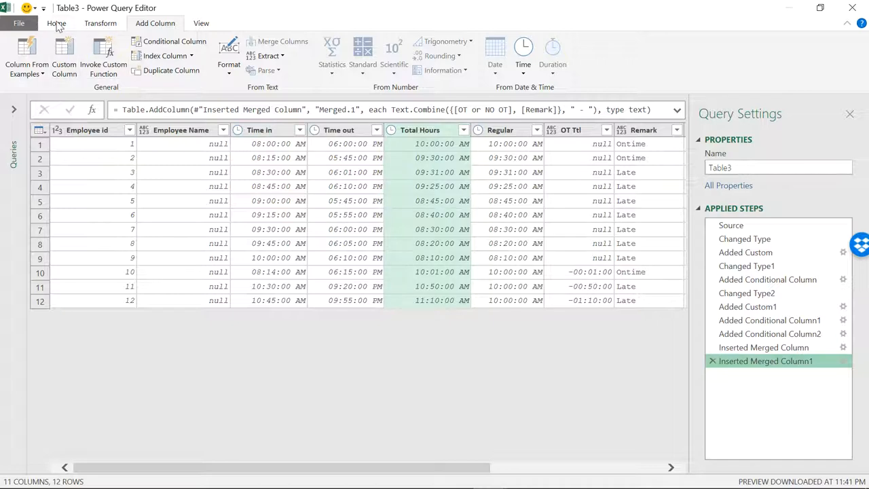
# Step: Close & Load To a Table on a new worksheet, loading 12 rows into Sheet4
pyautogui.click(57, 23)
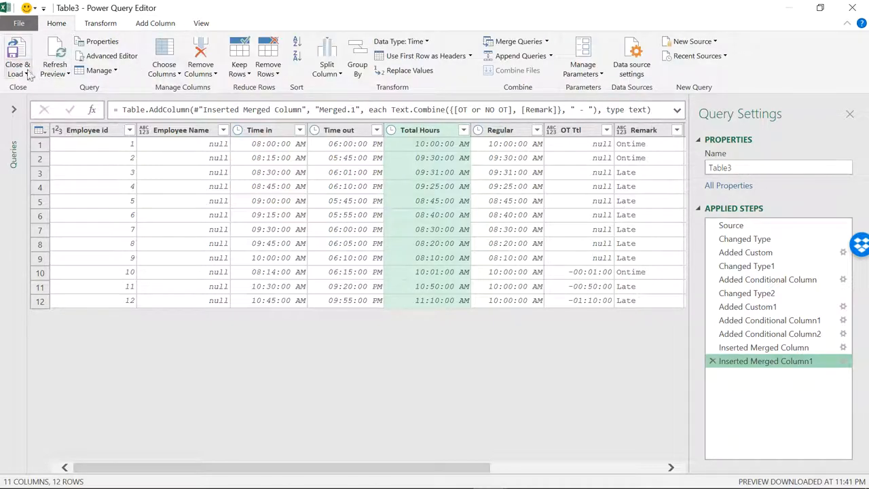
pyautogui.click(18, 65)
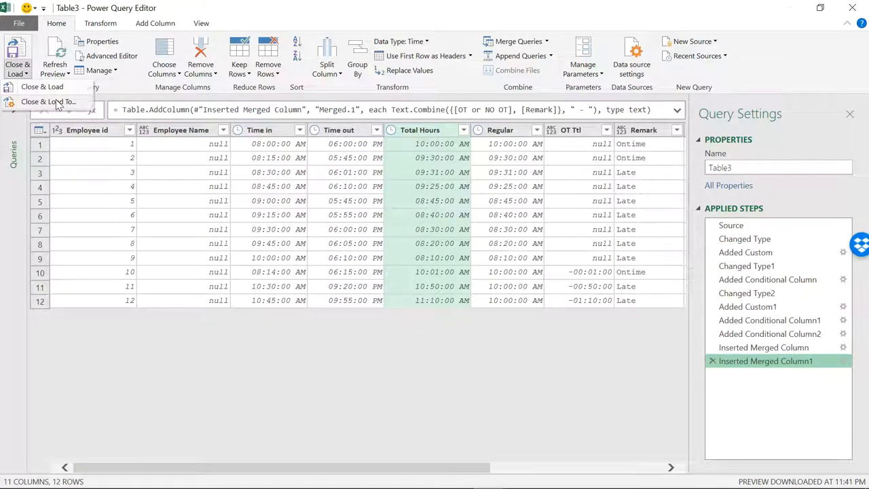
pyautogui.click(47, 101)
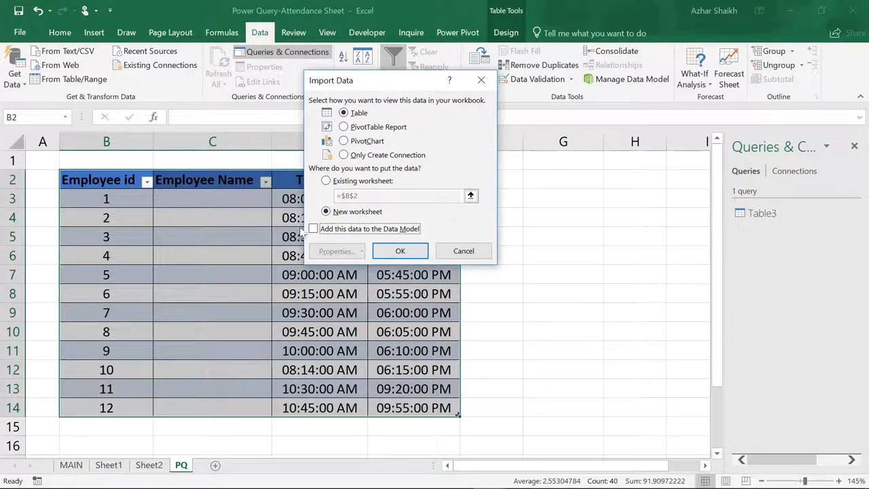
pyautogui.click(399, 250)
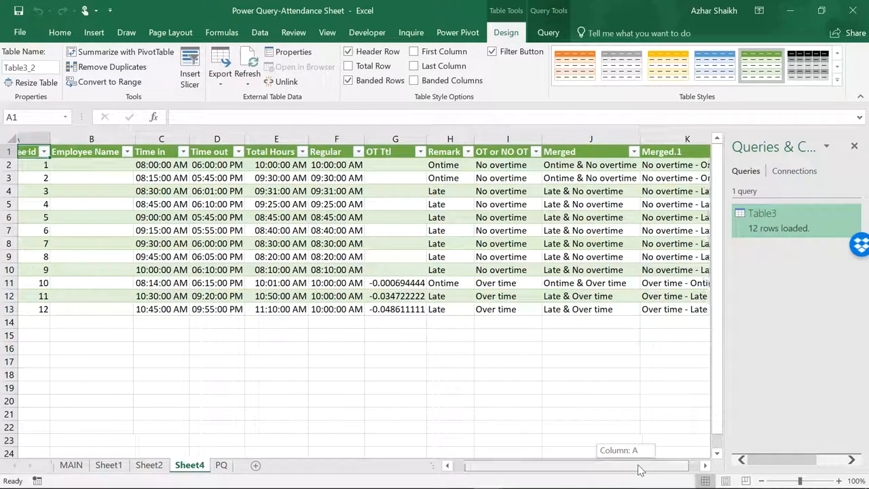
# Step: Inspect OT Ttl and Merged values in the Sheet4 table, copy the time rows, and compare with Sheet2
pyautogui.click(854, 146)
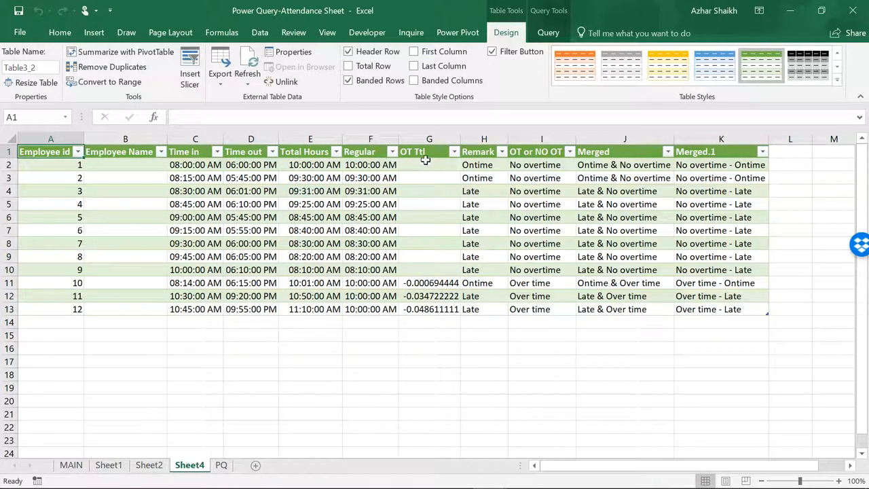
pyautogui.click(429, 138)
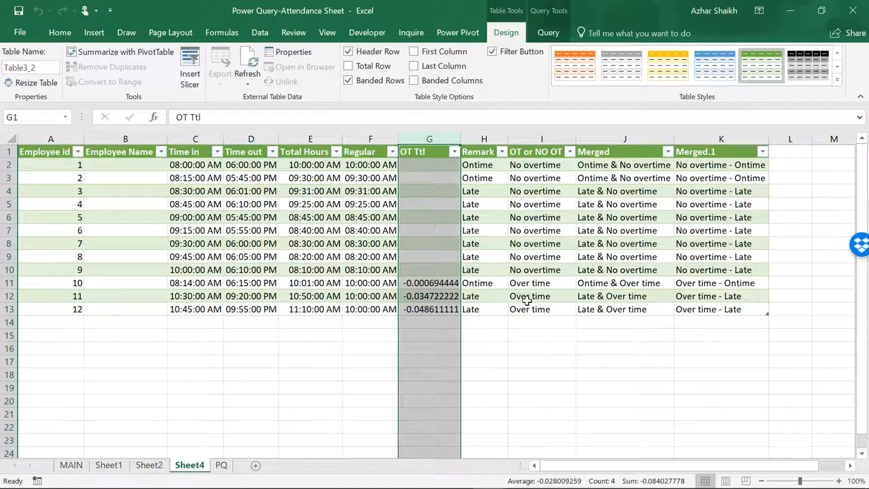
pyautogui.click(624, 176)
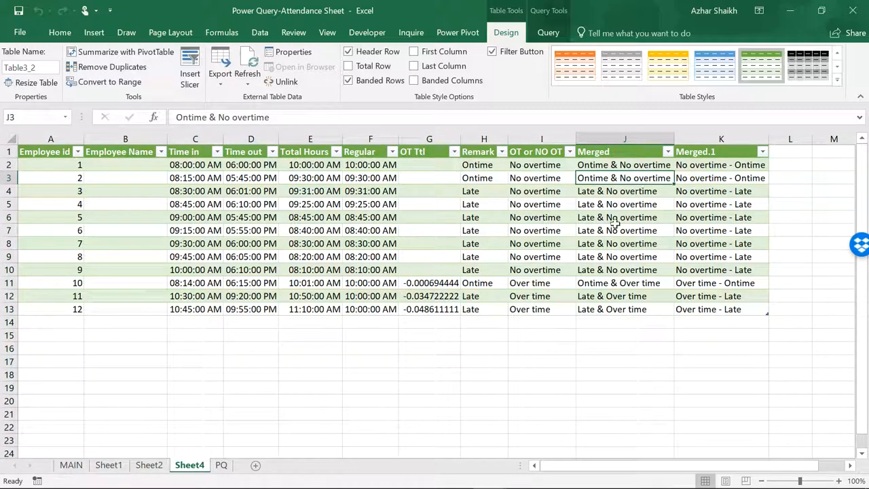
pyautogui.moveTo(149, 464)
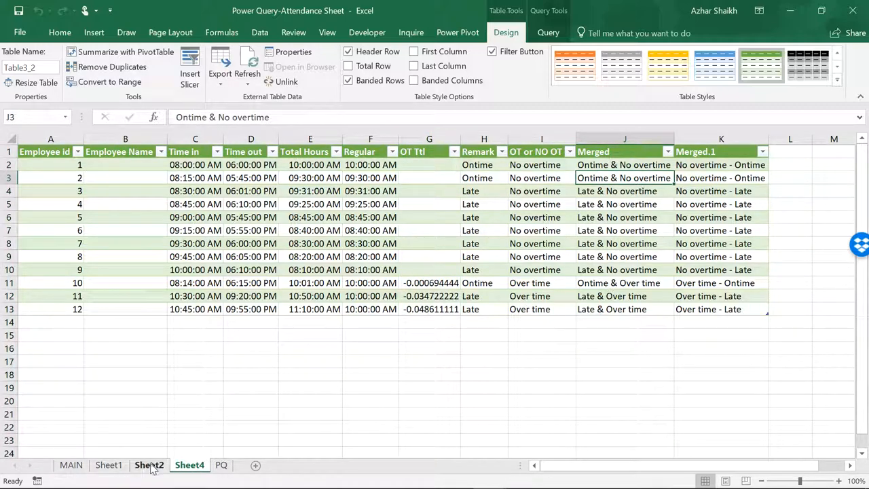
pyautogui.click(150, 464)
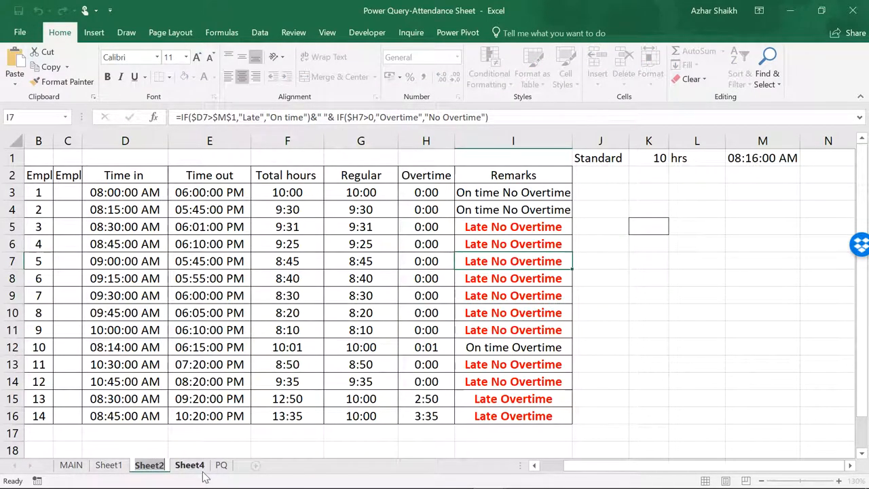
pyautogui.click(191, 465)
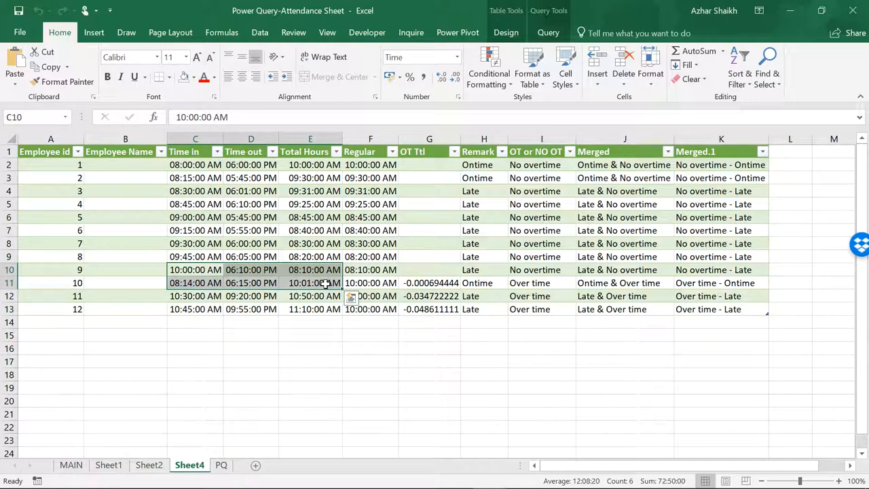
pyautogui.click(196, 322)
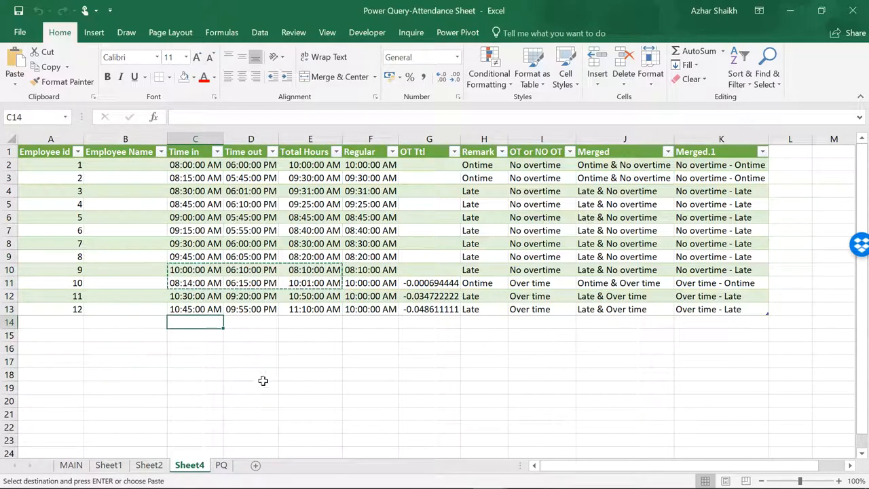
pyautogui.moveTo(193, 482)
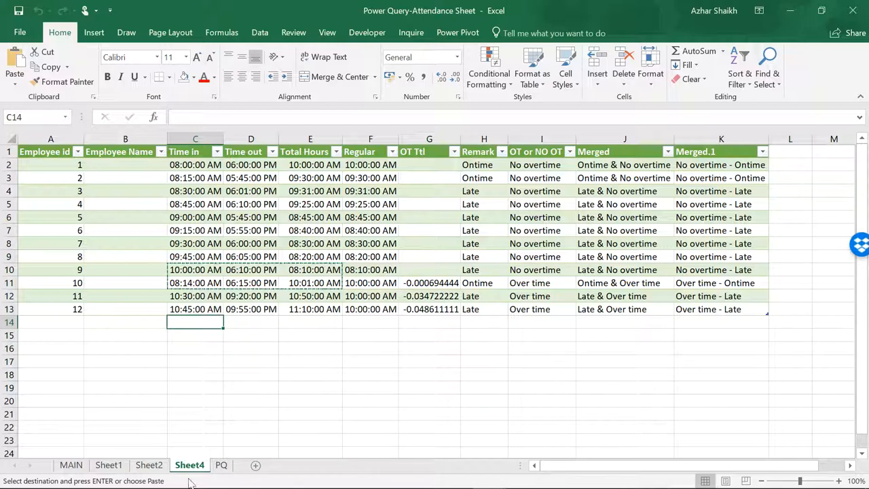
pyautogui.click(149, 465)
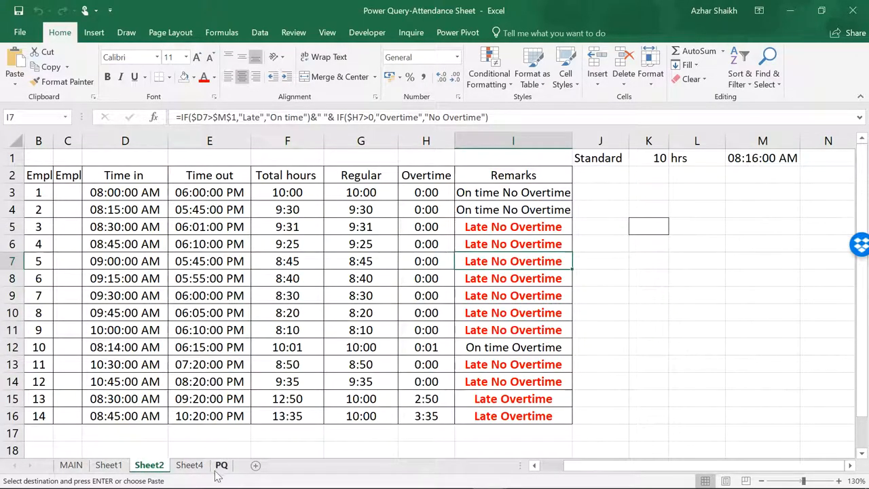
# Step: Paste the copied time rows under the PQ source table and refresh the Sheet4 query to 15 rows
pyautogui.click(222, 465)
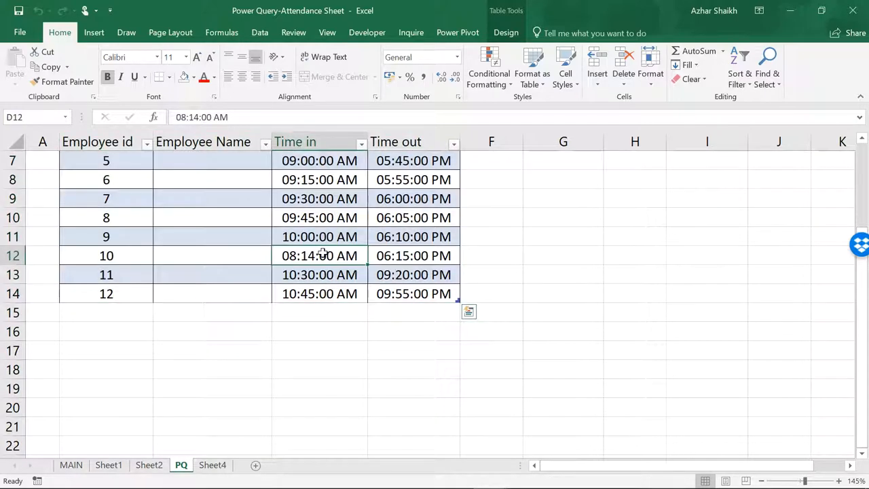
pyautogui.click(319, 236)
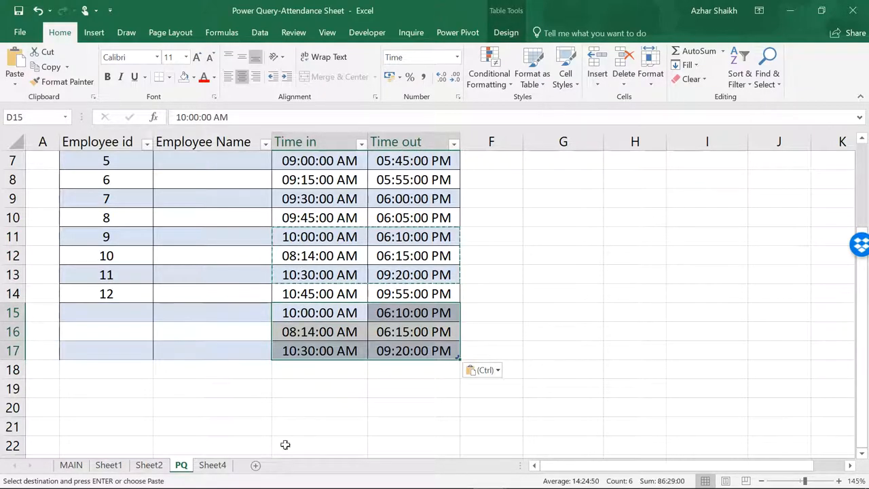
pyautogui.click(212, 465)
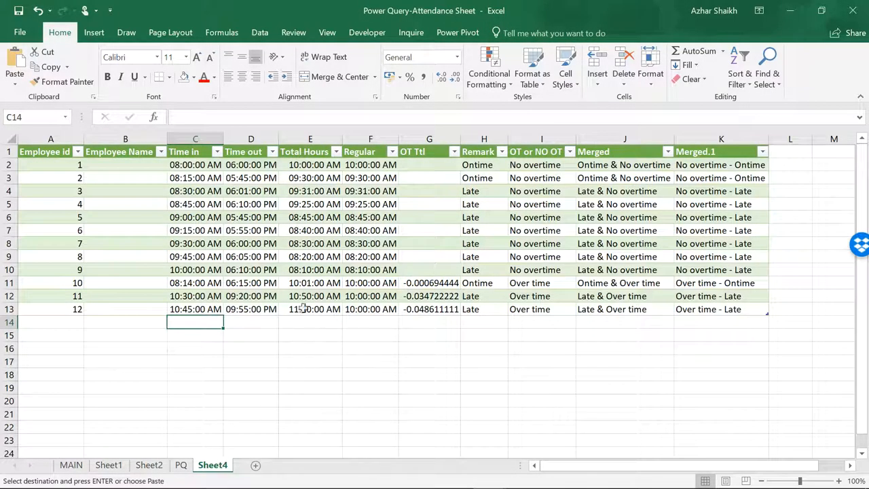
pyautogui.click(259, 32)
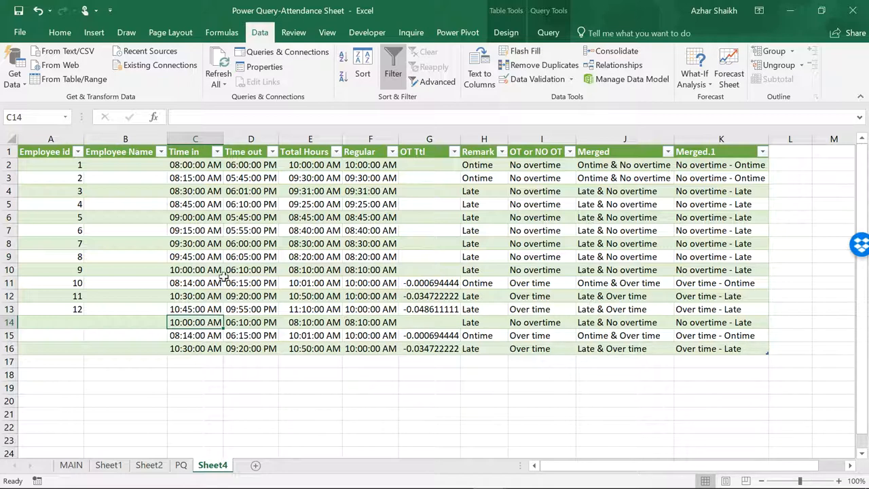
pyautogui.moveTo(478, 263)
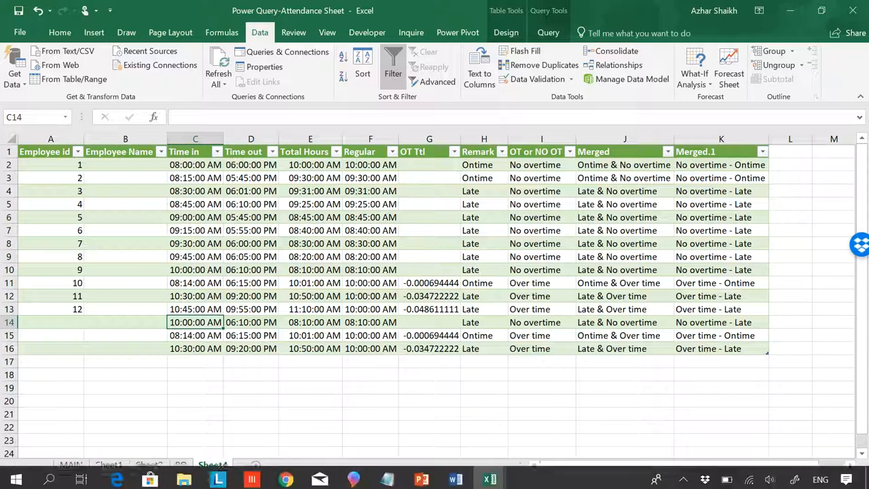
pyautogui.moveTo(285, 476)
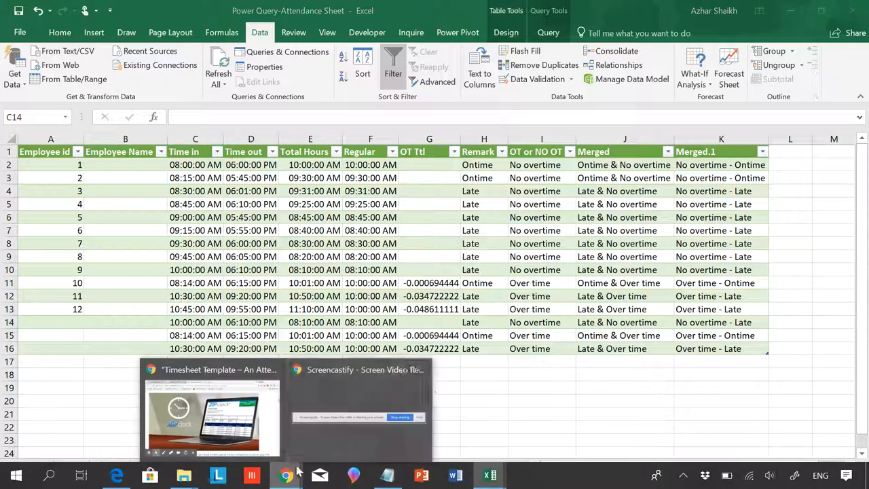